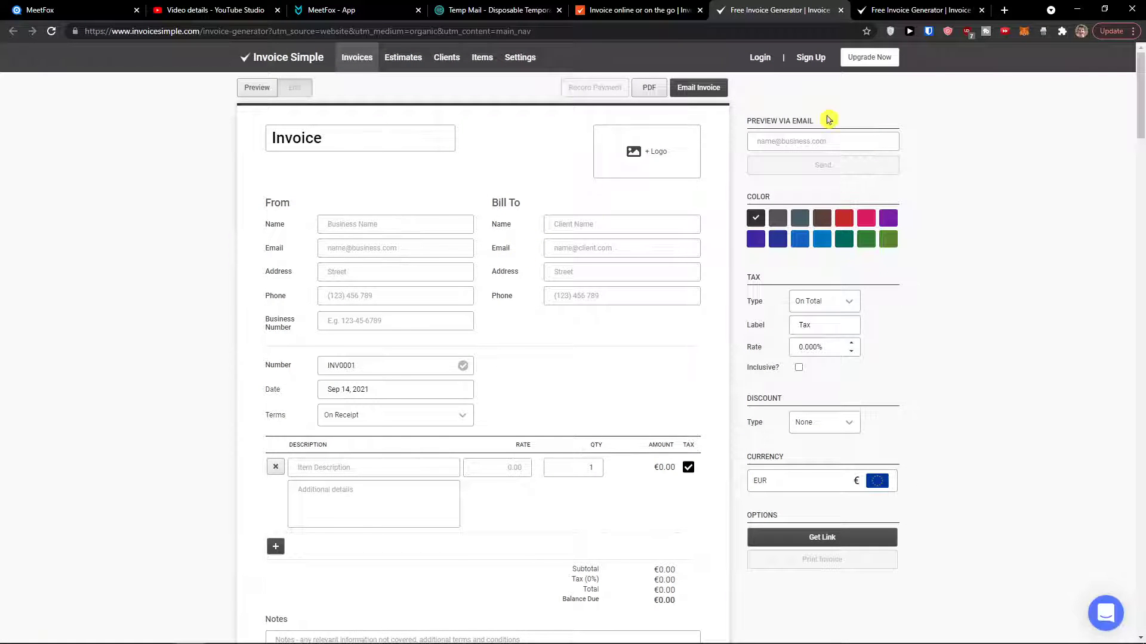
{"action": "mouse_move", "coordinate": [404, 80]}
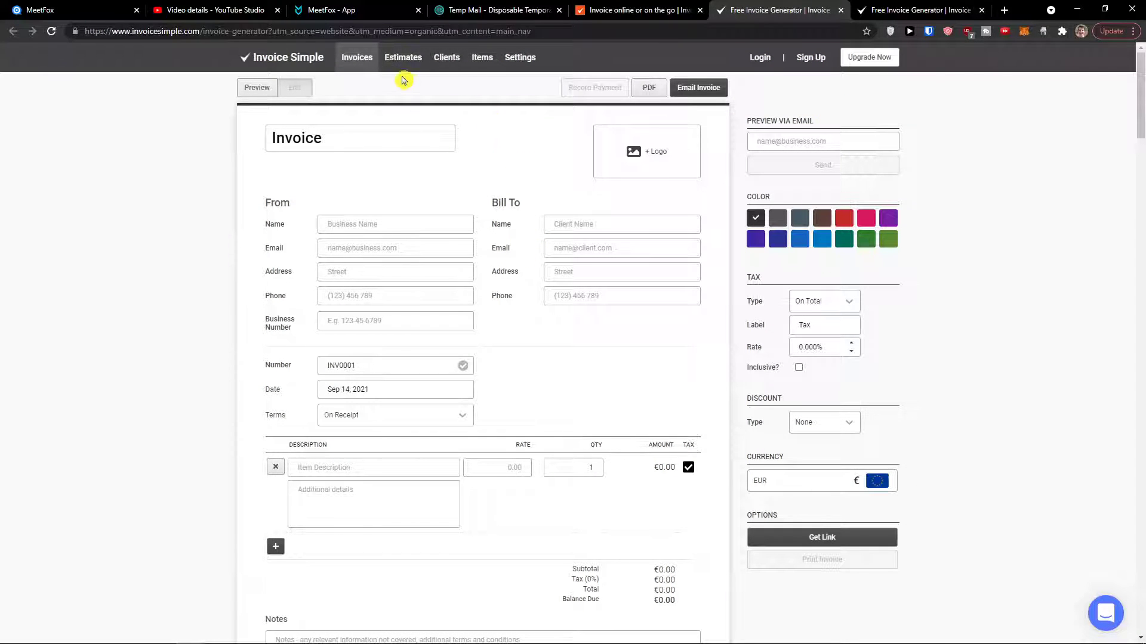
{"action": "mouse_move", "coordinate": [471, 92]}
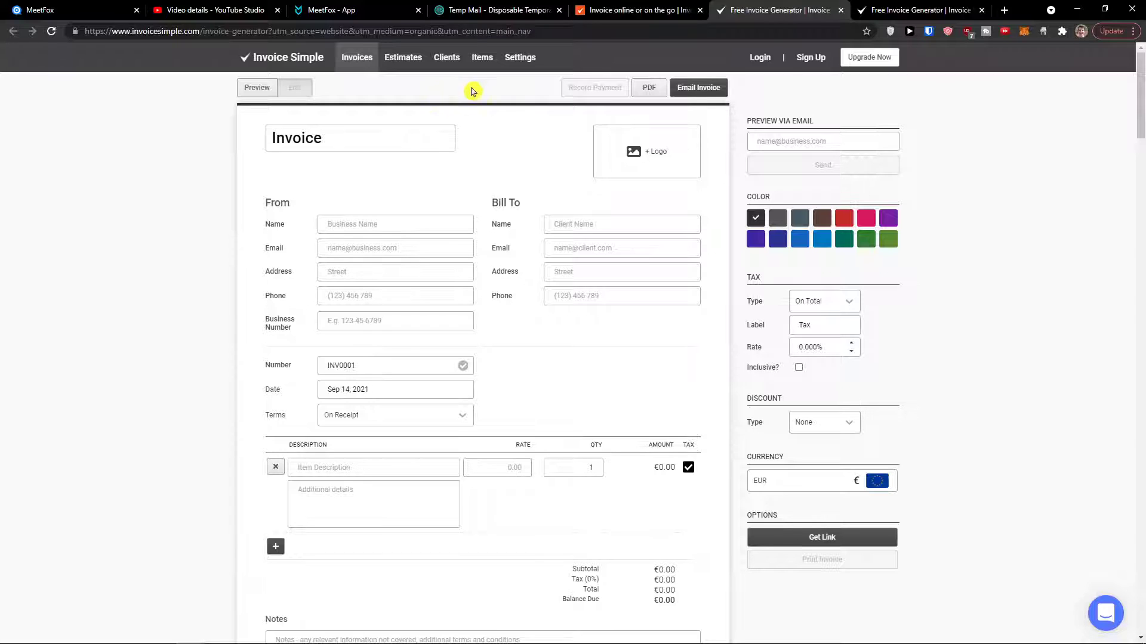
- Leave the free invoice generator for the account Sign Up page
{"action": "left_click", "coordinate": [811, 58]}
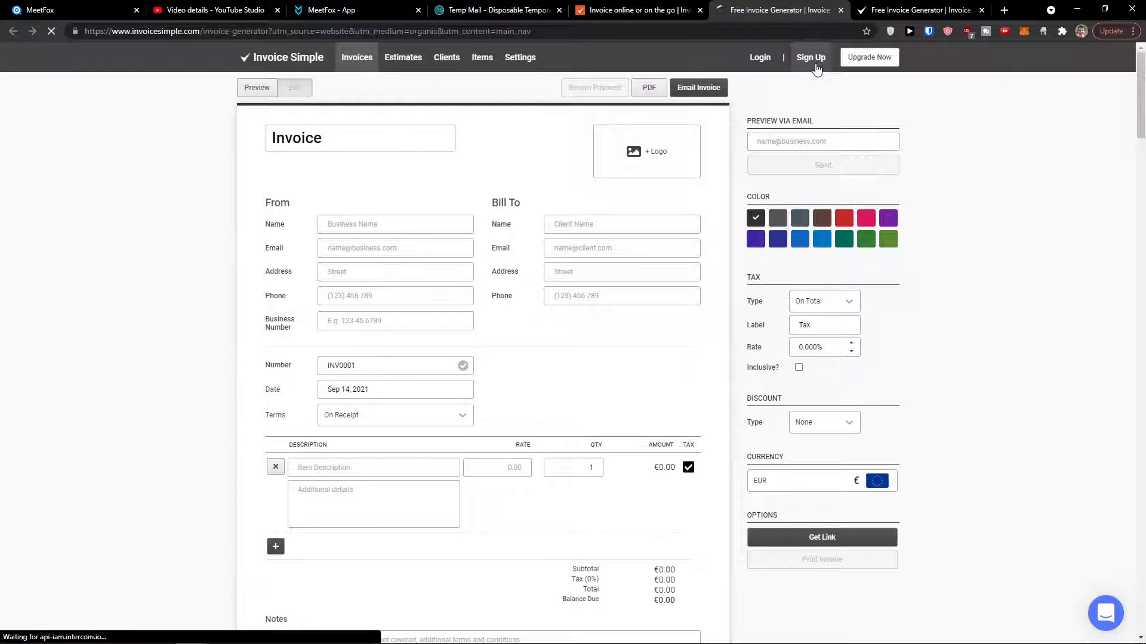
{"action": "left_click", "coordinate": [810, 57]}
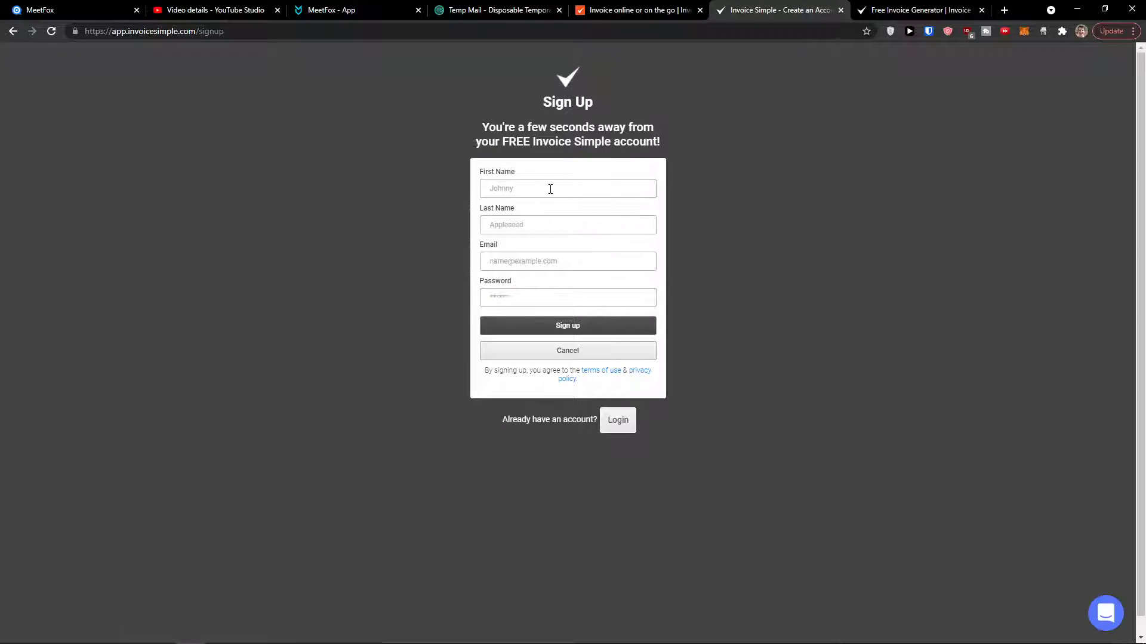
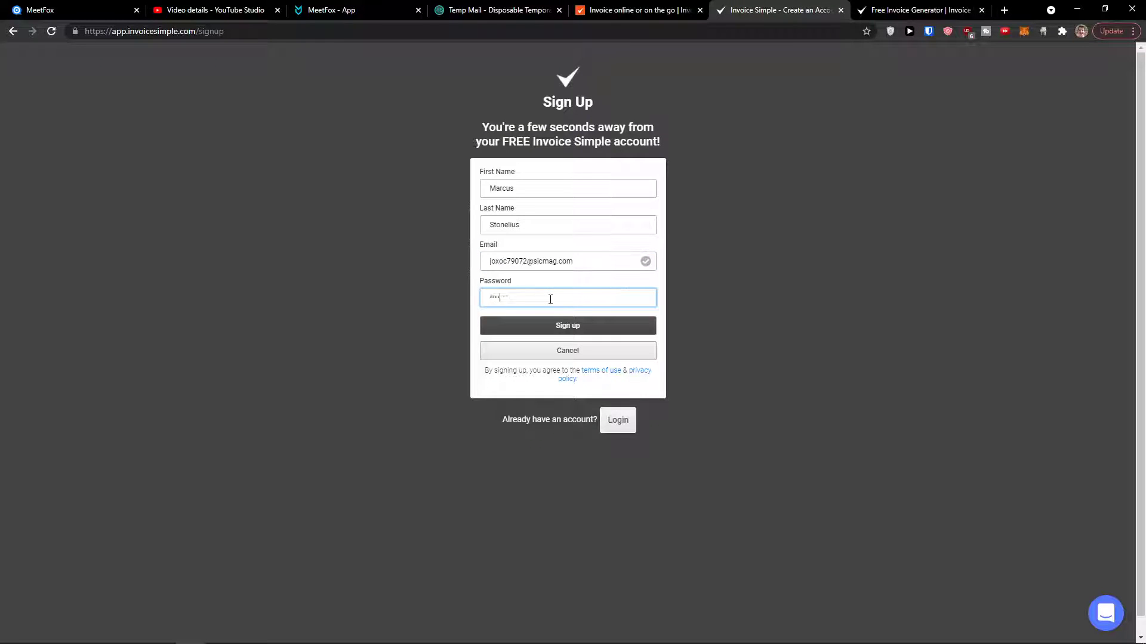
{"action": "left_click", "coordinate": [567, 325]}
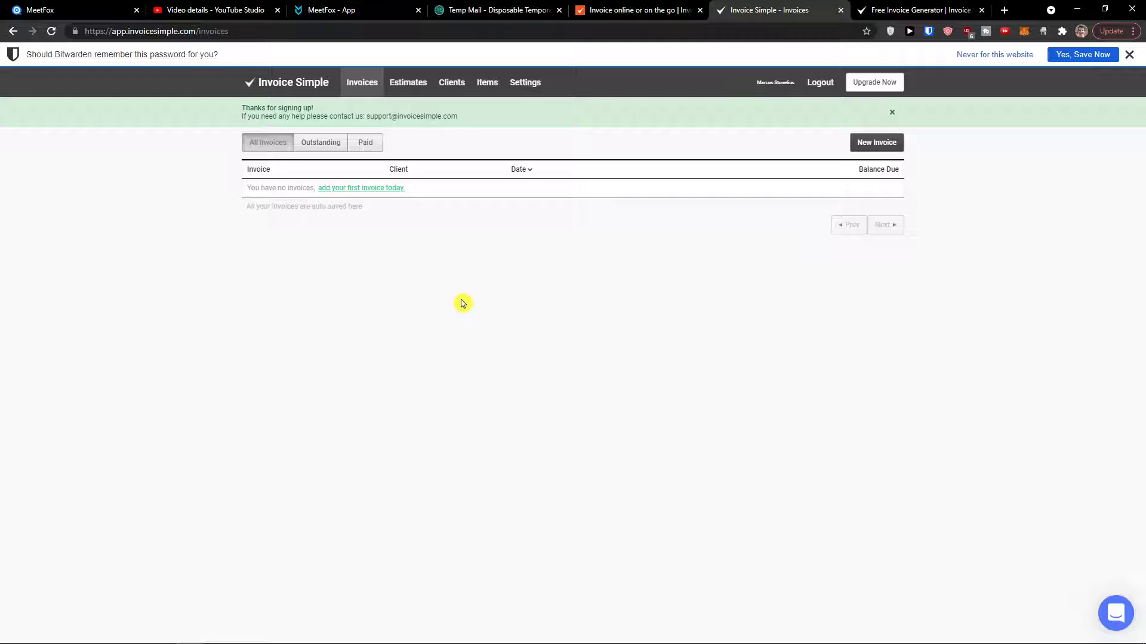
{"action": "mouse_move", "coordinate": [420, 128]}
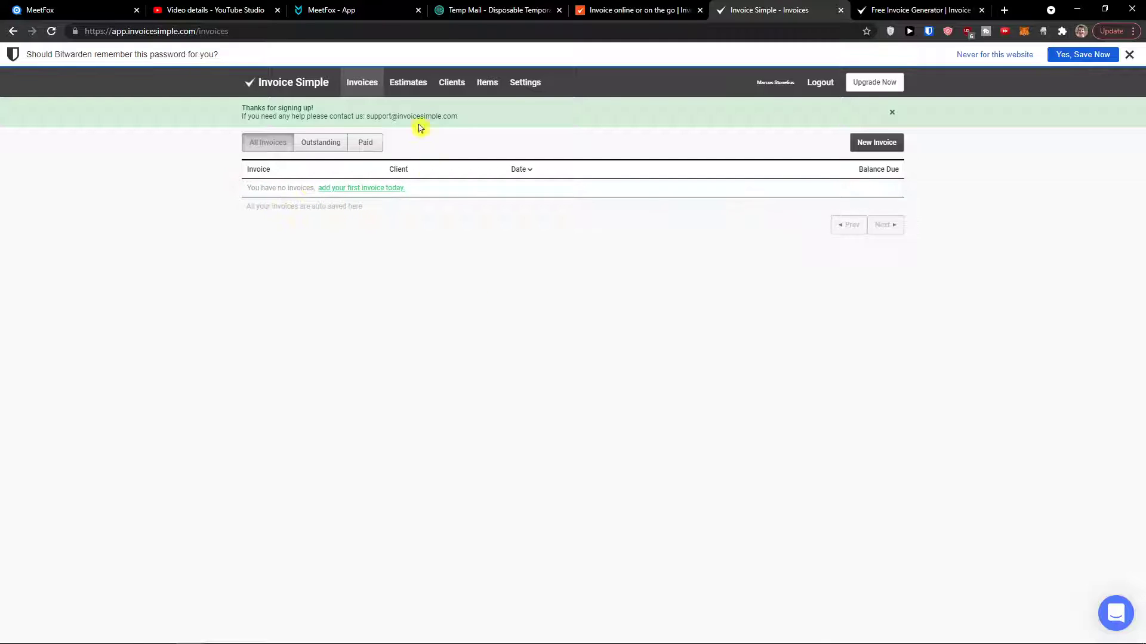
- Dismiss the thanks notice and create the first invoice, starting on its Business Name
{"action": "left_click", "coordinate": [891, 112]}
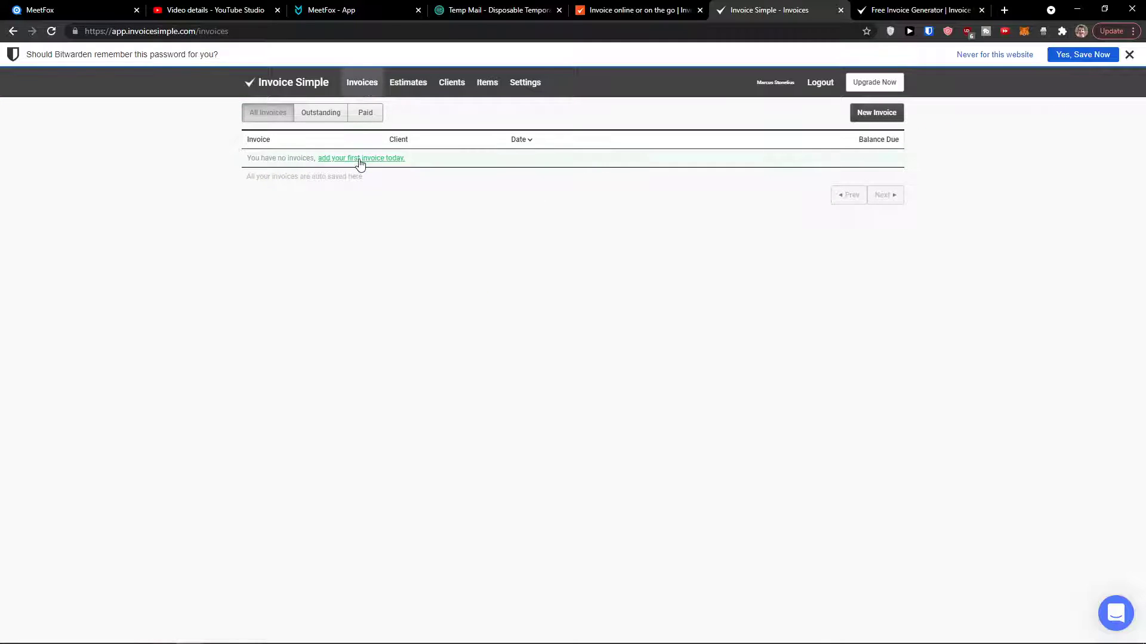
{"action": "left_click", "coordinate": [360, 158]}
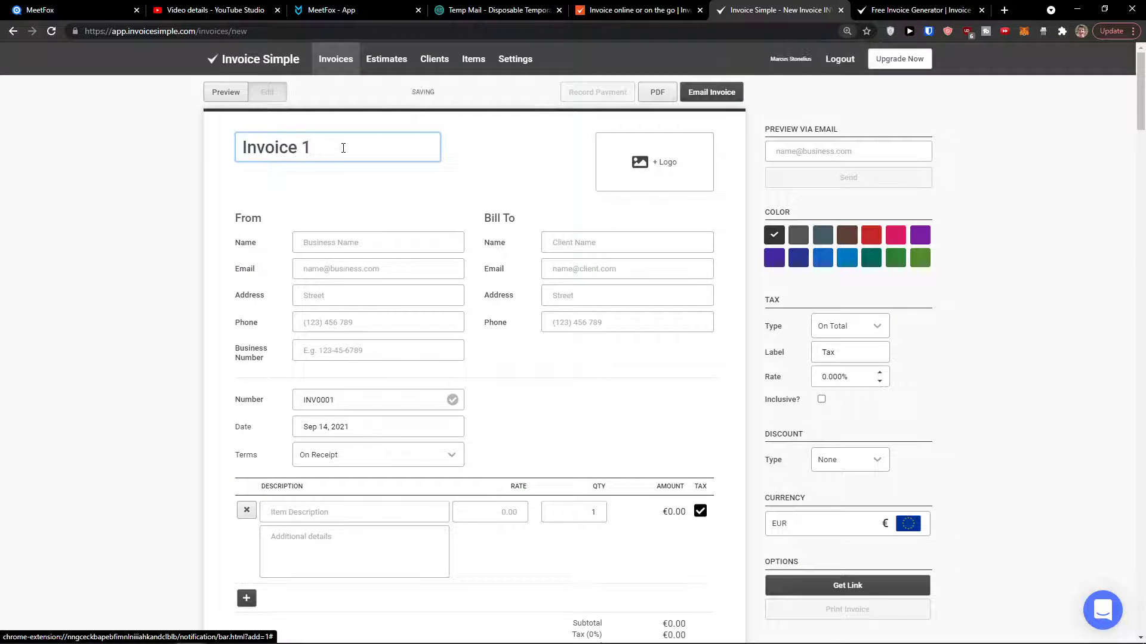
{"action": "left_click", "coordinate": [378, 243]}
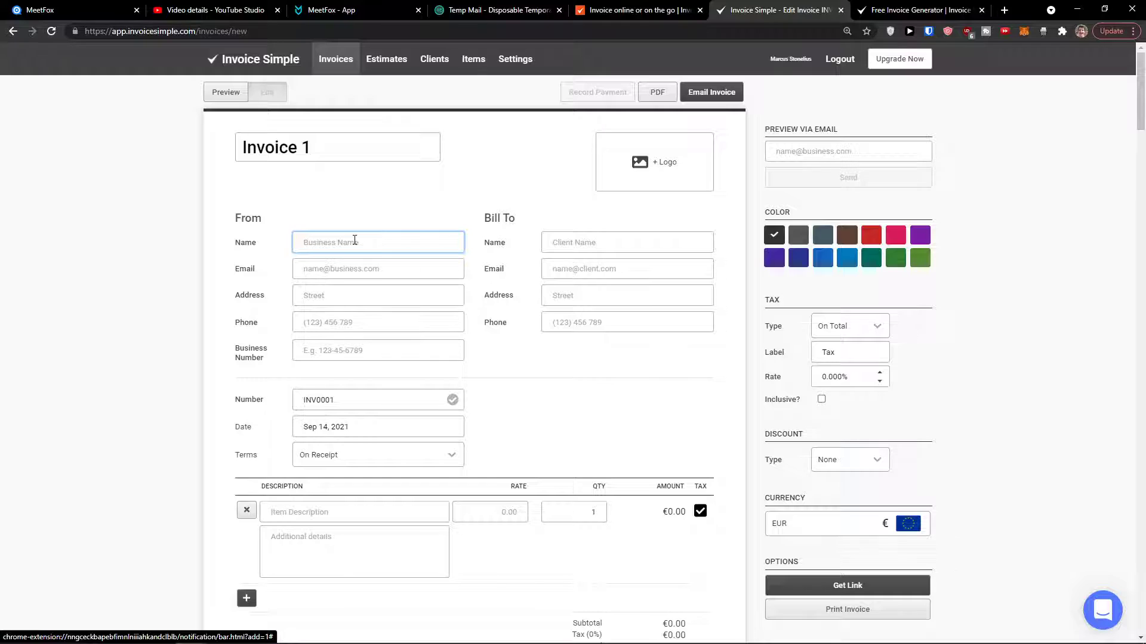
{"action": "type", "text": "M"}
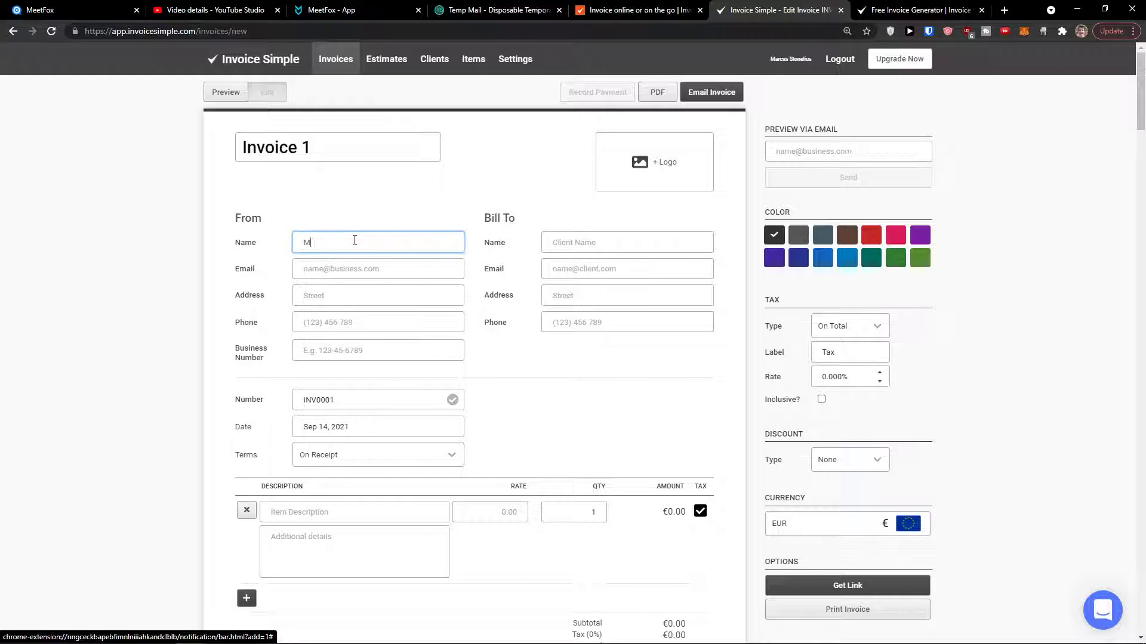
{"action": "key", "text": "backspace"}
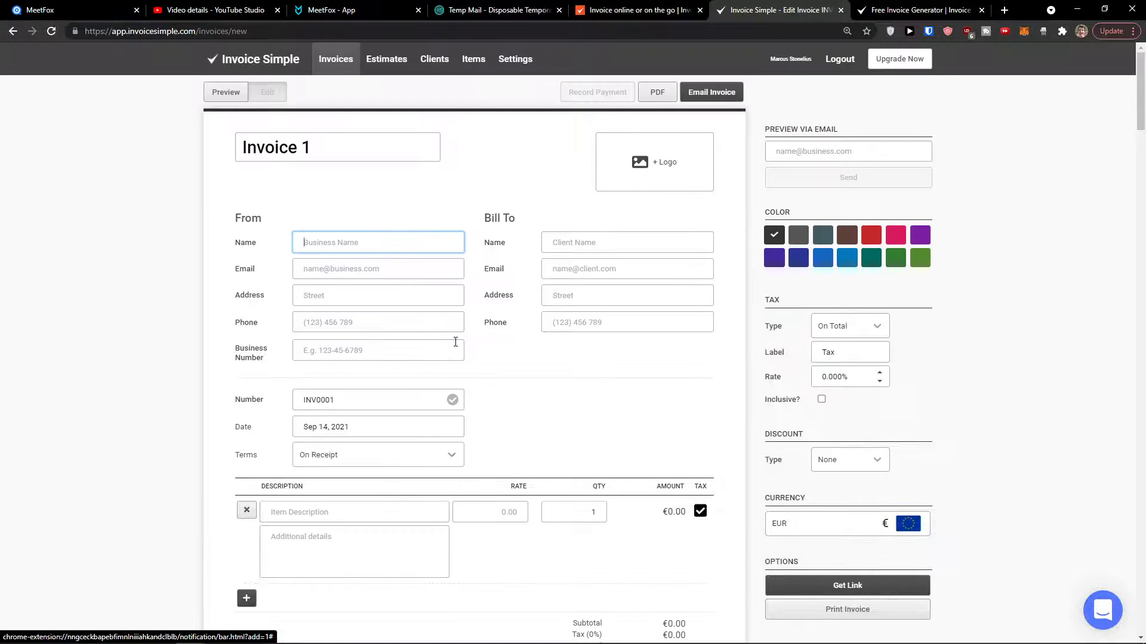
{"action": "mouse_move", "coordinate": [434, 59]}
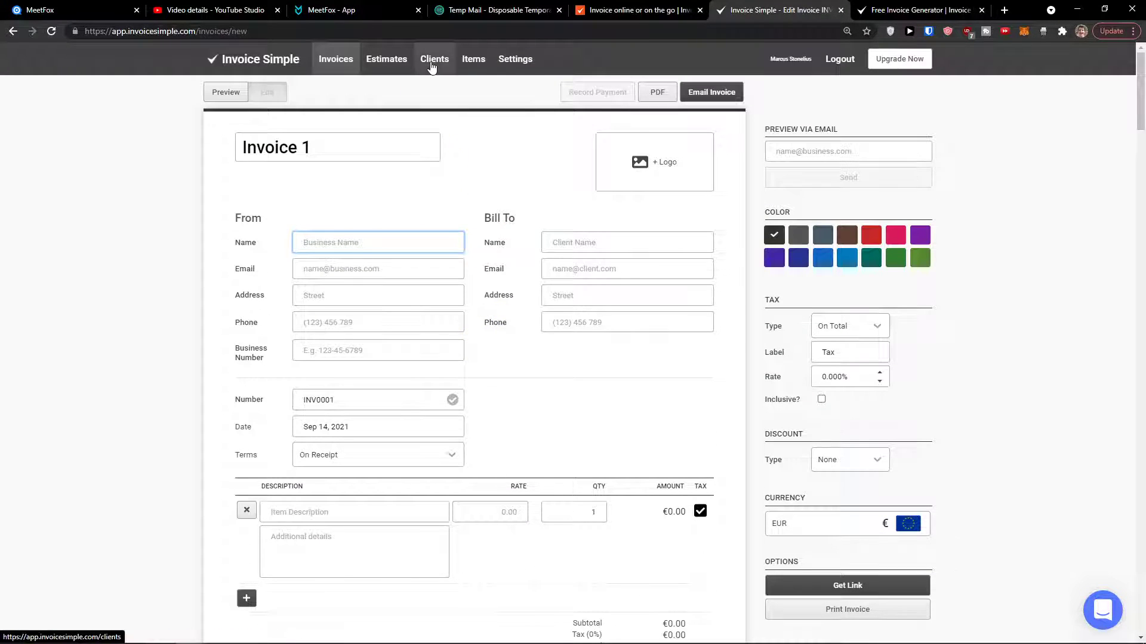
{"action": "type", "text": "s"}
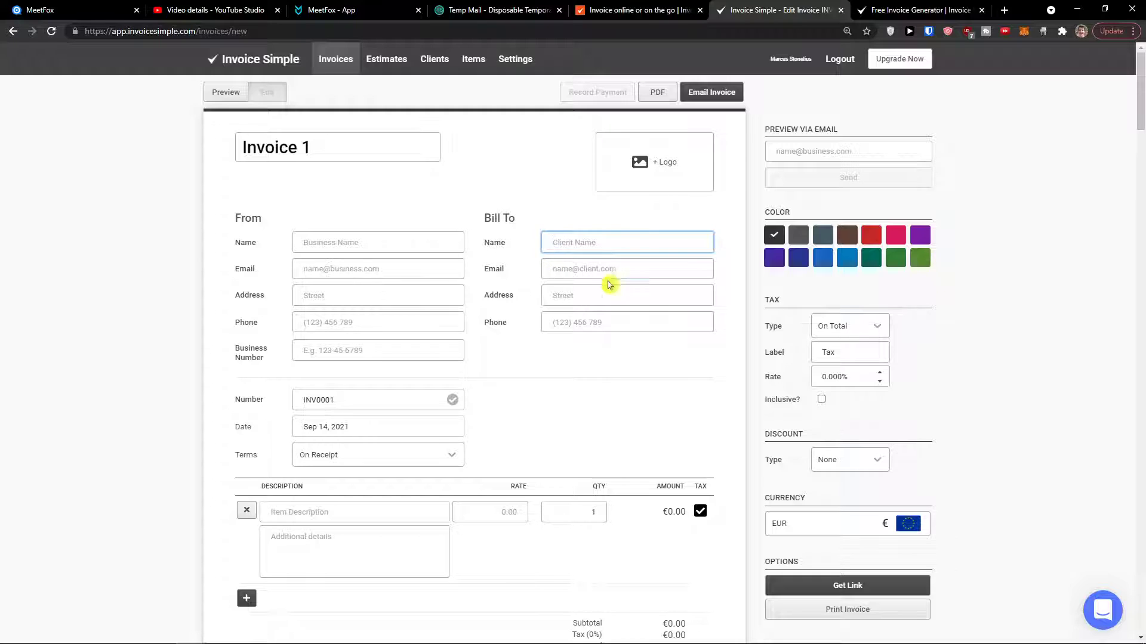
{"action": "left_click", "coordinate": [439, 58]}
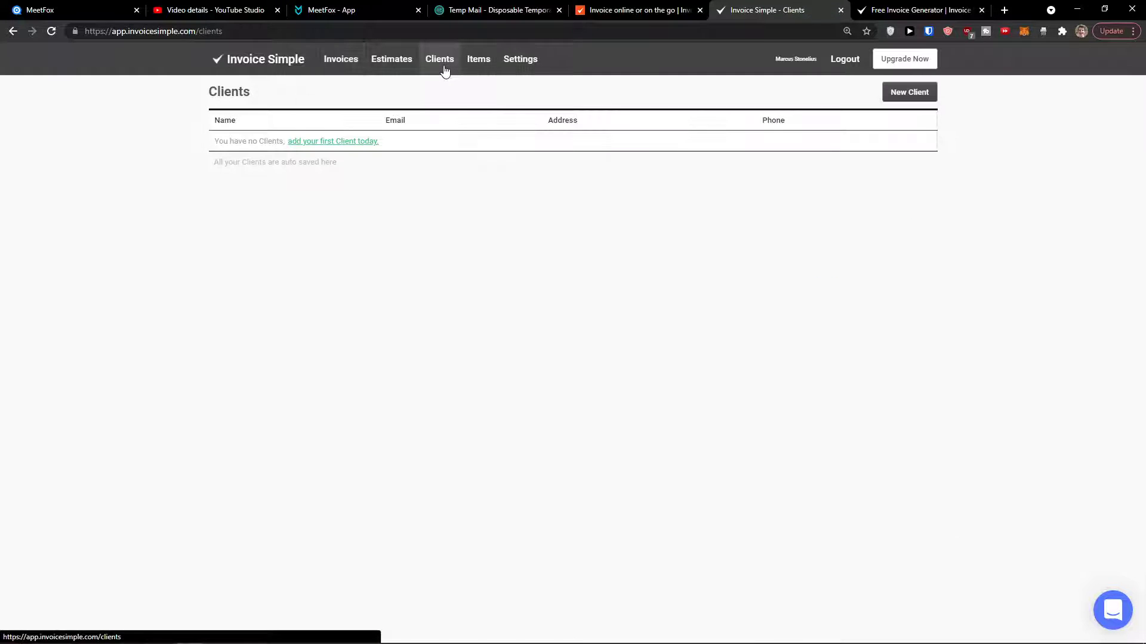
{"action": "left_click", "coordinate": [333, 141]}
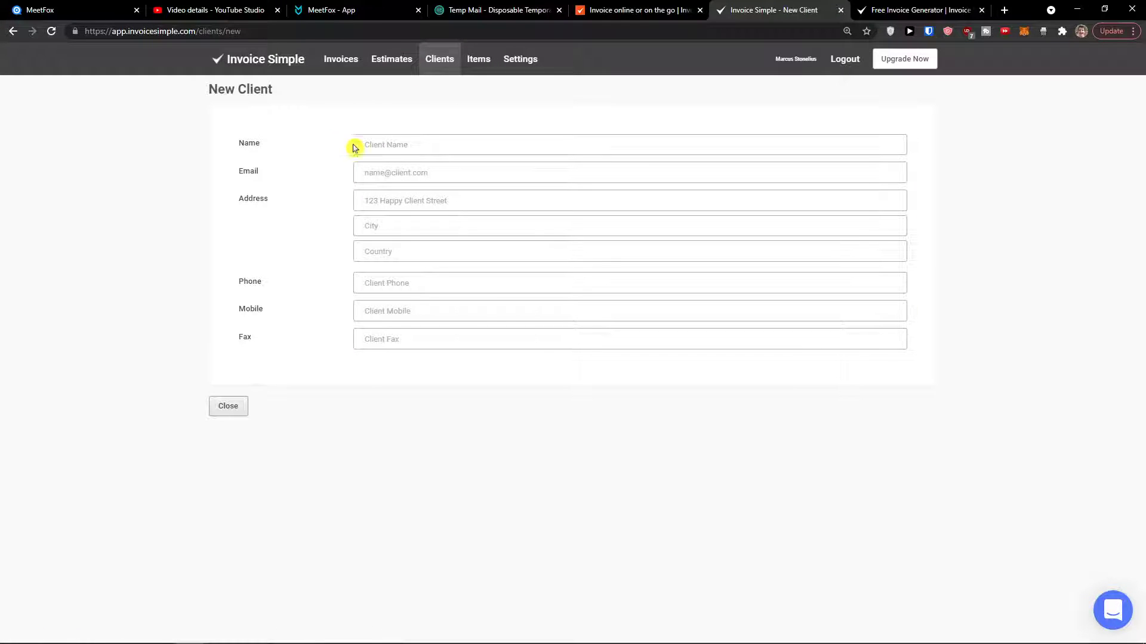
{"action": "type", "text": "Ma"}
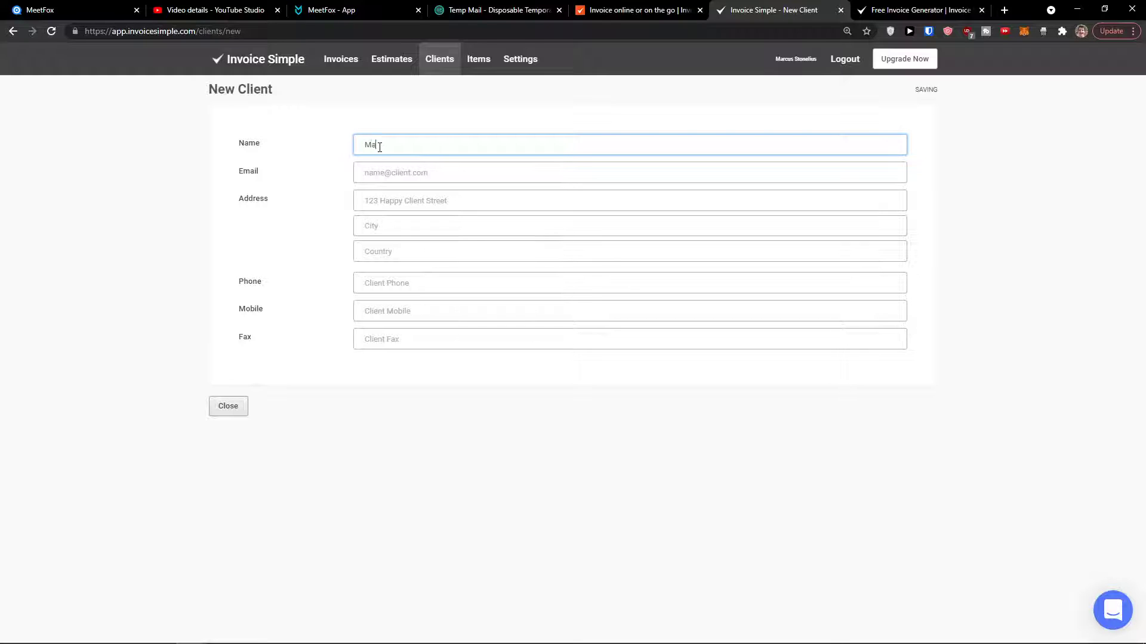
{"action": "left_click", "coordinate": [629, 172]}
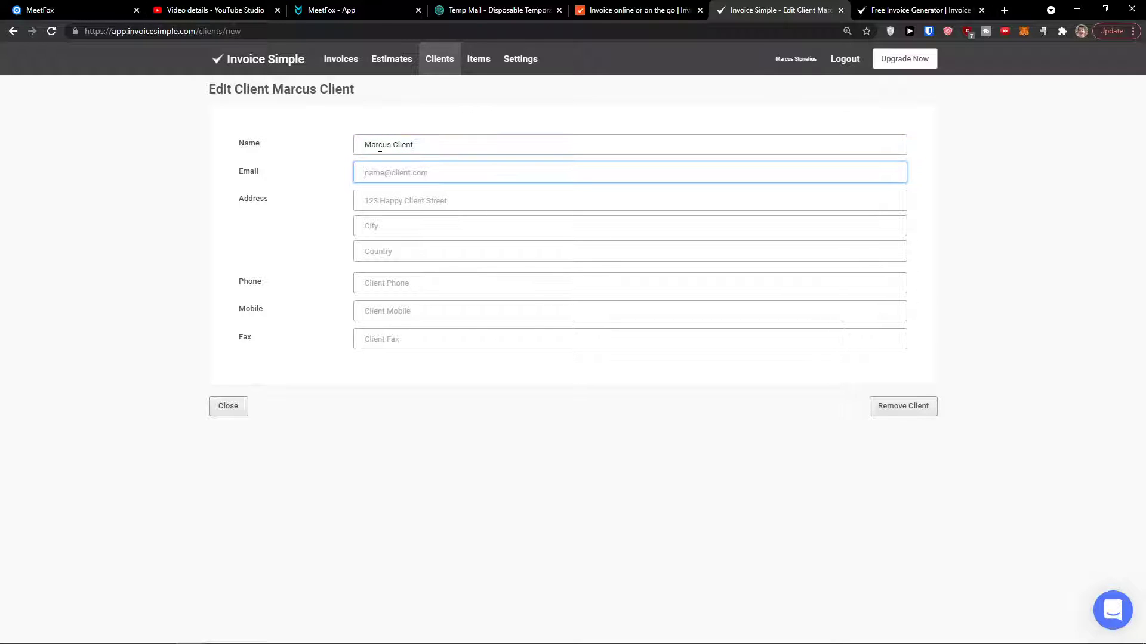
{"action": "type", "text": "client"}
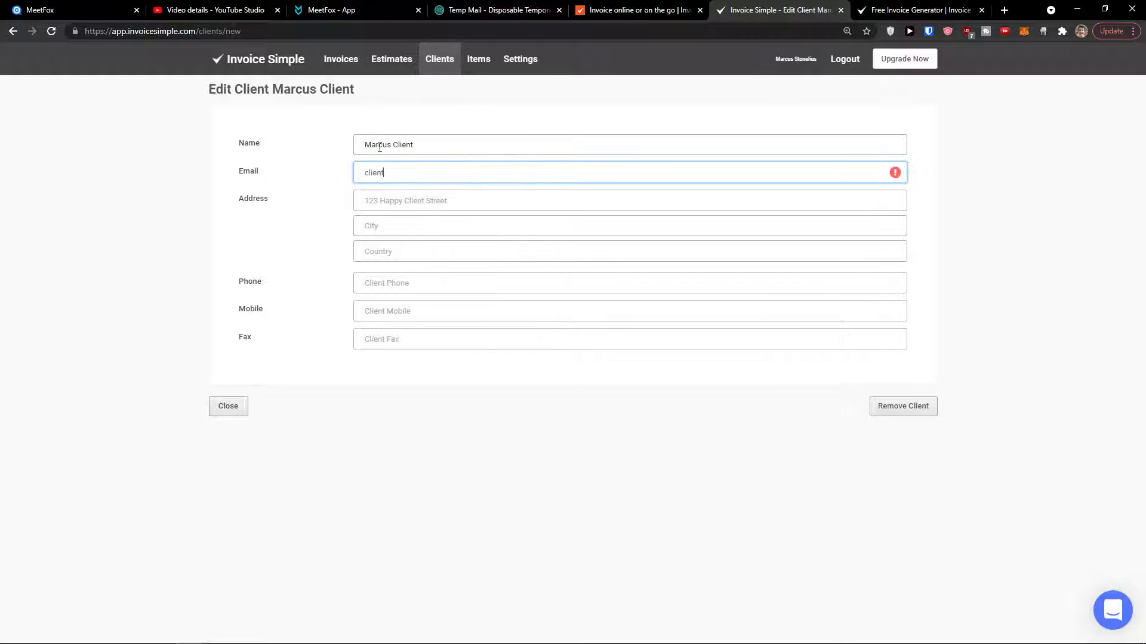
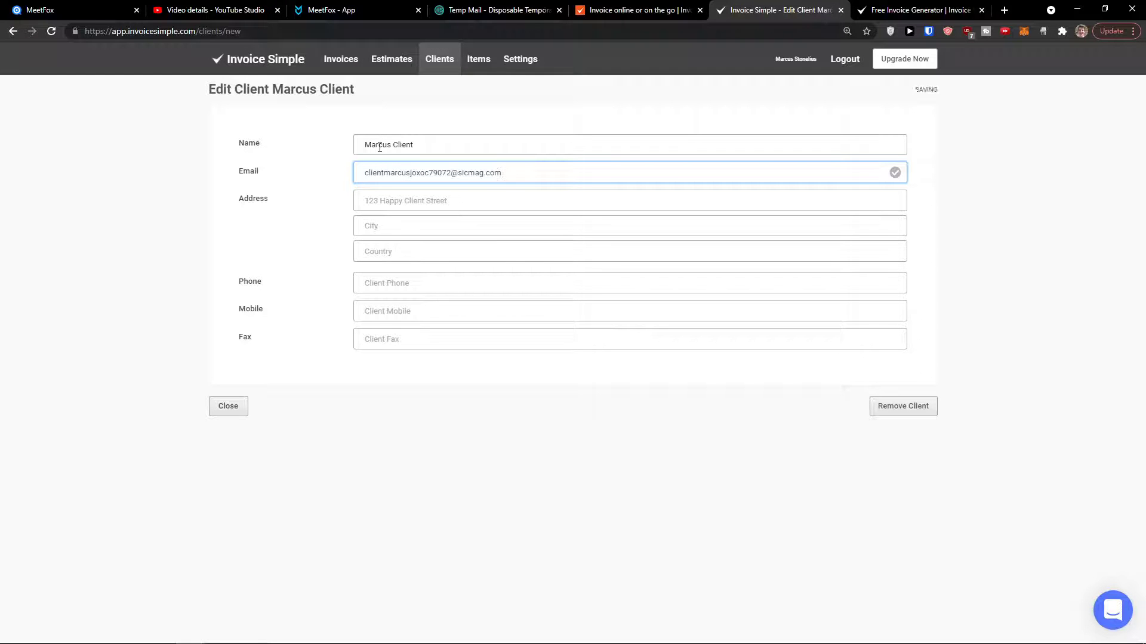
- Give the client a Zdenka street address in Nitra, Slovakia and close the form
{"action": "left_click", "coordinate": [629, 201]}
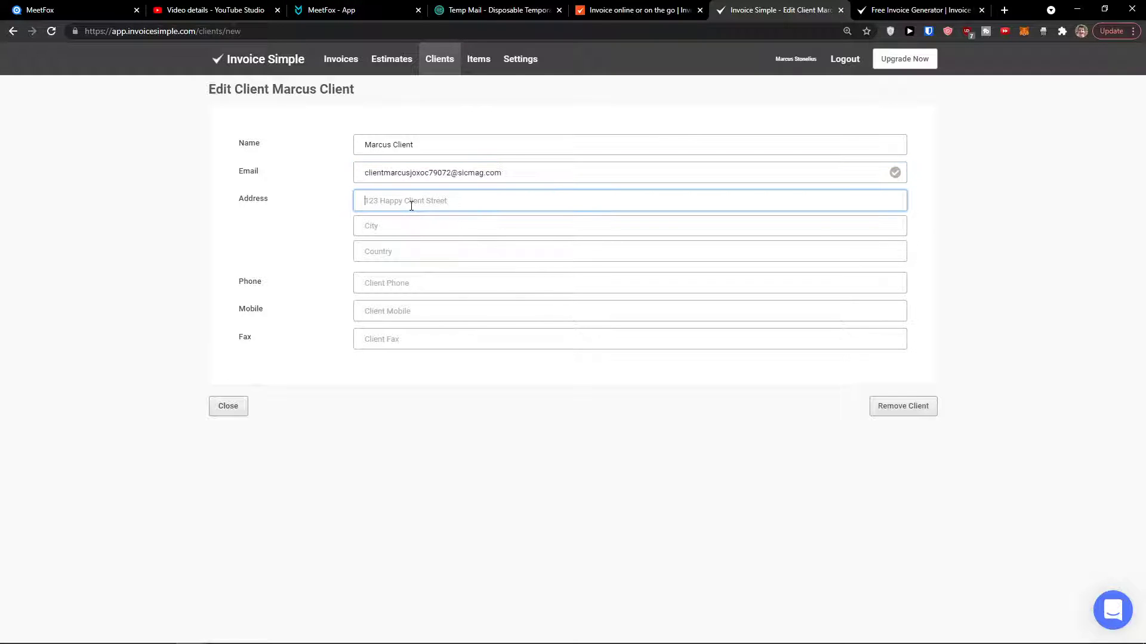
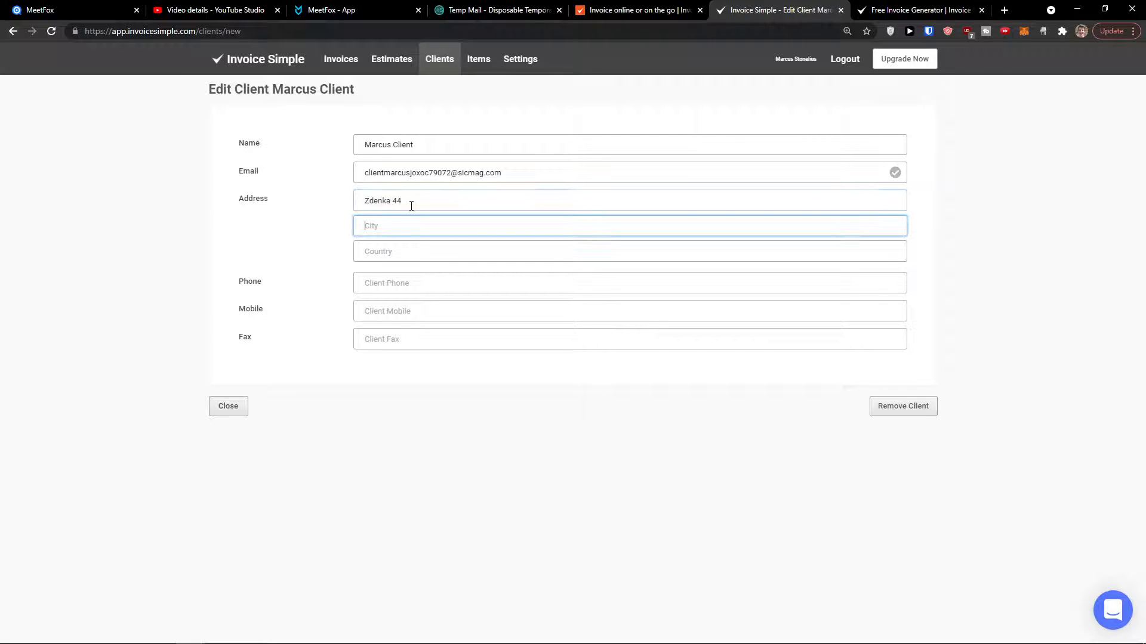
{"action": "type", "text": "Slovakia"}
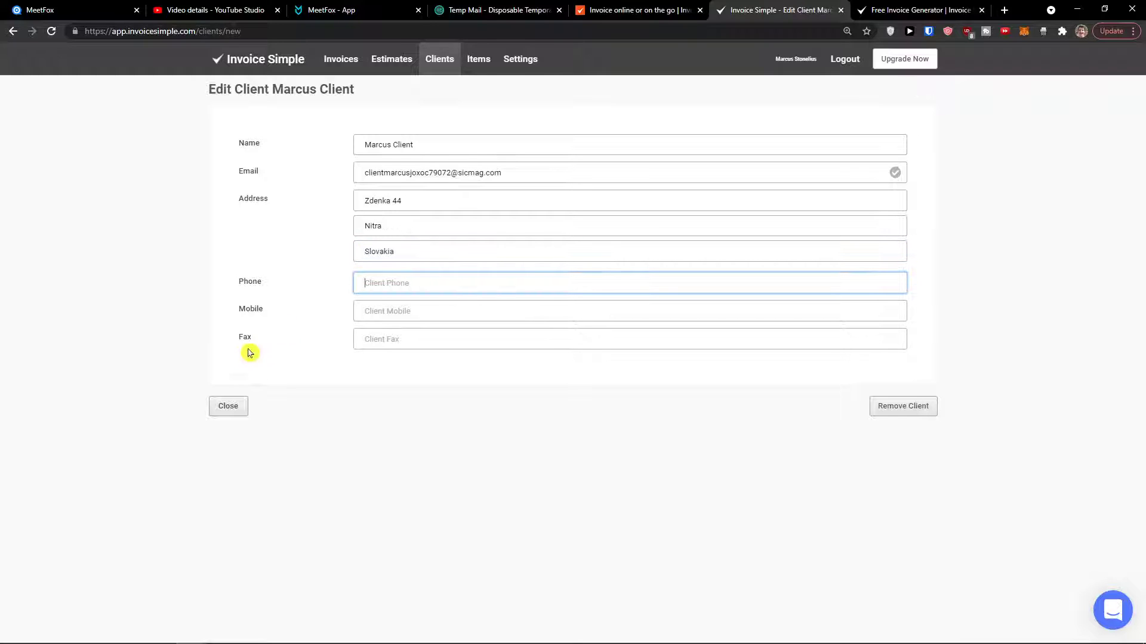
{"action": "left_click", "coordinate": [227, 405]}
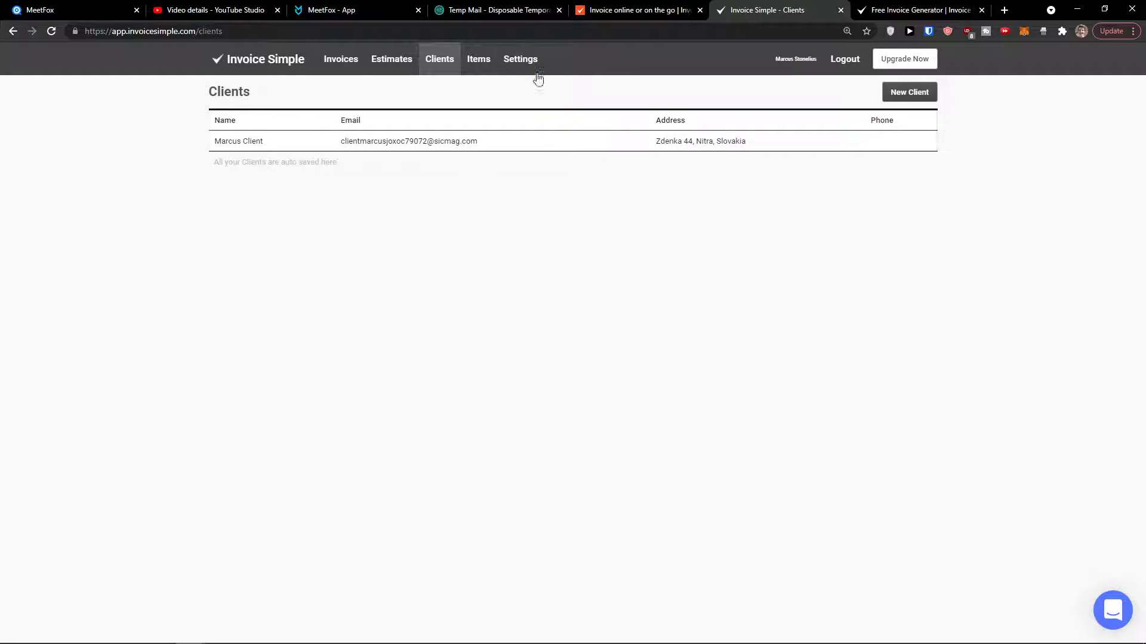
{"action": "mouse_move", "coordinate": [519, 59]}
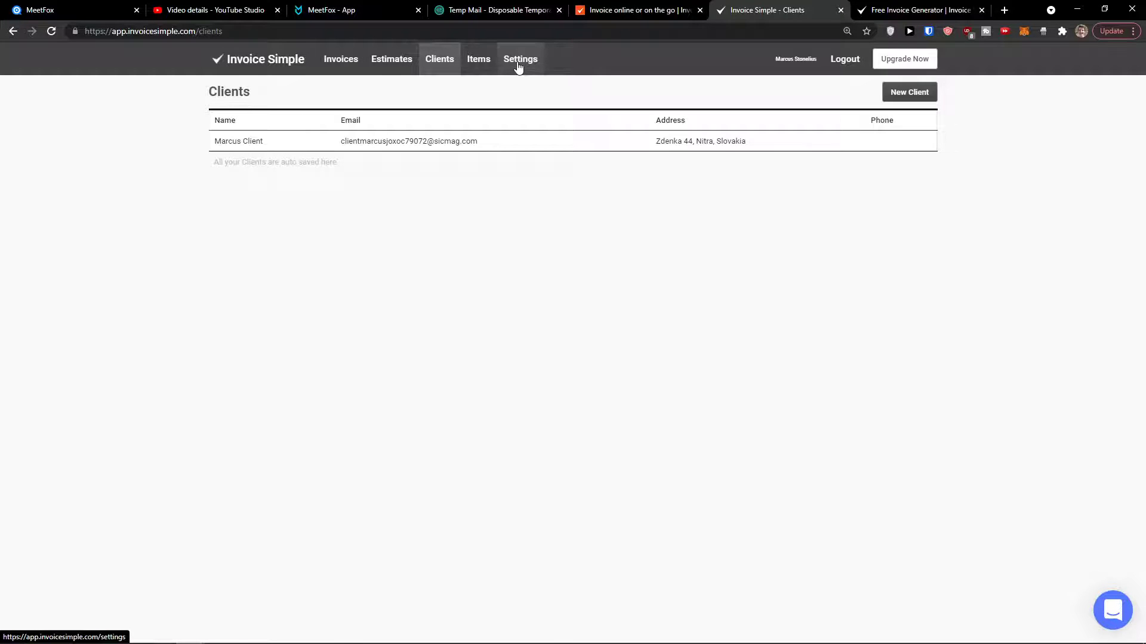
{"action": "left_click", "coordinate": [521, 59]}
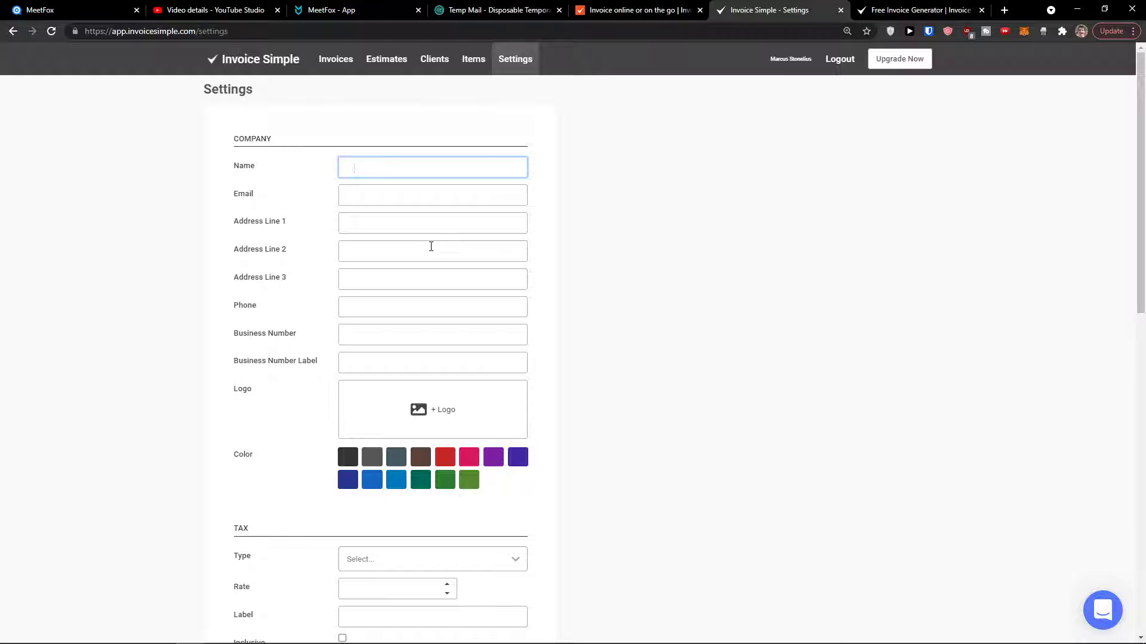
{"action": "type", "text": "Marcu"}
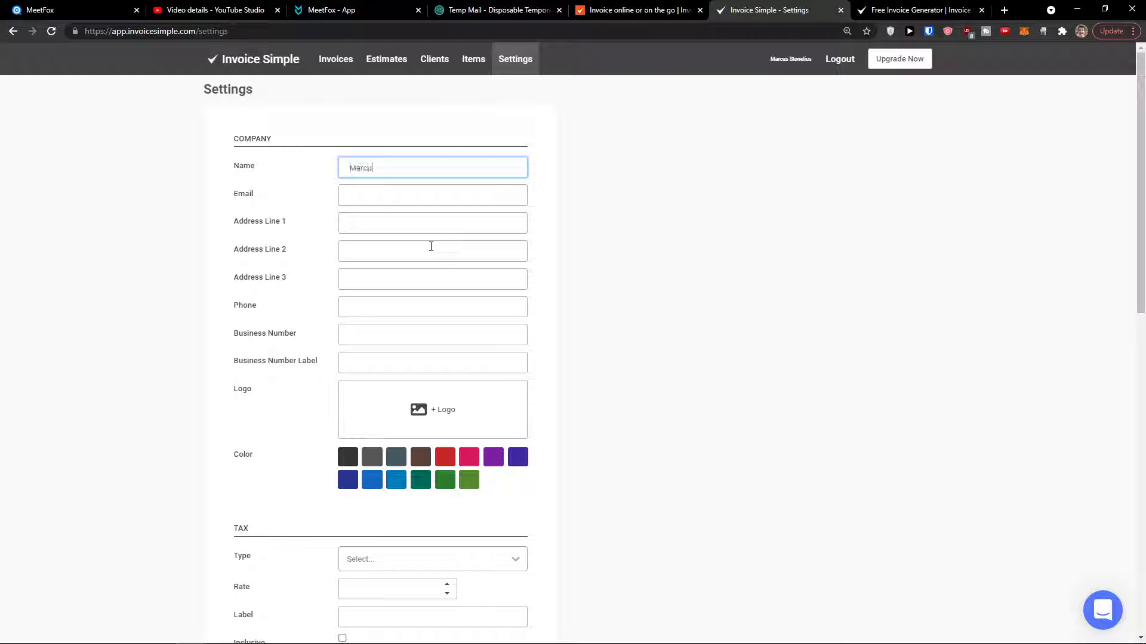
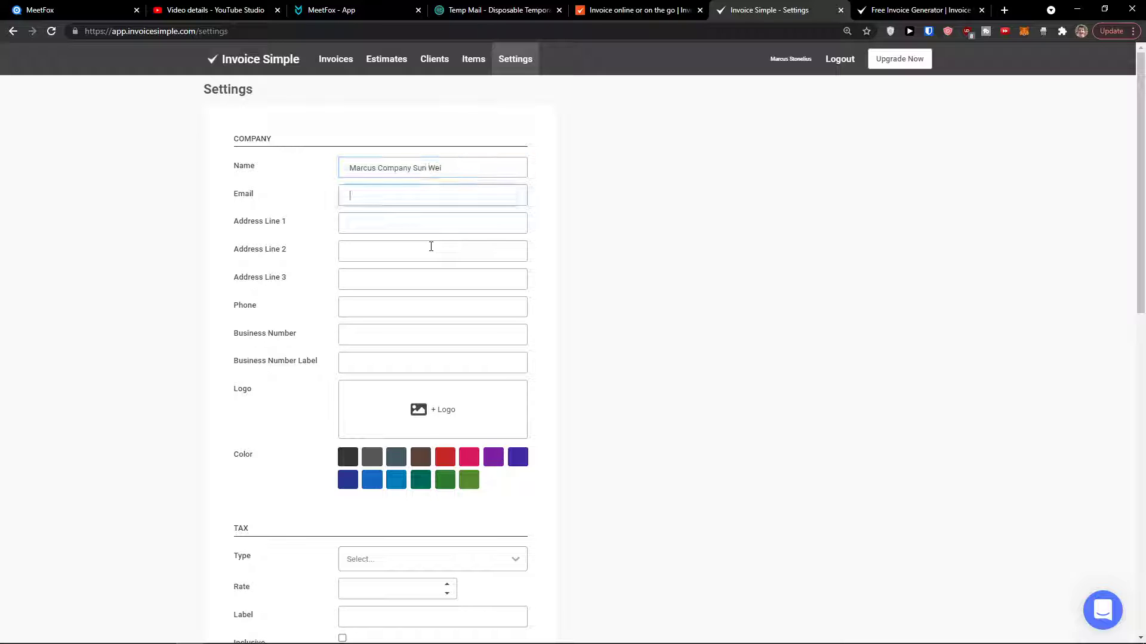
{"action": "left_click", "coordinate": [496, 10]}
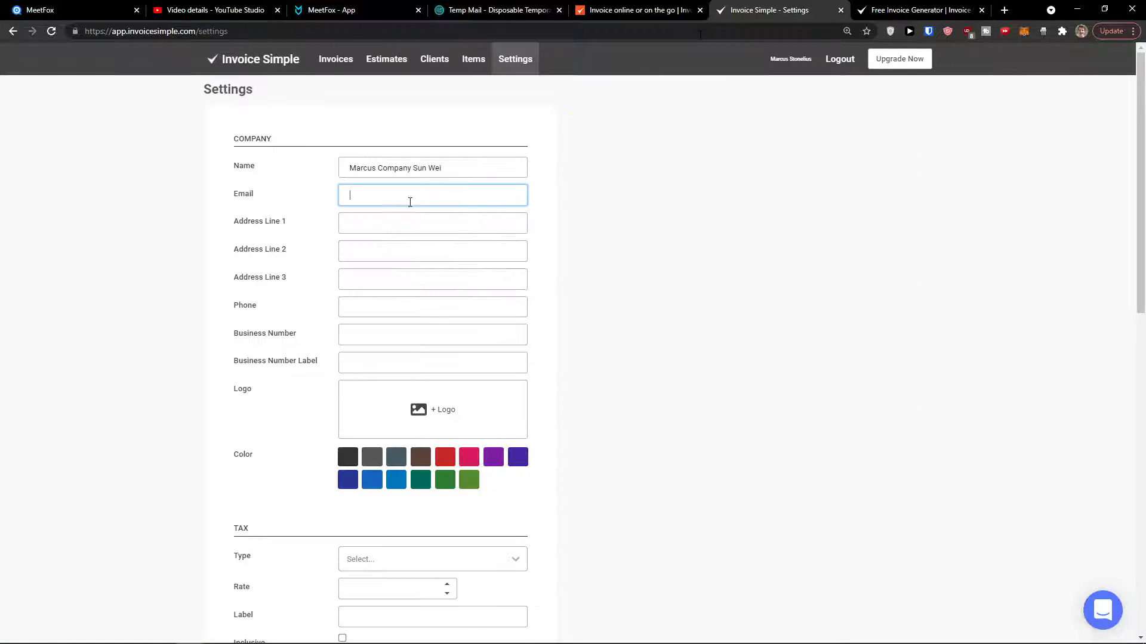
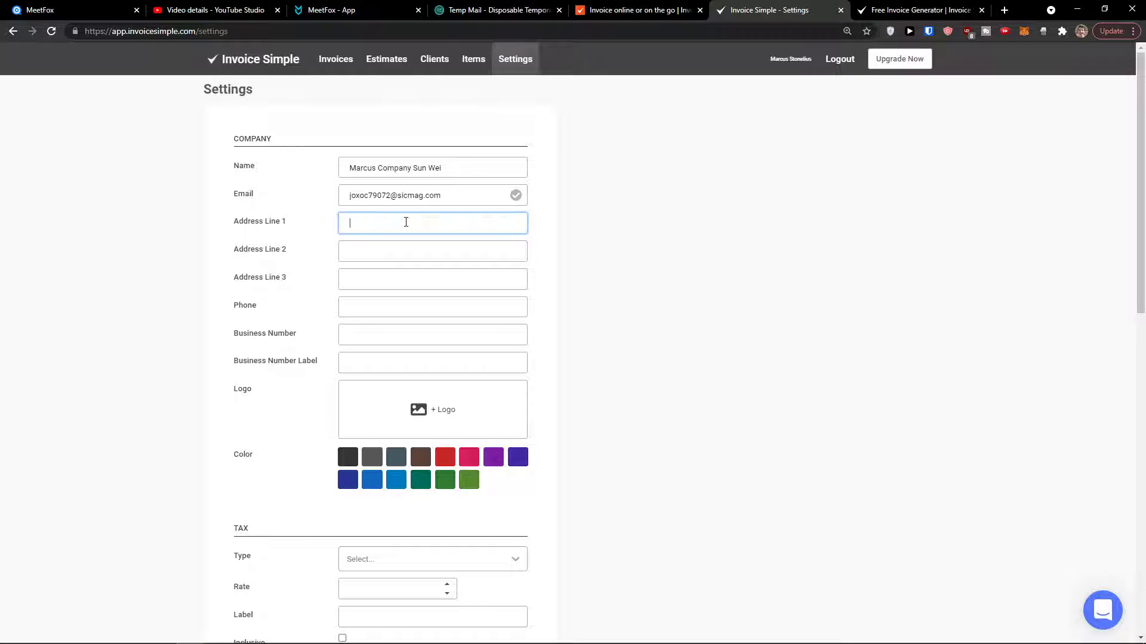
{"action": "type", "text": "Su"}
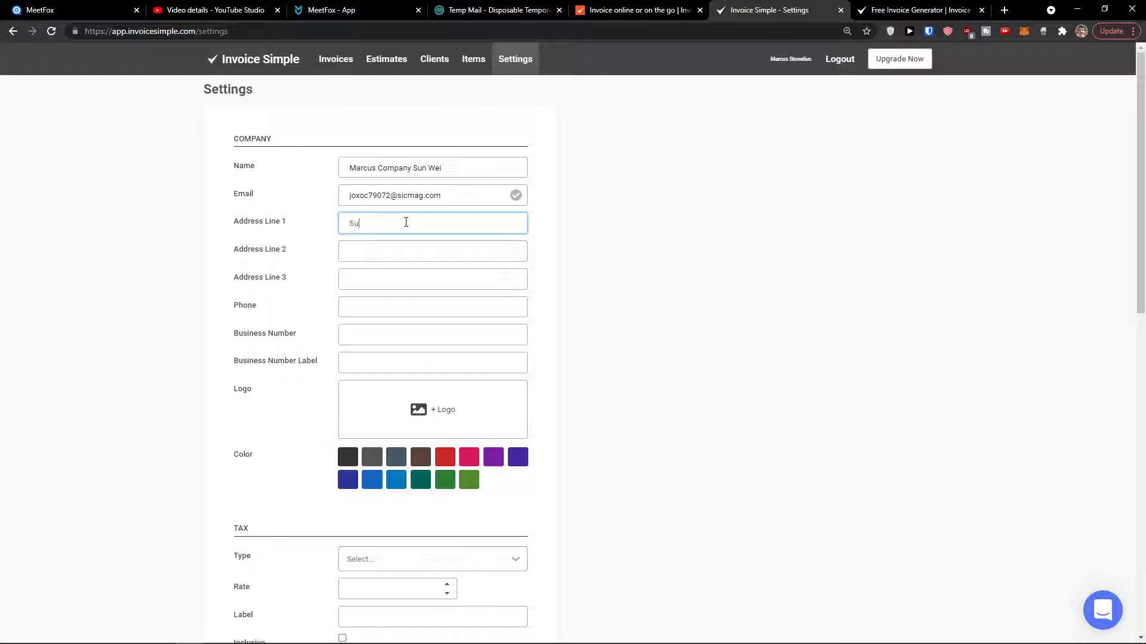
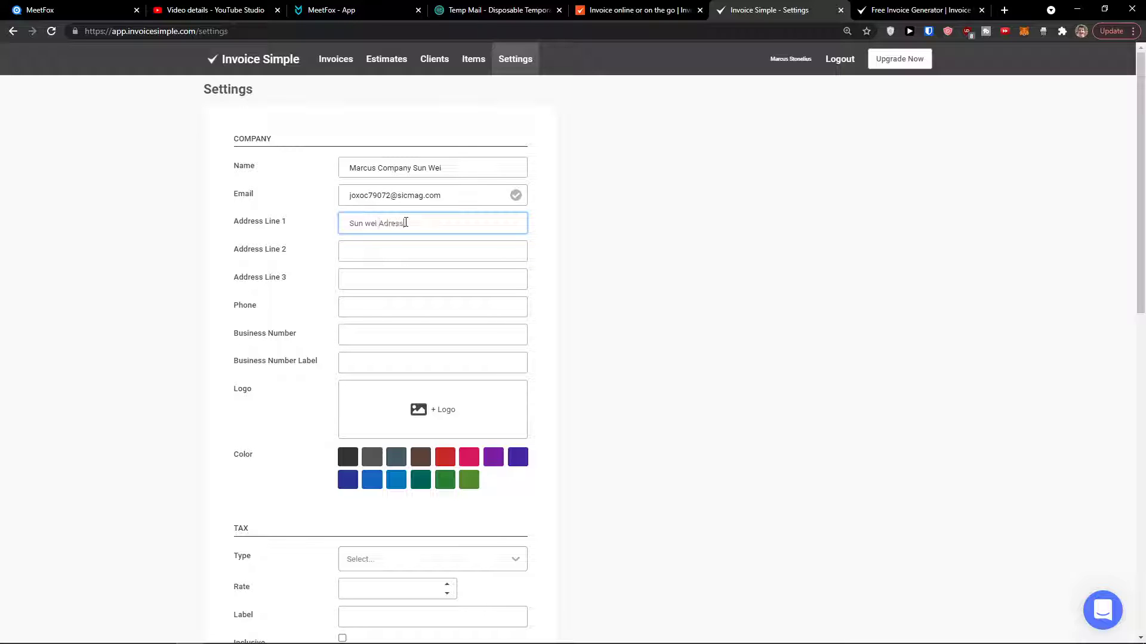
- Further down the settings, set the default tax type to None
{"action": "scroll", "scroll_direction": "down", "scroll_amount": 3}
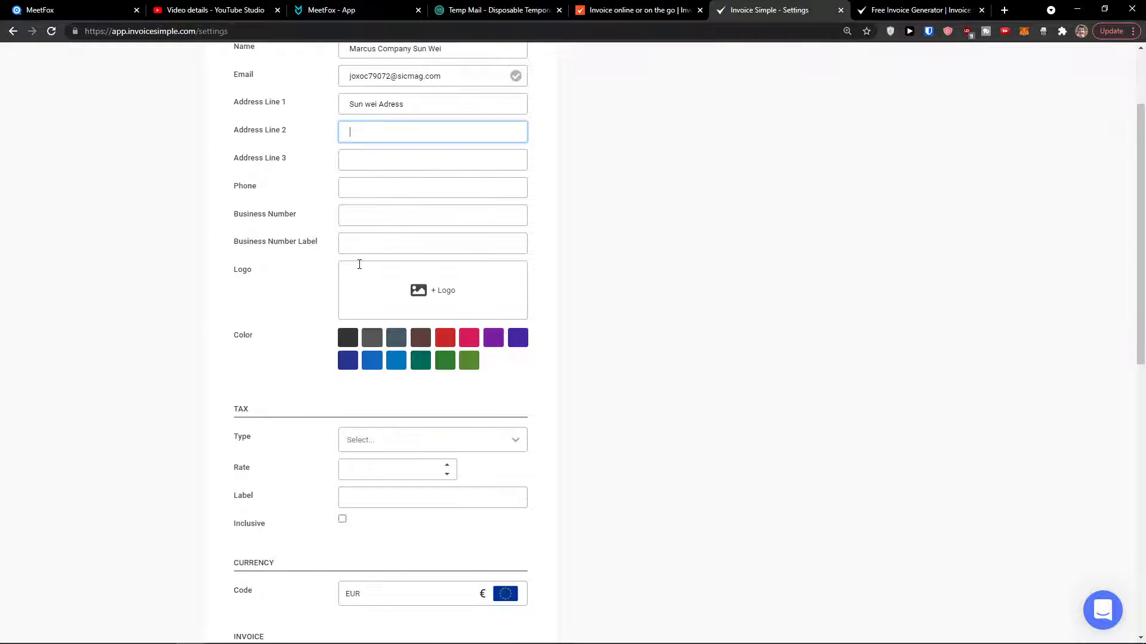
{"action": "scroll", "scroll_direction": "up", "scroll_amount": 3}
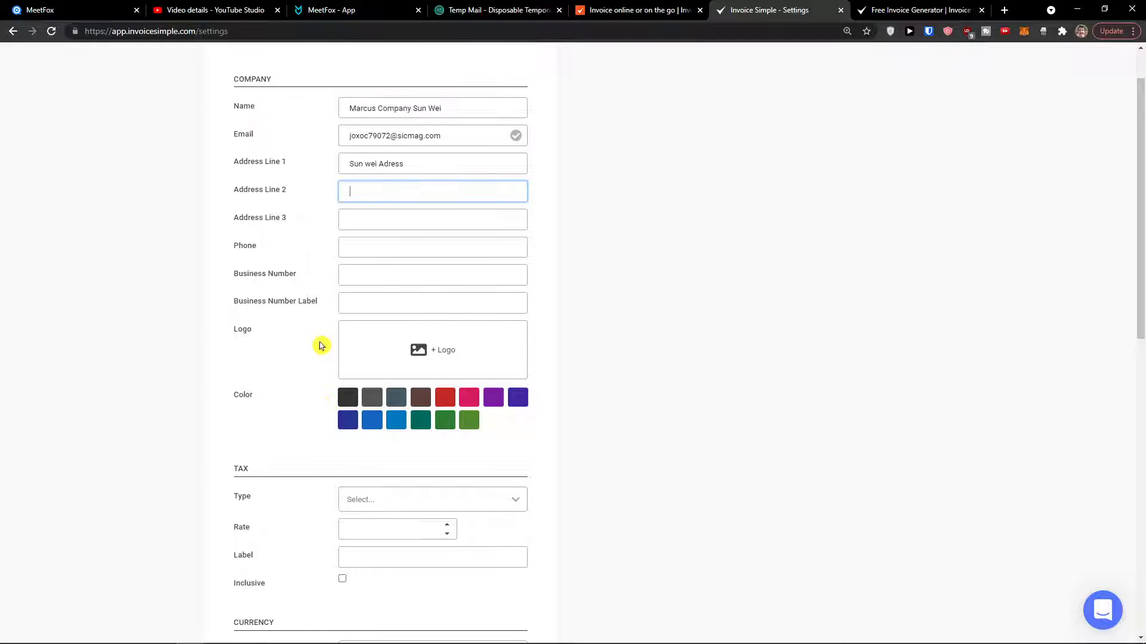
{"action": "scroll", "scroll_direction": "down", "scroll_amount": 3}
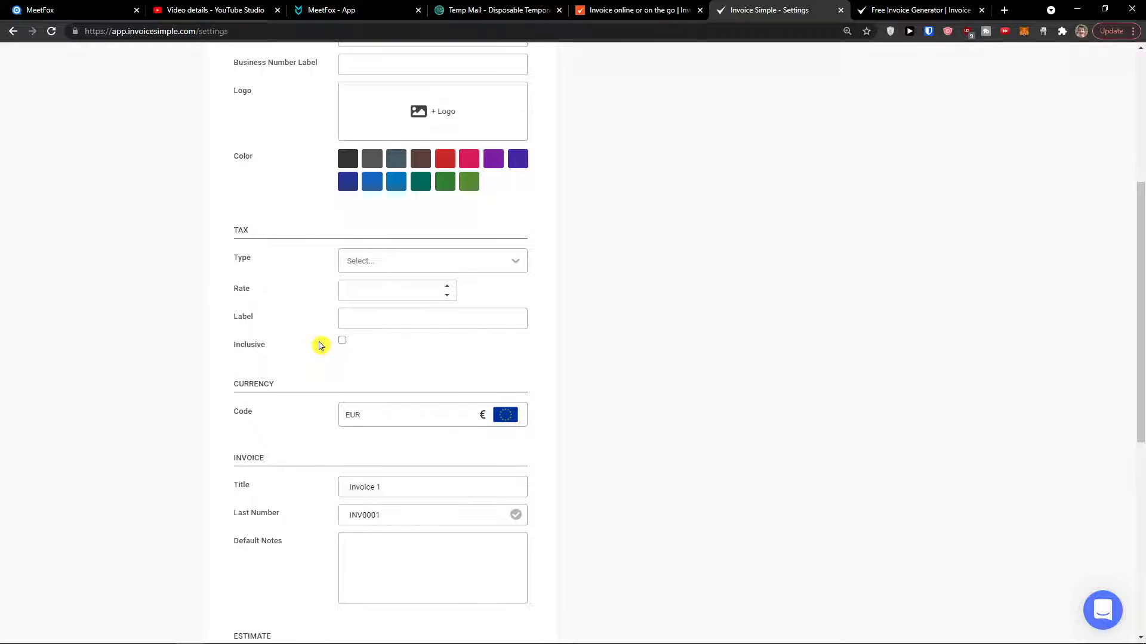
{"action": "scroll", "scroll_direction": "down", "scroll_amount": 3}
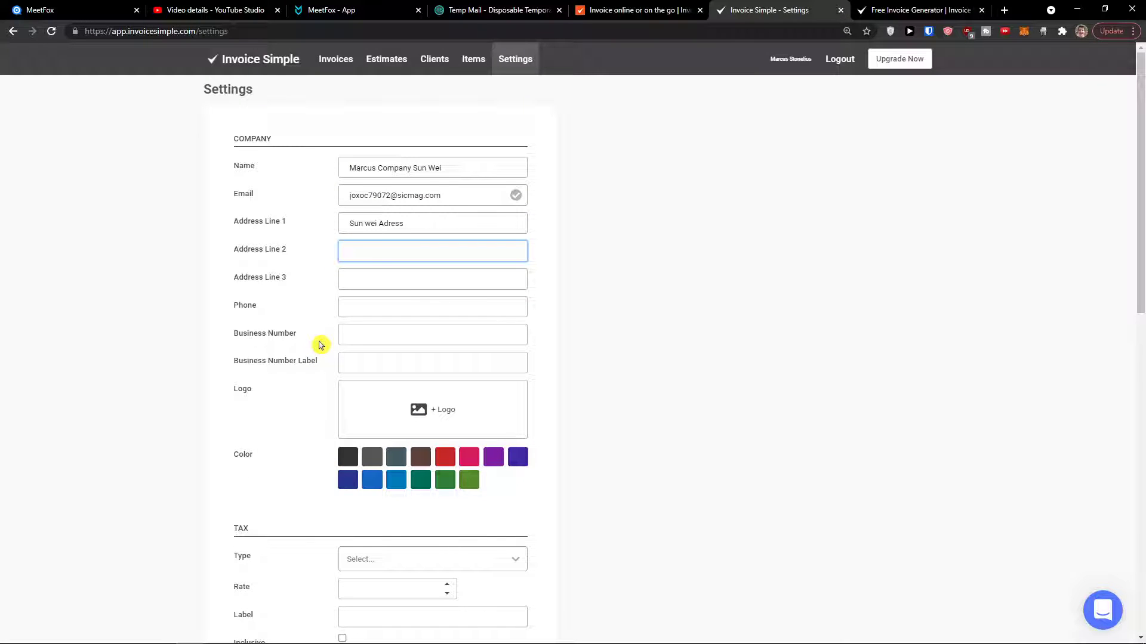
{"action": "left_click", "coordinate": [432, 251]}
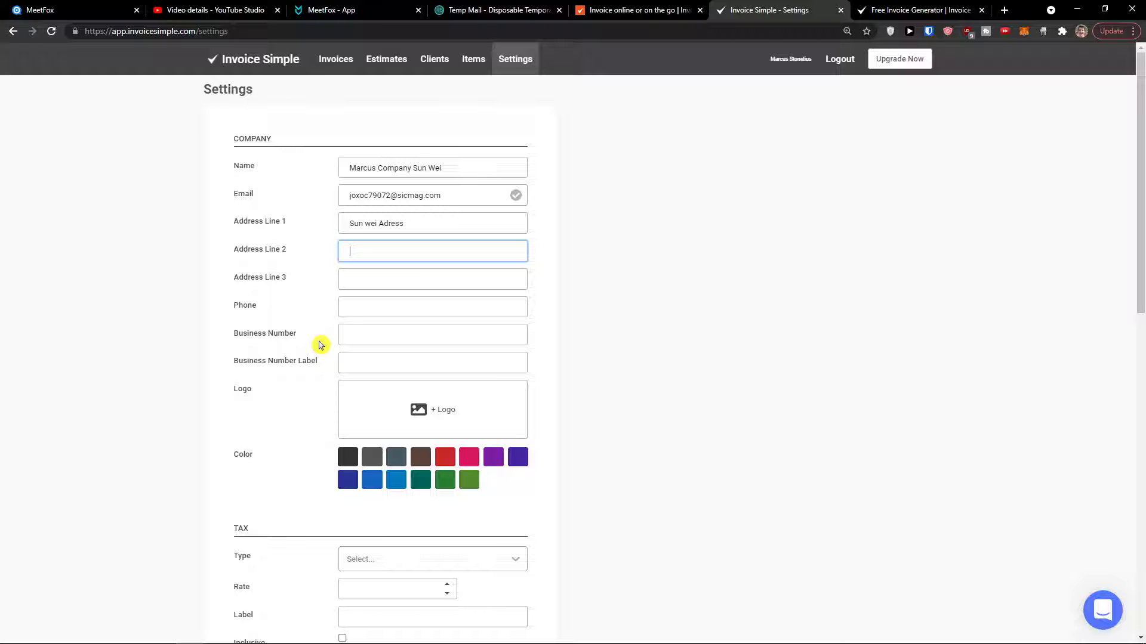
{"action": "scroll", "scroll_direction": "down", "scroll_amount": 3}
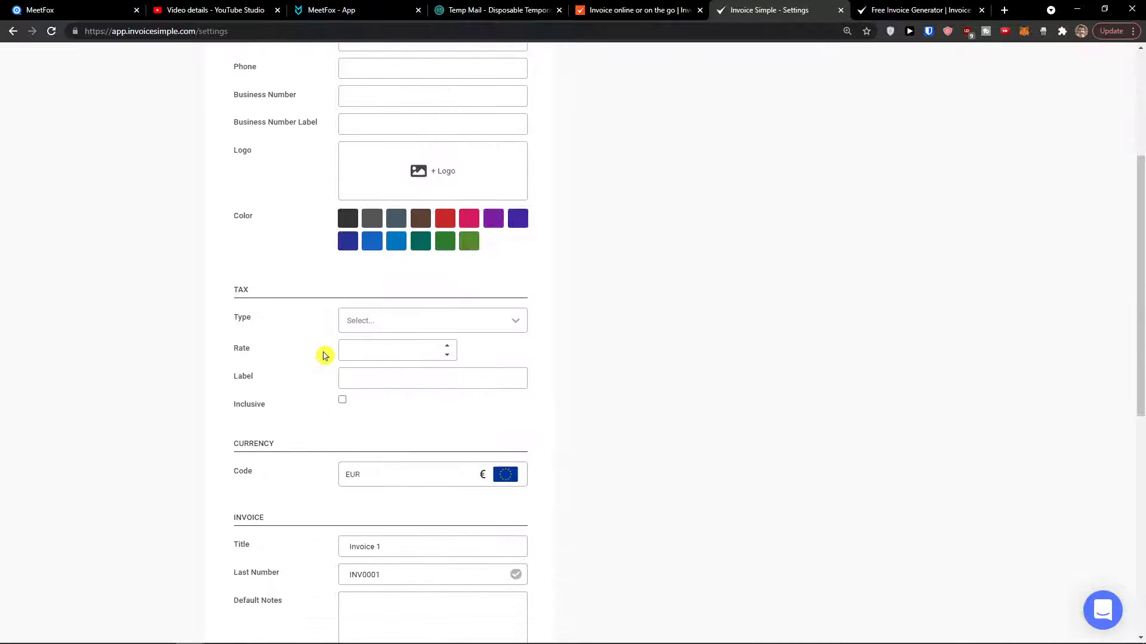
{"action": "left_click", "coordinate": [432, 319]}
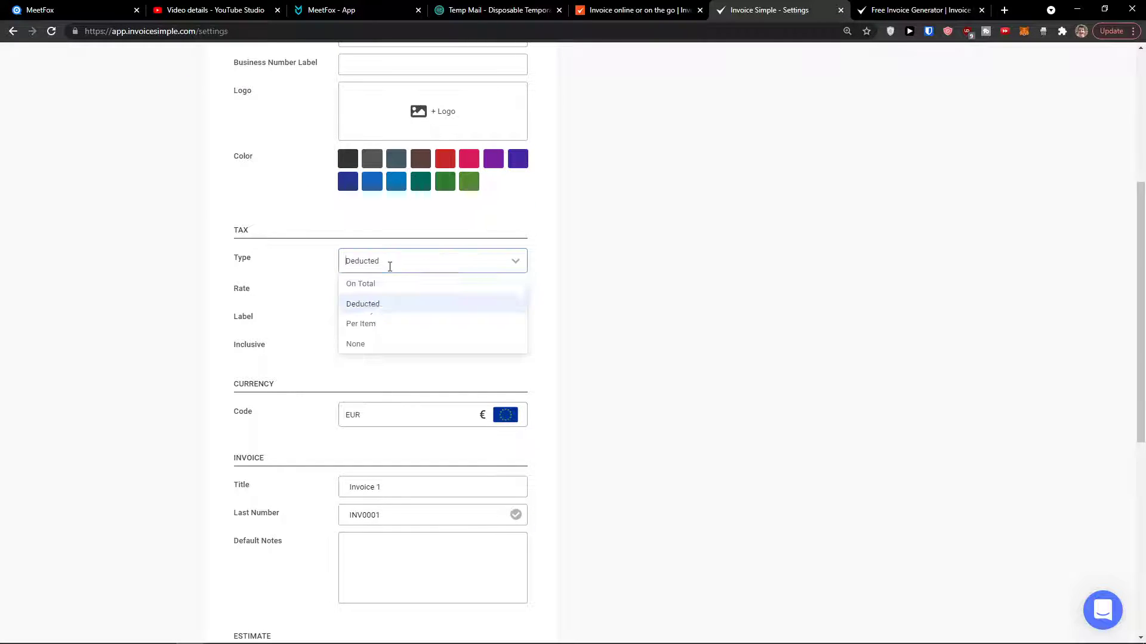
{"action": "left_click", "coordinate": [360, 284]}
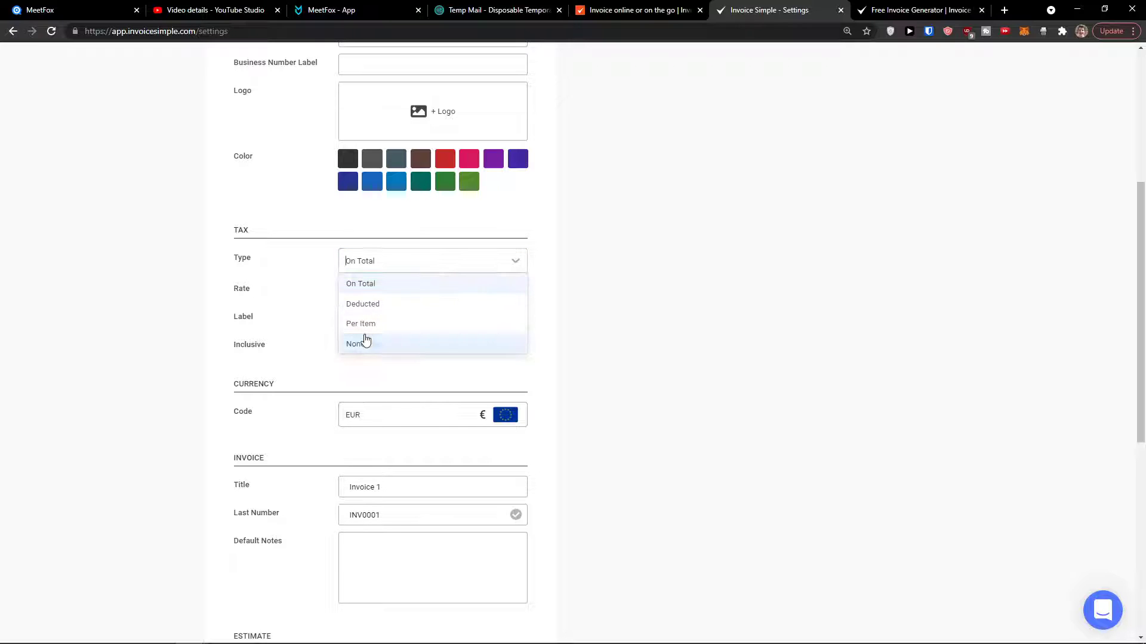
{"action": "left_click", "coordinate": [355, 343]}
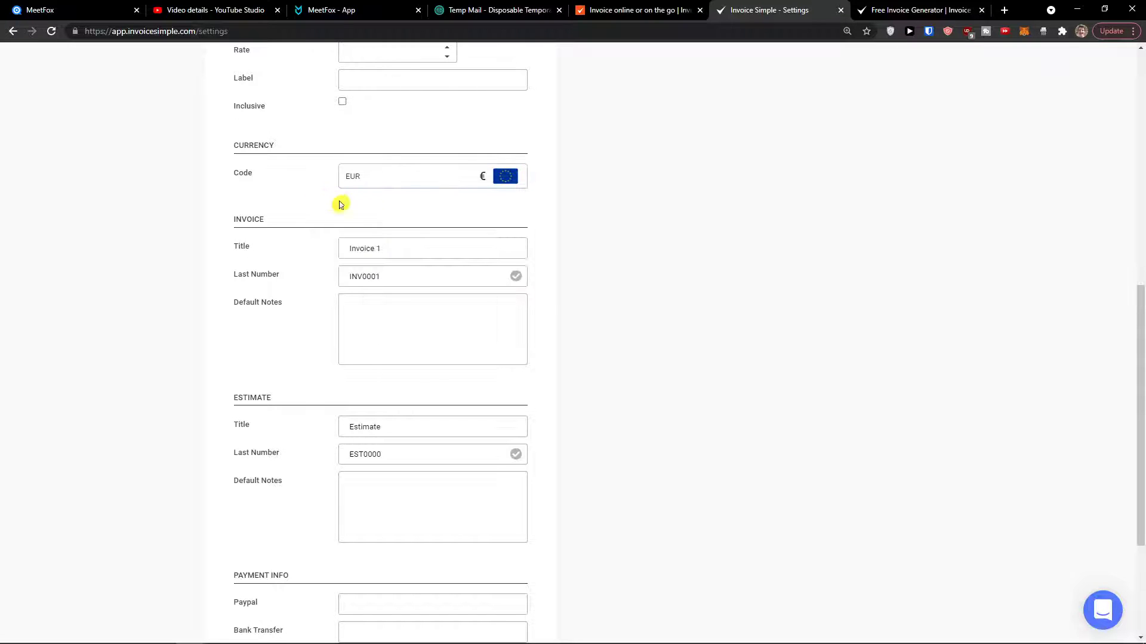
{"action": "scroll", "scroll_direction": "down", "scroll_amount": 3}
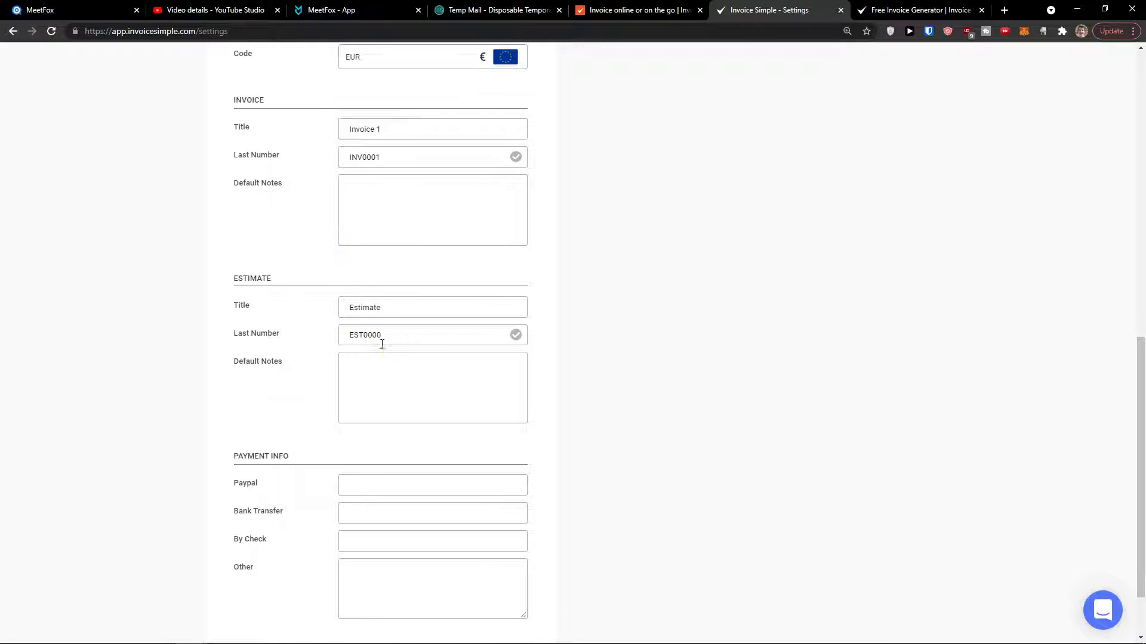
{"action": "scroll", "scroll_direction": "down", "scroll_amount": 3}
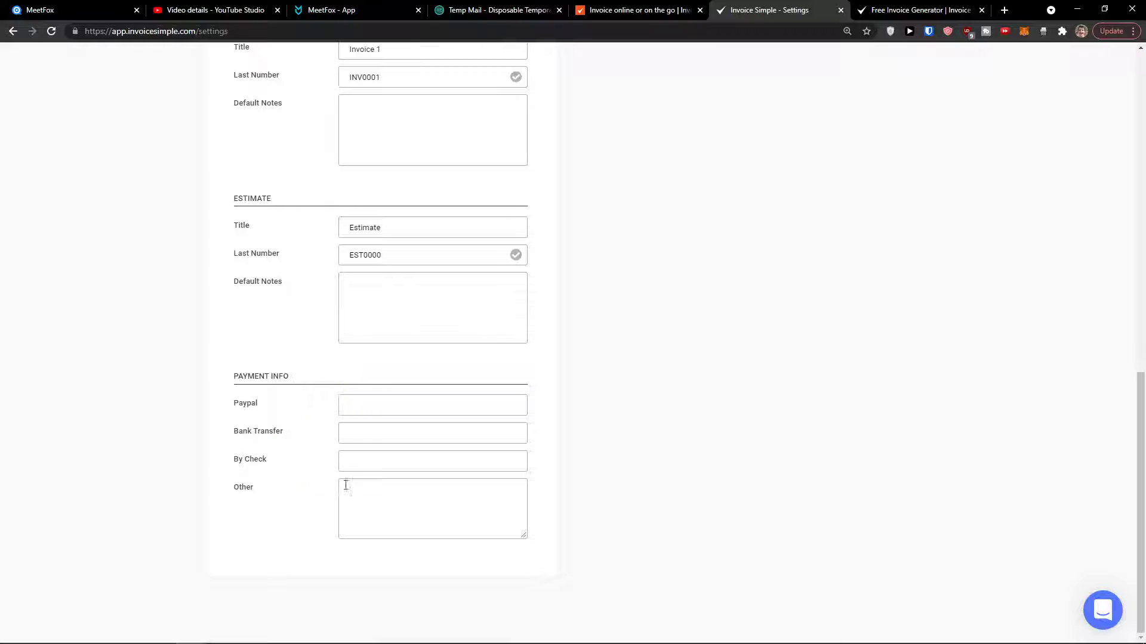
{"action": "scroll", "scroll_direction": "up", "scroll_amount": 3}
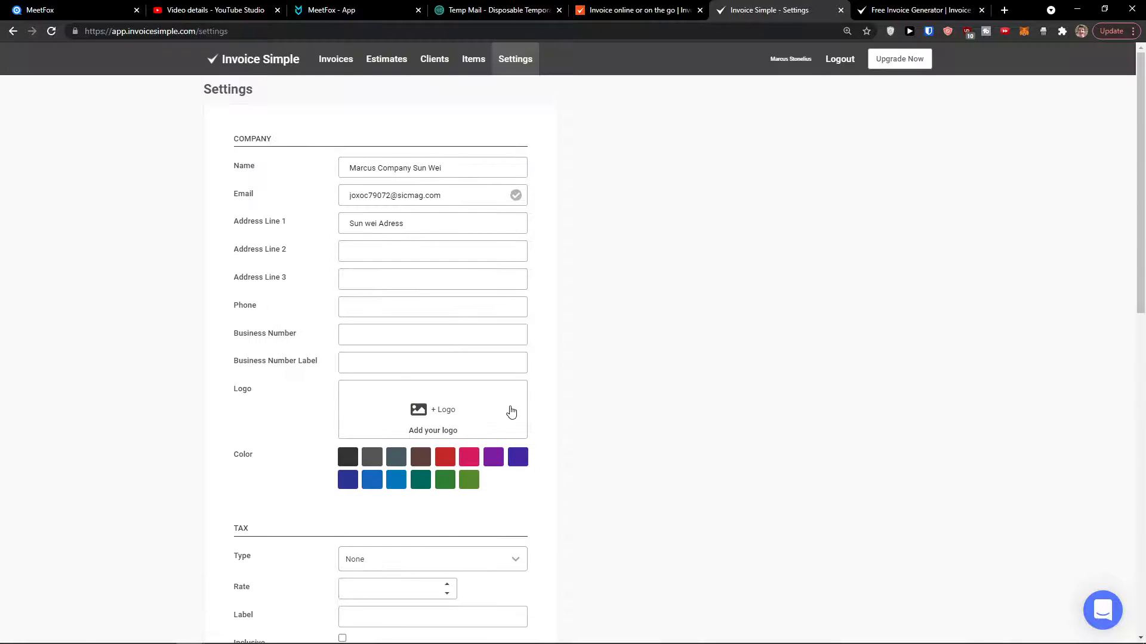
{"action": "mouse_move", "coordinate": [474, 59]}
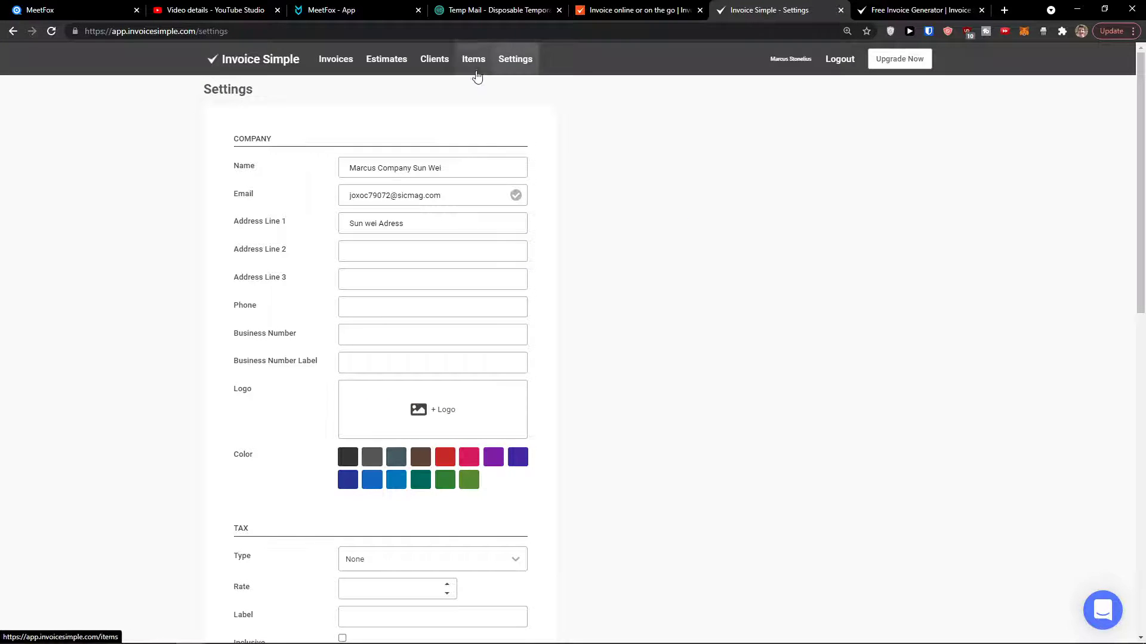
- Create a new saved item Youtube Video at a rate of 50 and close it
{"action": "left_click", "coordinate": [473, 59]}
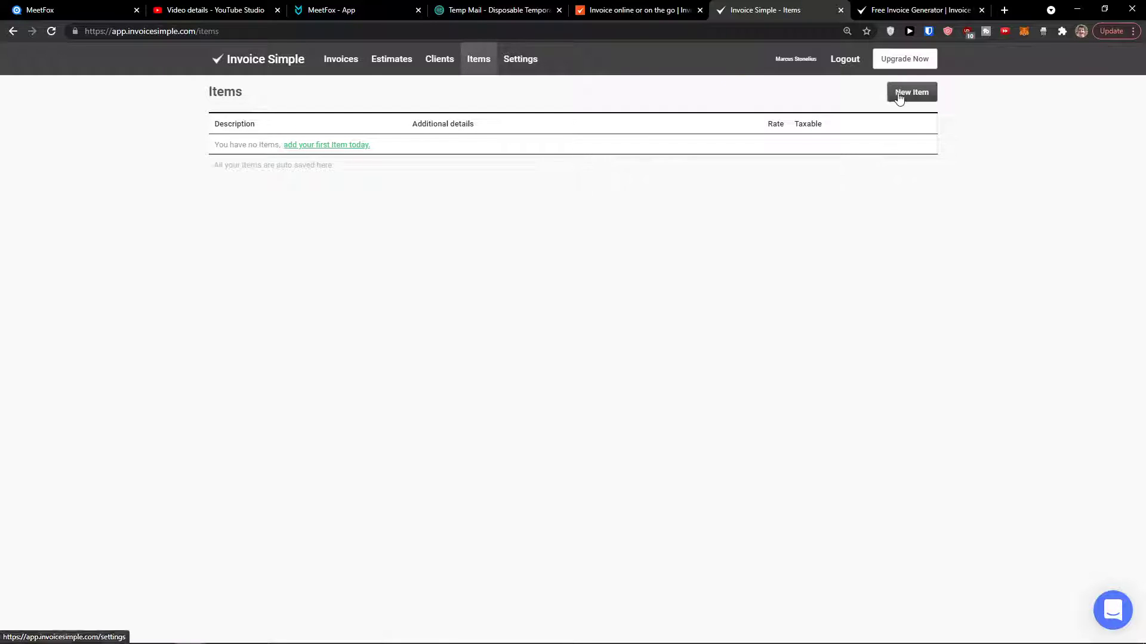
{"action": "left_click", "coordinate": [910, 92]}
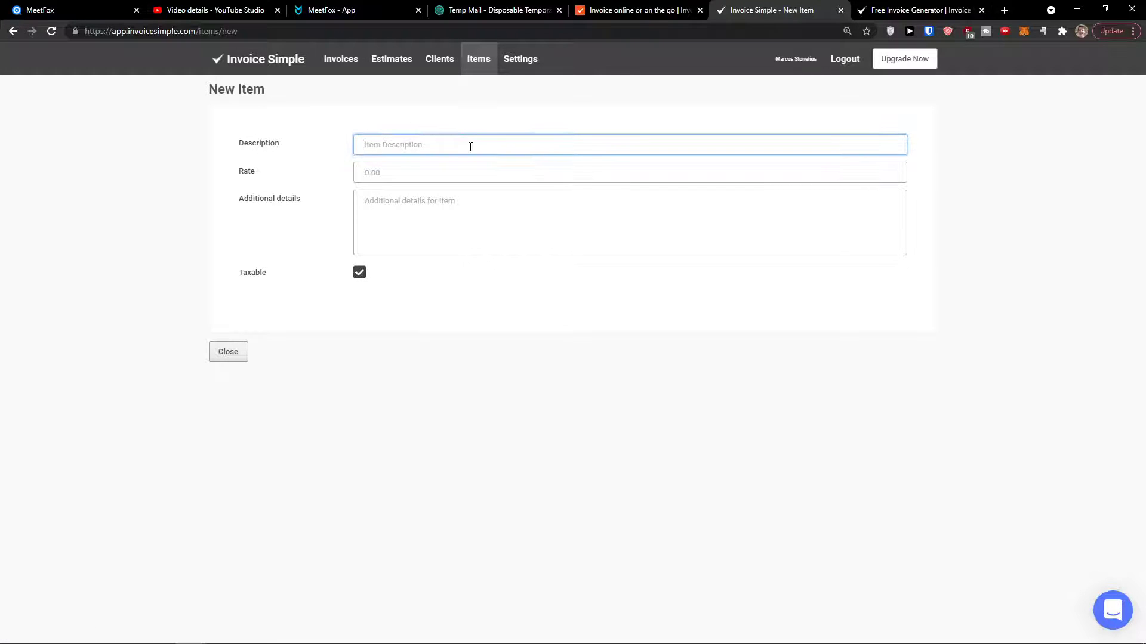
{"action": "type", "text": "Y"}
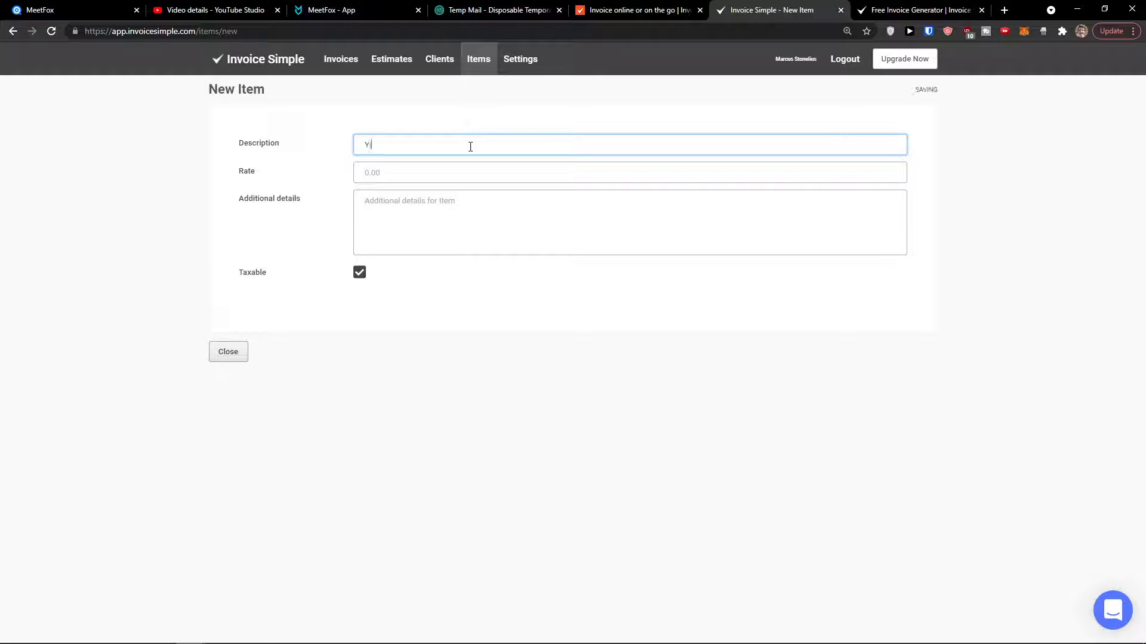
{"action": "type", "text": "outube Video"}
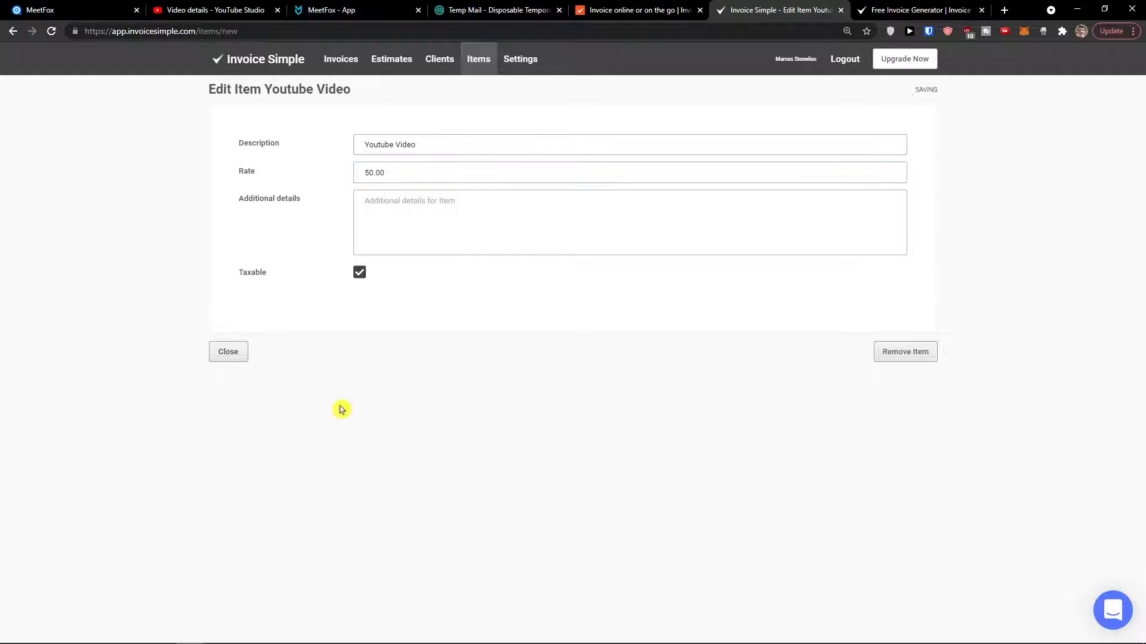
{"action": "mouse_move", "coordinate": [228, 351]}
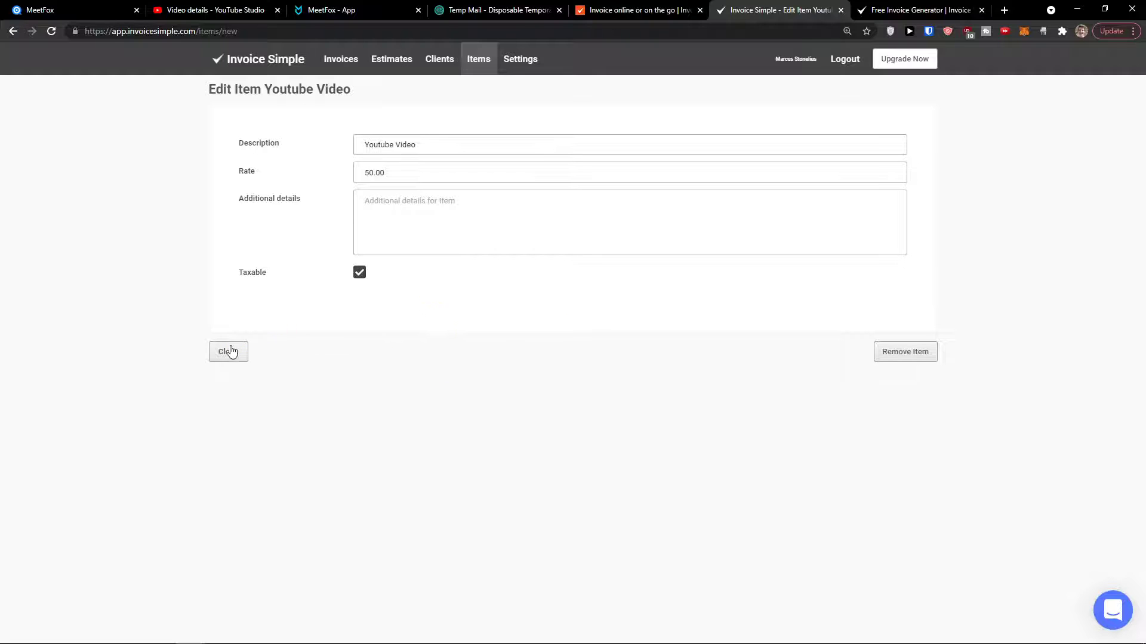
{"action": "left_click", "coordinate": [228, 351]}
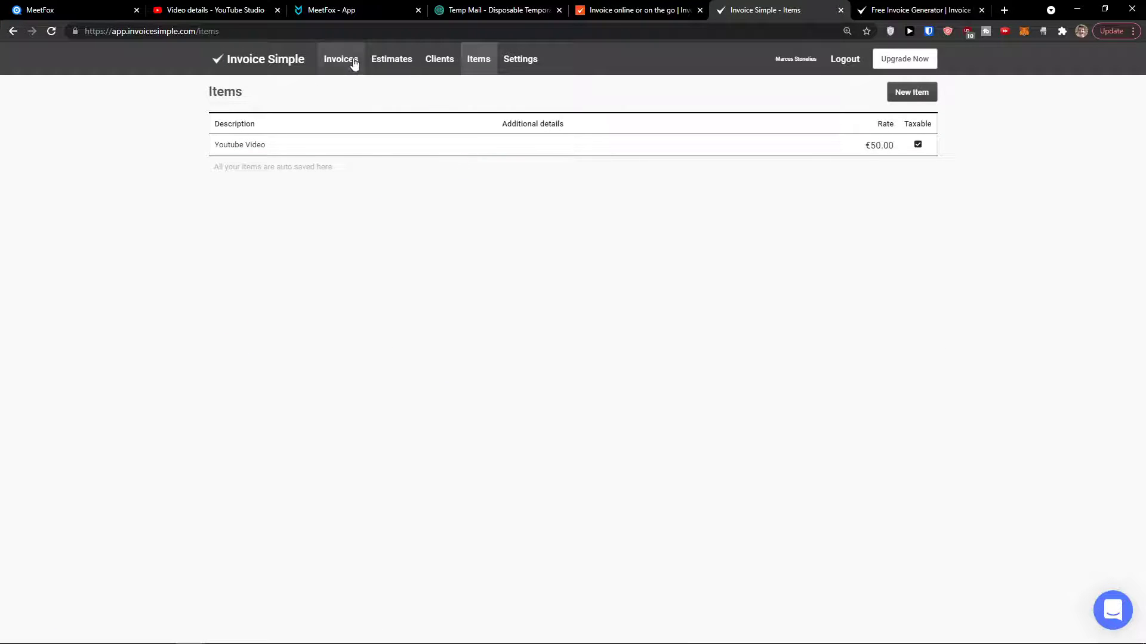
- From the invoices list try New Invoice, back out of the Upgrade prompt and return to the list
{"action": "left_click", "coordinate": [340, 58]}
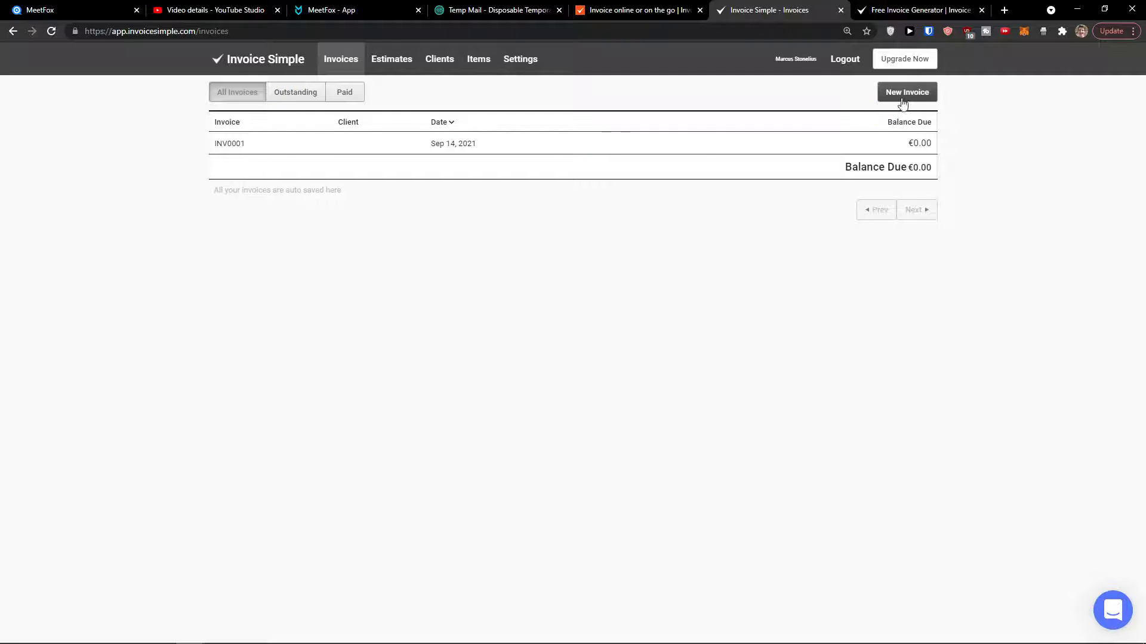
{"action": "left_click", "coordinate": [906, 91]}
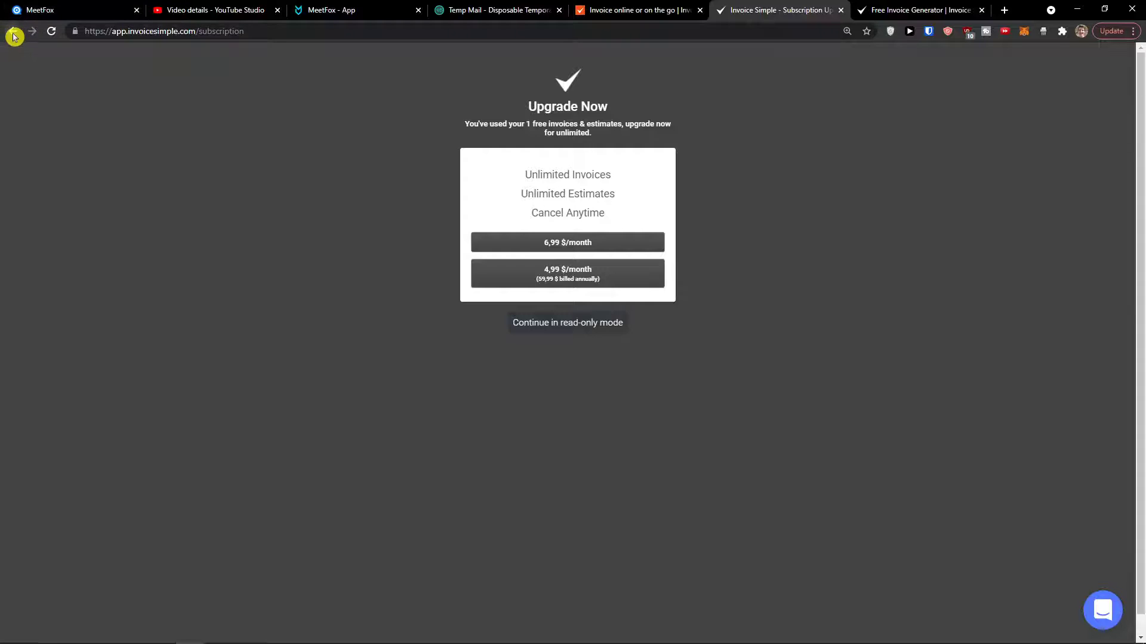
{"action": "left_click", "coordinate": [567, 322]}
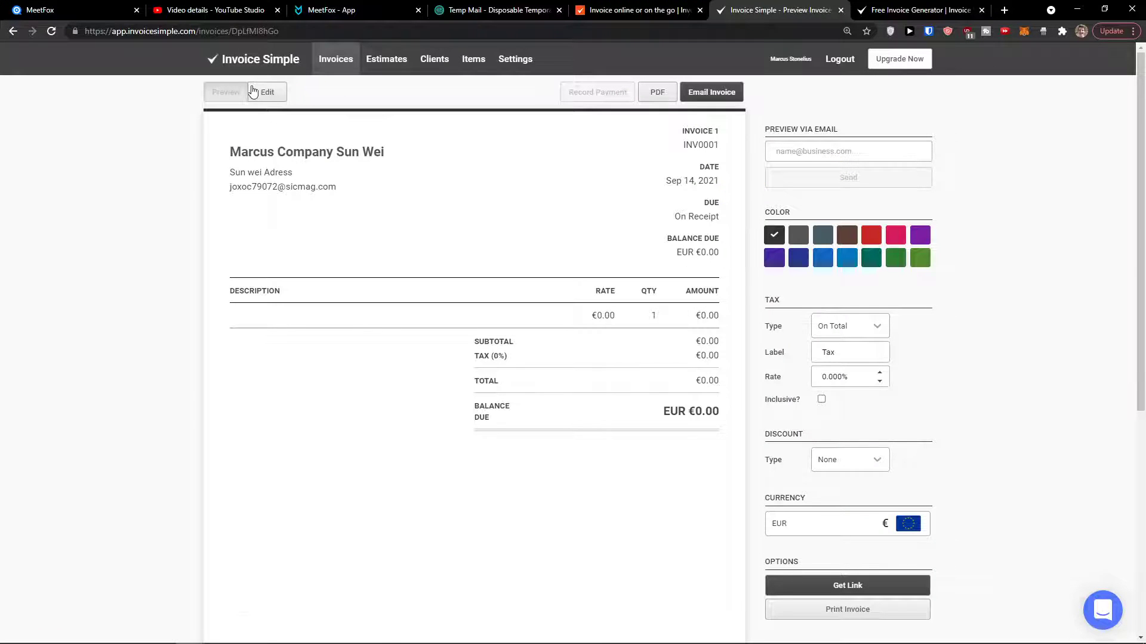
{"action": "left_click", "coordinate": [266, 92]}
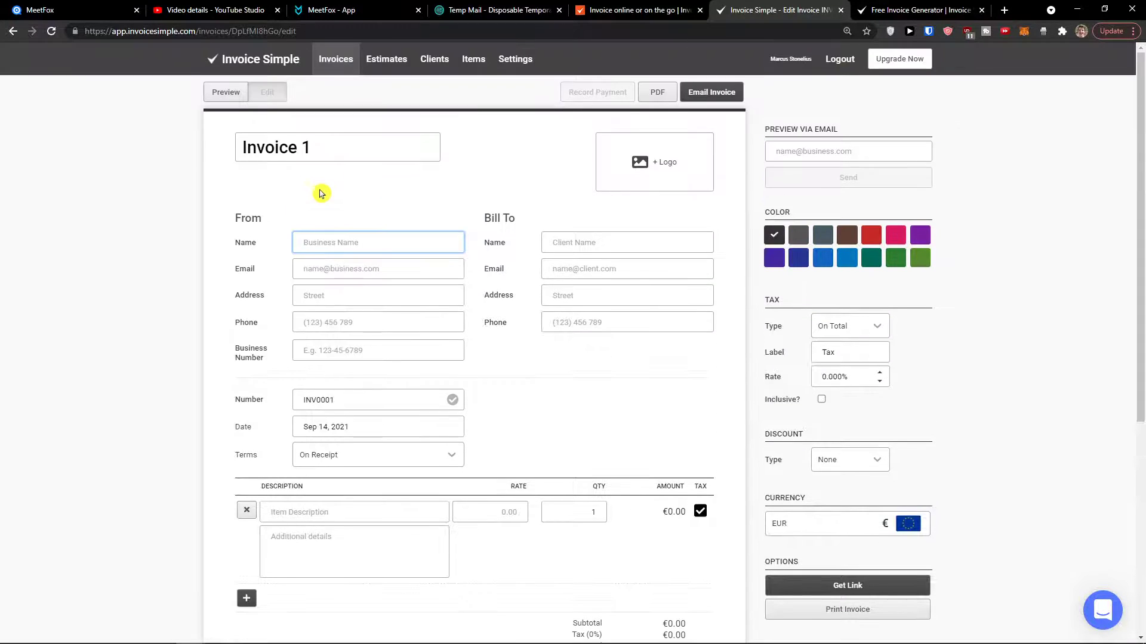
{"action": "left_click", "coordinate": [336, 60]}
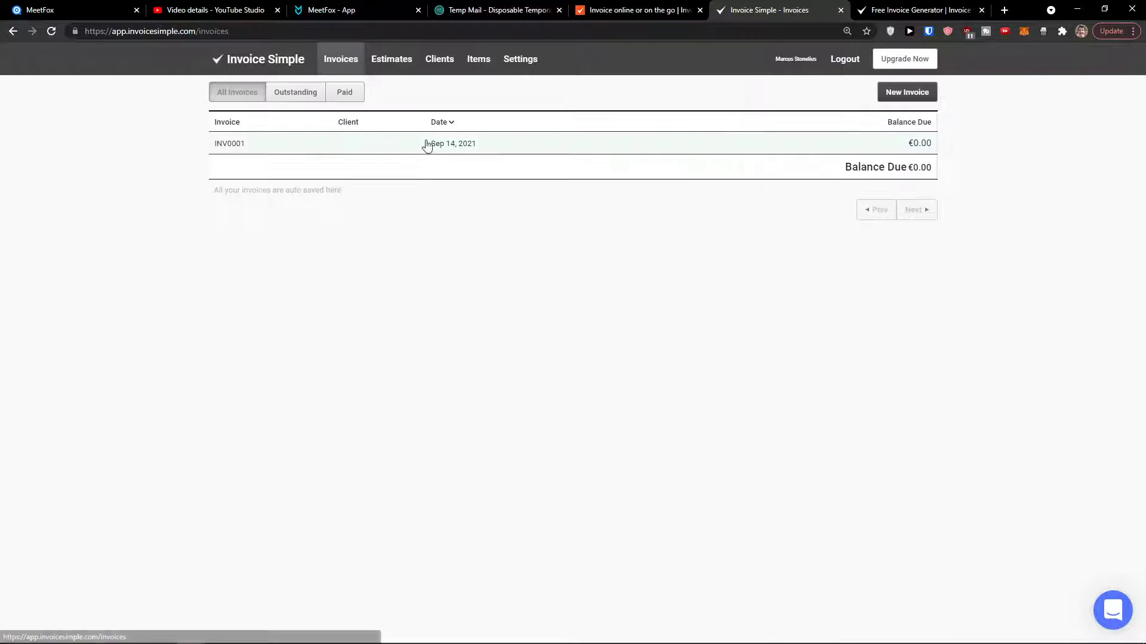
- Delete invoice INV0001, then back out of the Upgrade prompt again
{"action": "left_click", "coordinate": [229, 144]}
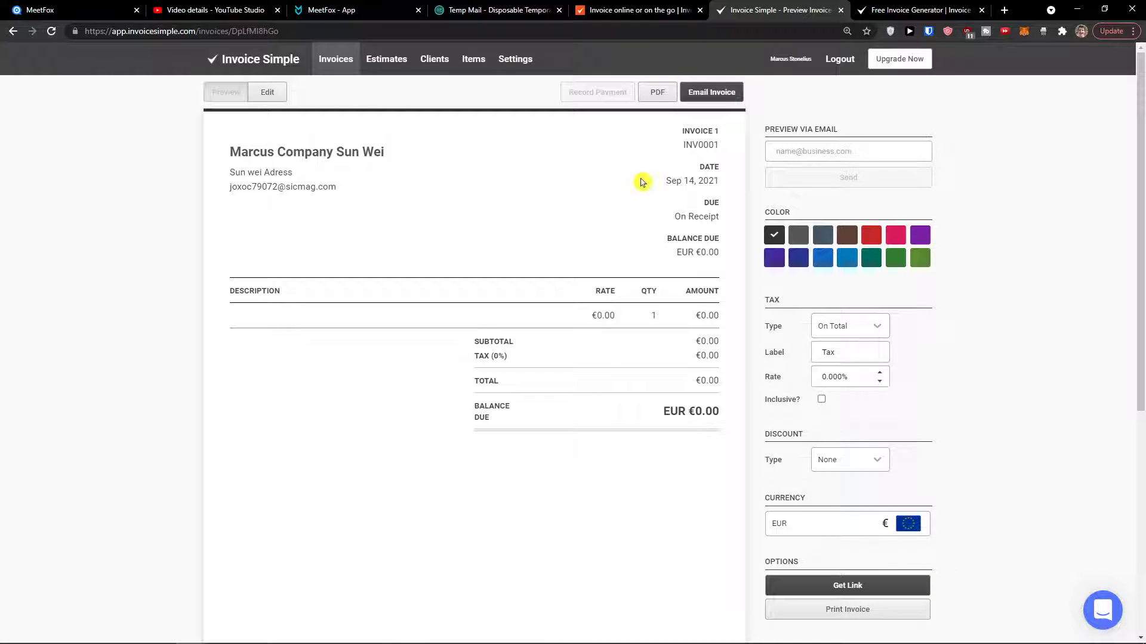
{"action": "scroll", "scroll_direction": "down", "scroll_amount": 3}
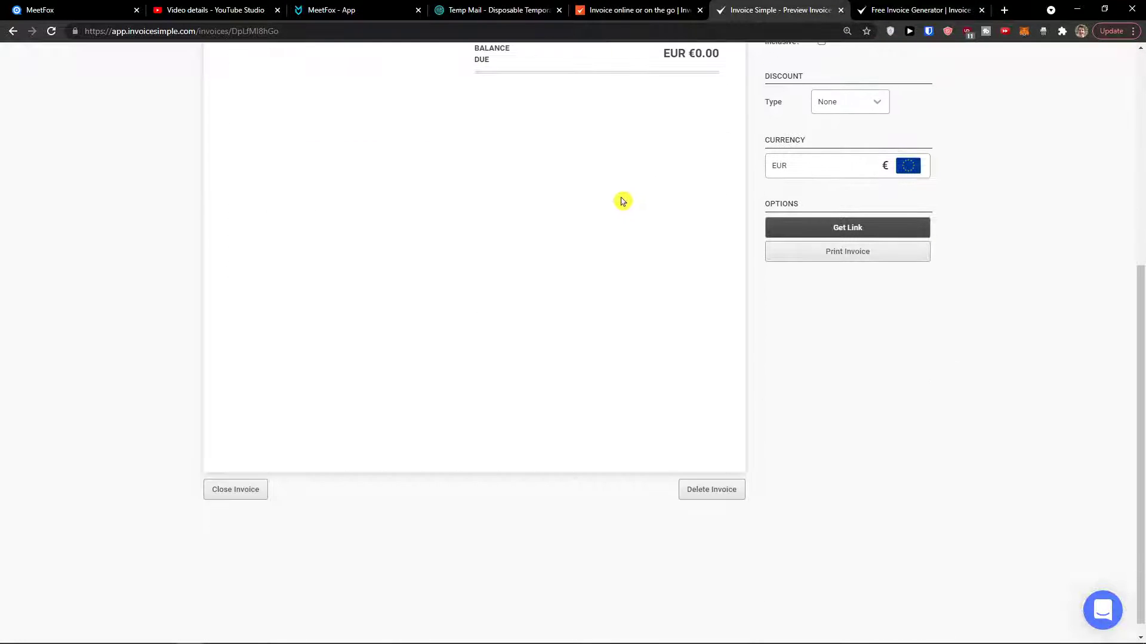
{"action": "left_click", "coordinate": [235, 490]}
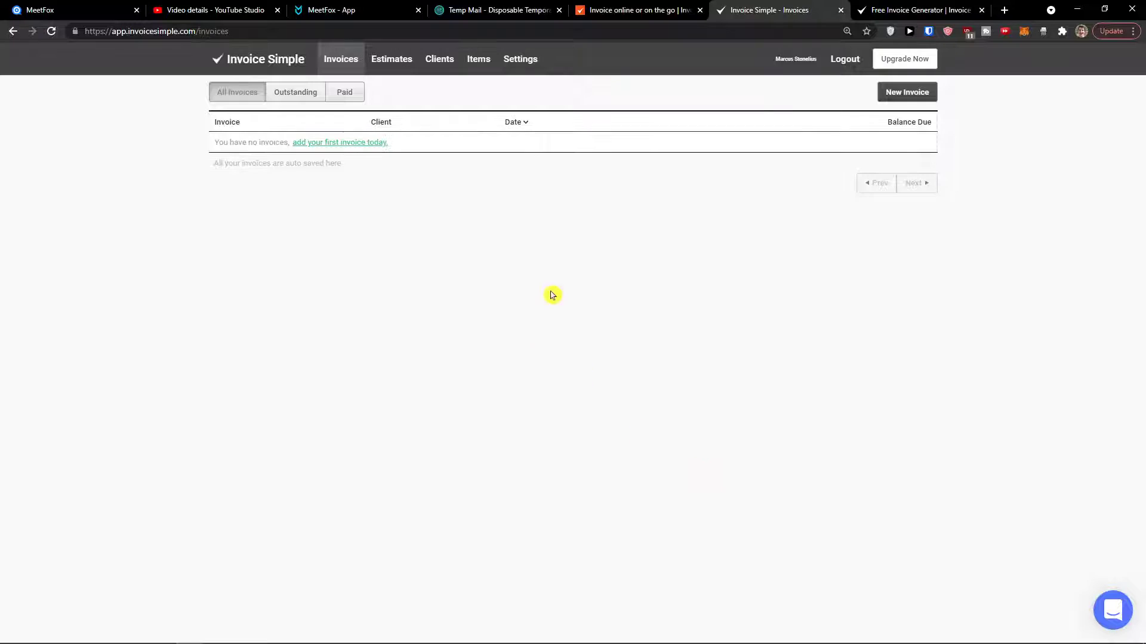
{"action": "left_click", "coordinate": [904, 59]}
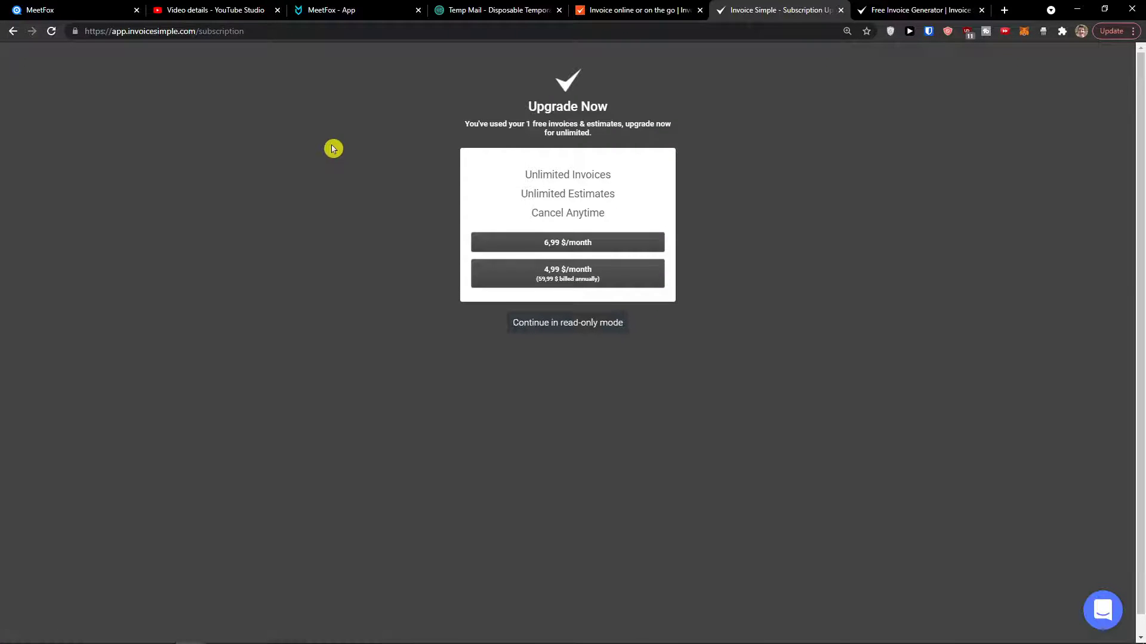
{"action": "left_click", "coordinate": [567, 322]}
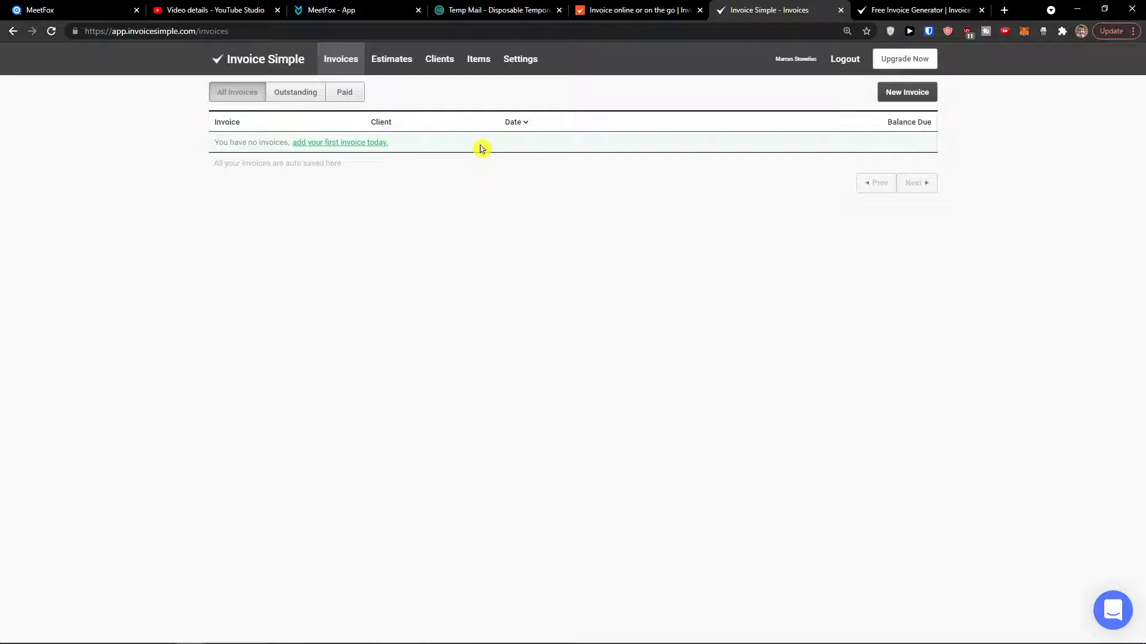
{"action": "mouse_move", "coordinate": [844, 60]}
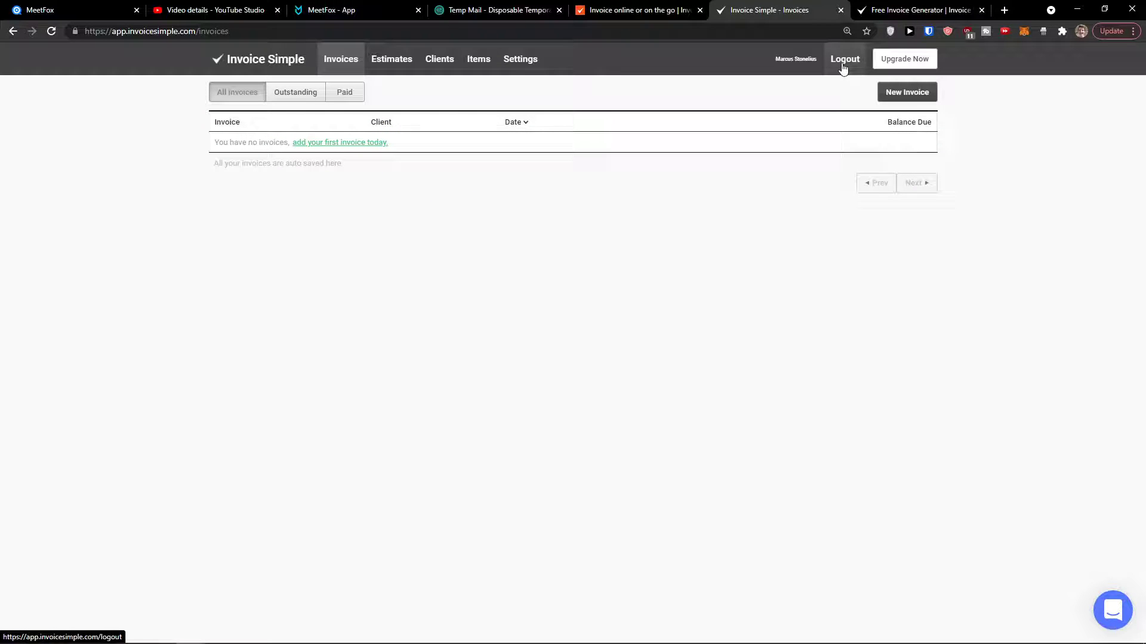
{"action": "mouse_move", "coordinate": [839, 65]}
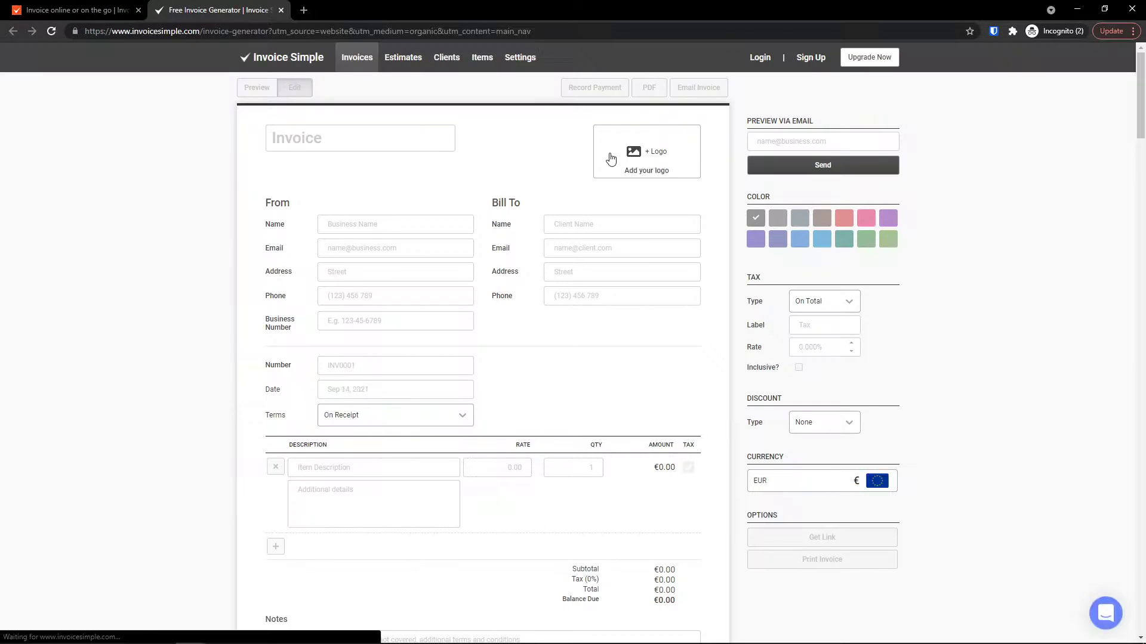
{"action": "left_click", "coordinate": [395, 224]}
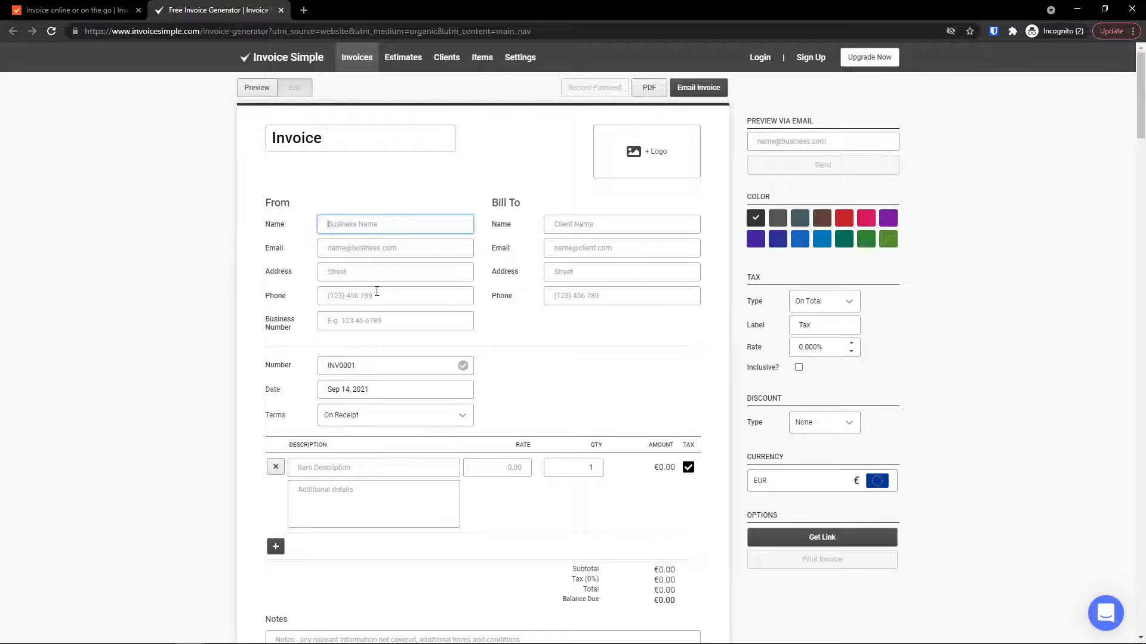
{"action": "left_click", "coordinate": [620, 223]}
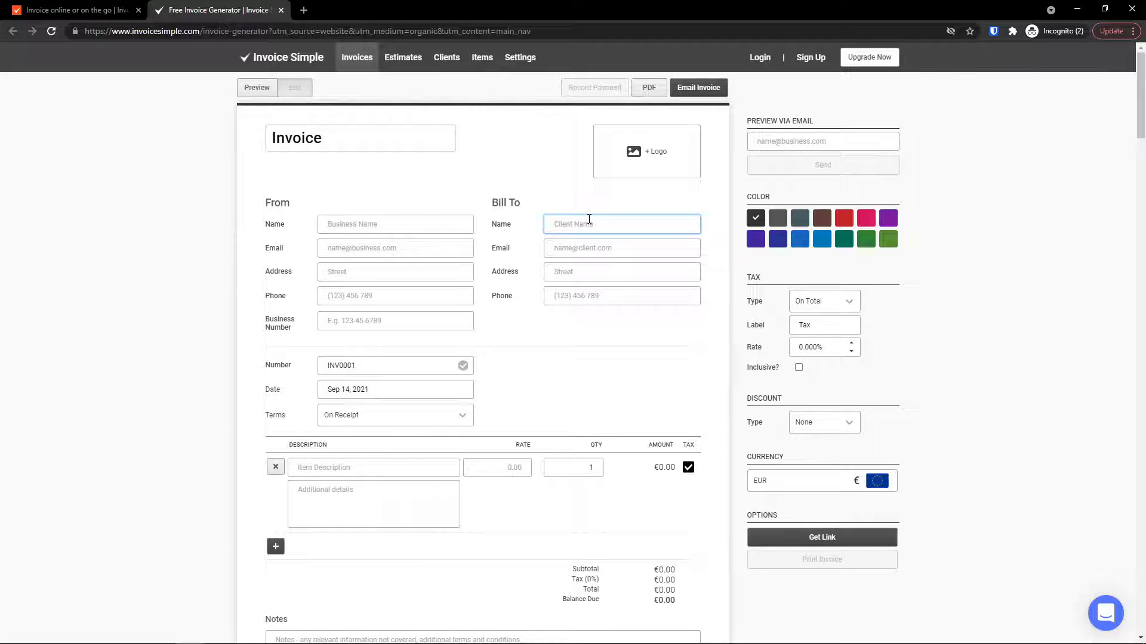
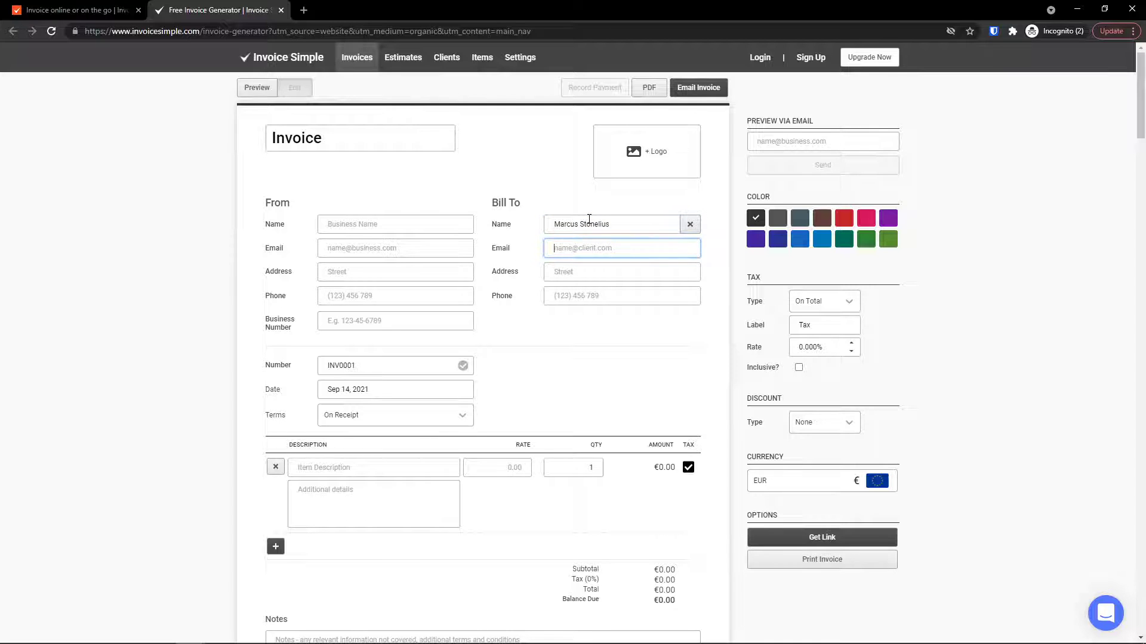
{"action": "left_click", "coordinate": [395, 223]}
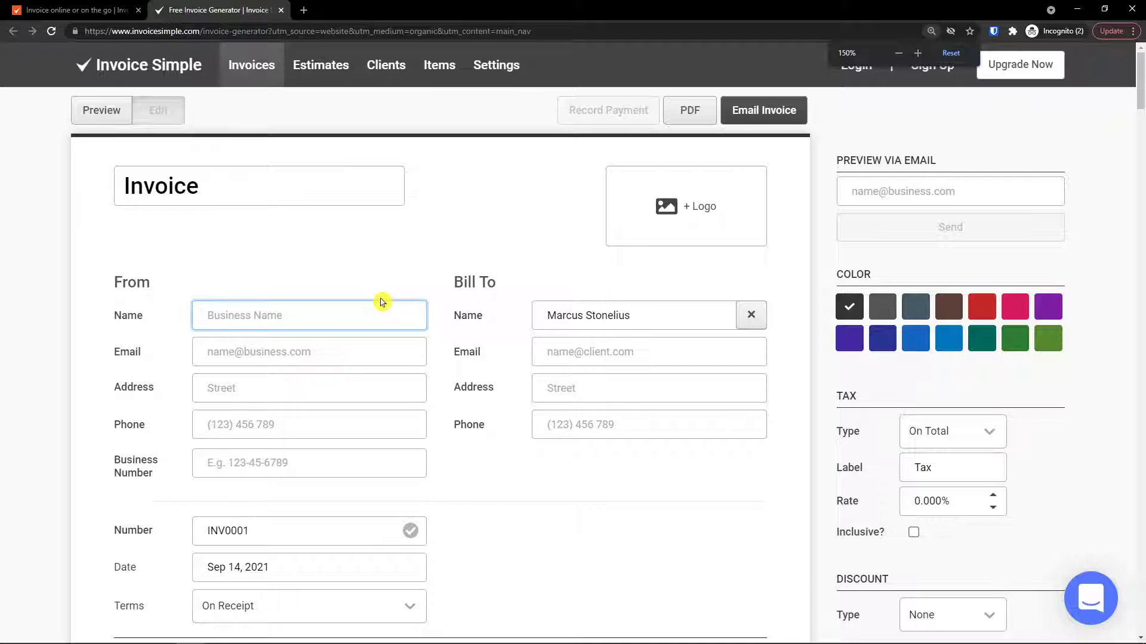
{"action": "type", "text": "M"}
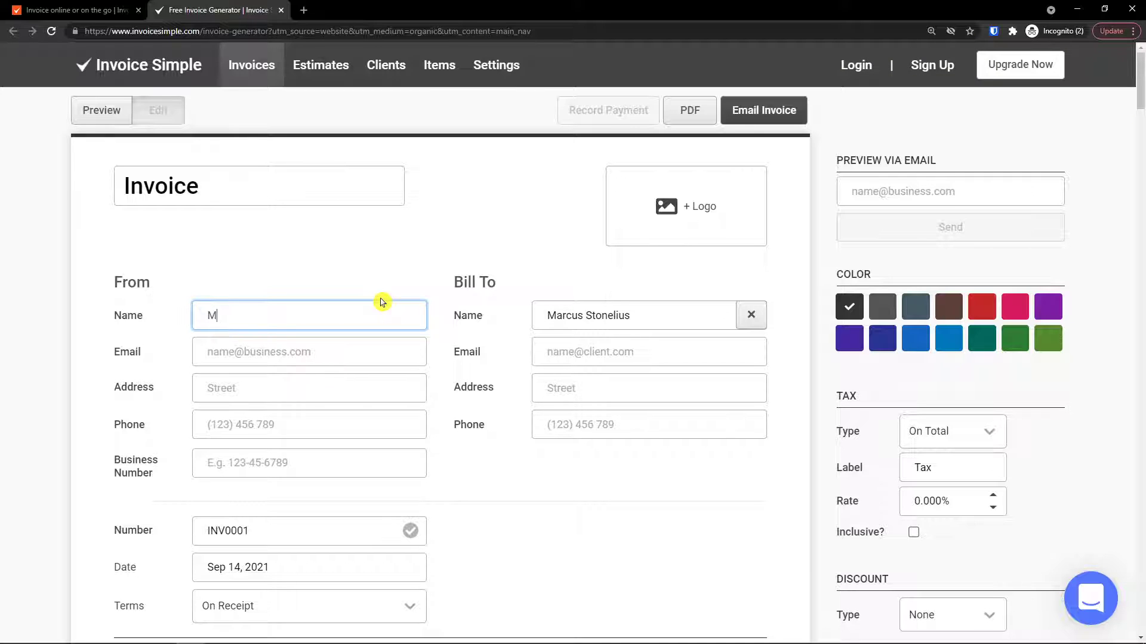
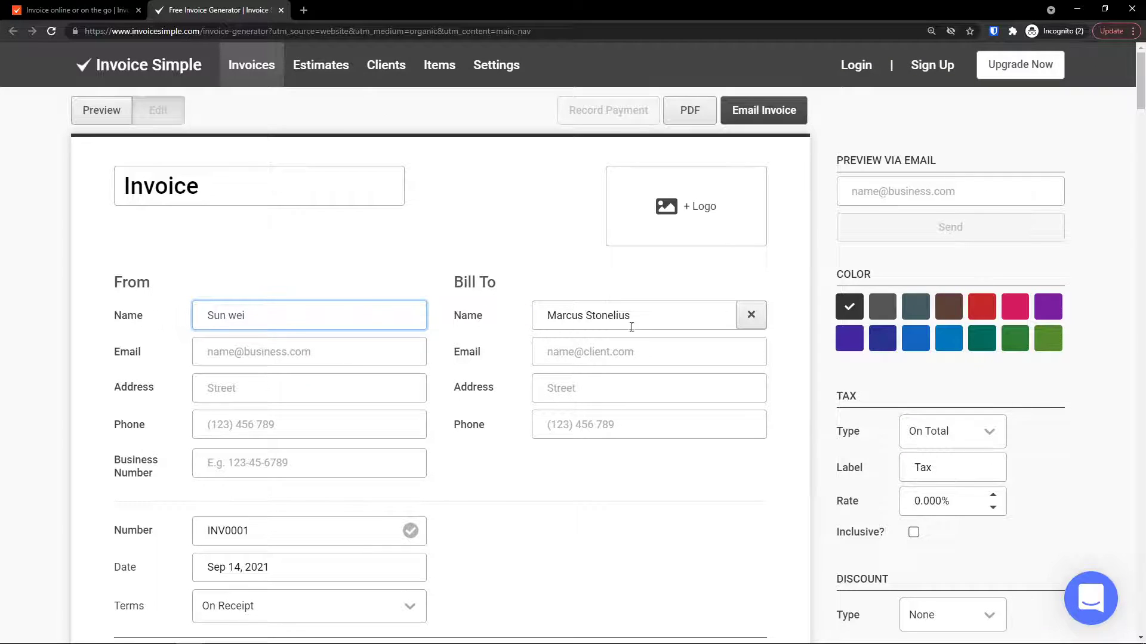
{"action": "type", "text": "Client"}
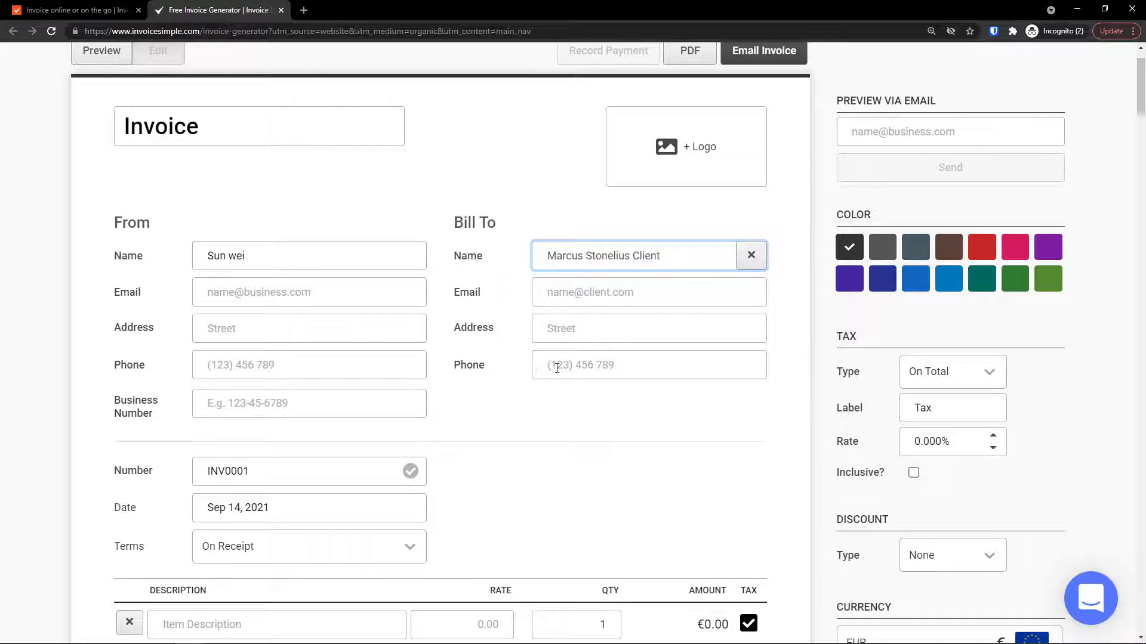
{"action": "scroll", "scroll_direction": "down", "scroll_amount": 3}
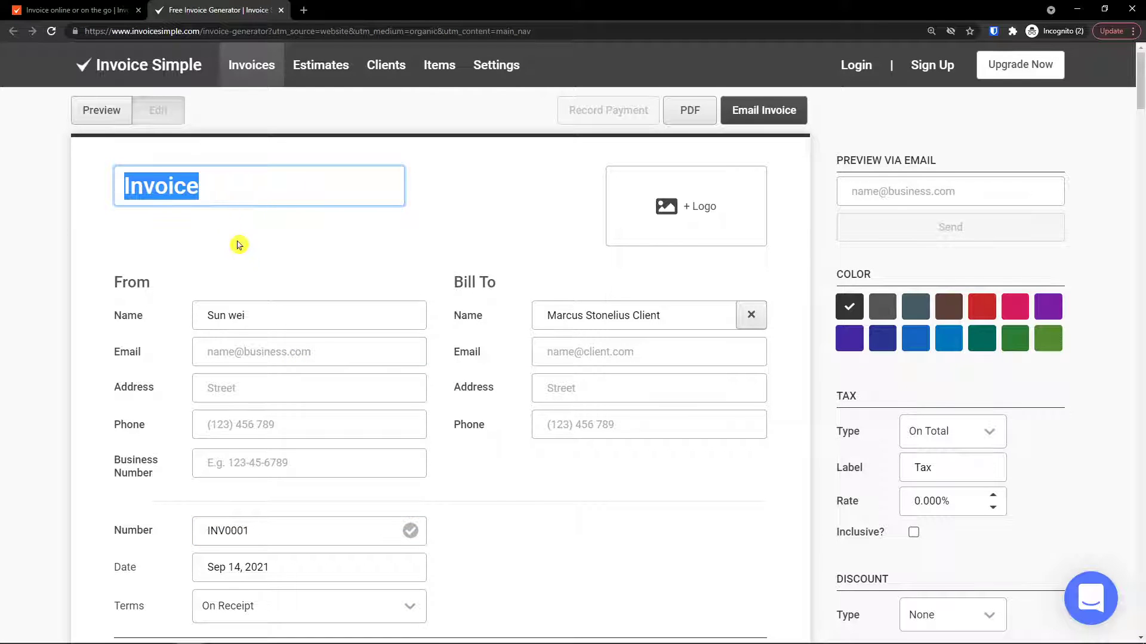
- Replace the invoice number with INV0003
{"action": "scroll", "scroll_direction": "down", "scroll_amount": 3}
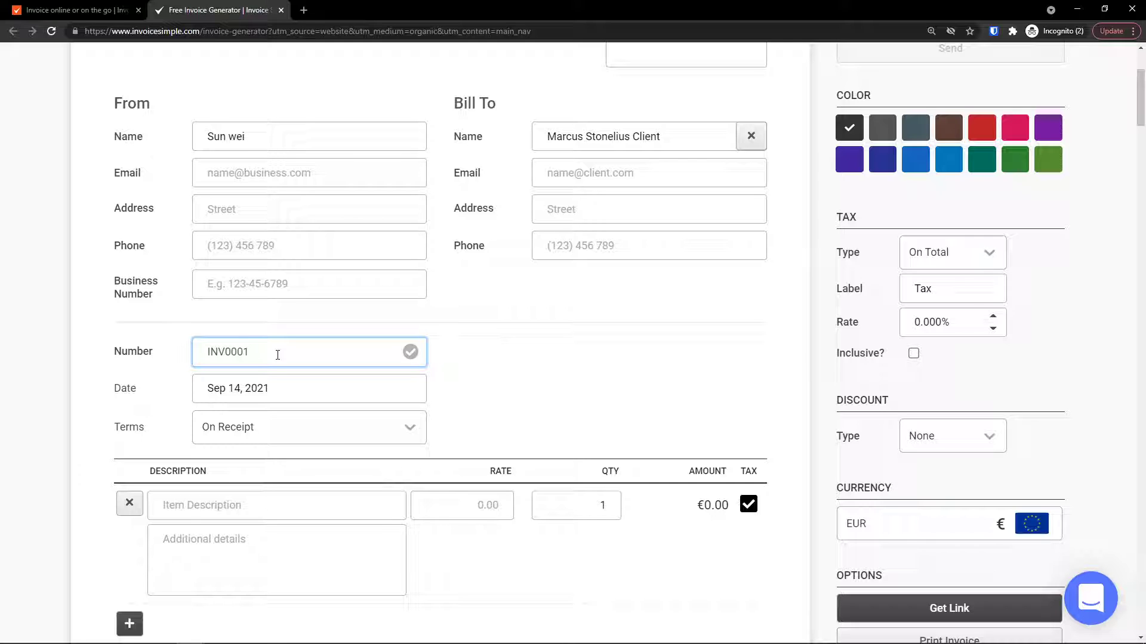
{"action": "double_click", "coordinate": [226, 351]}
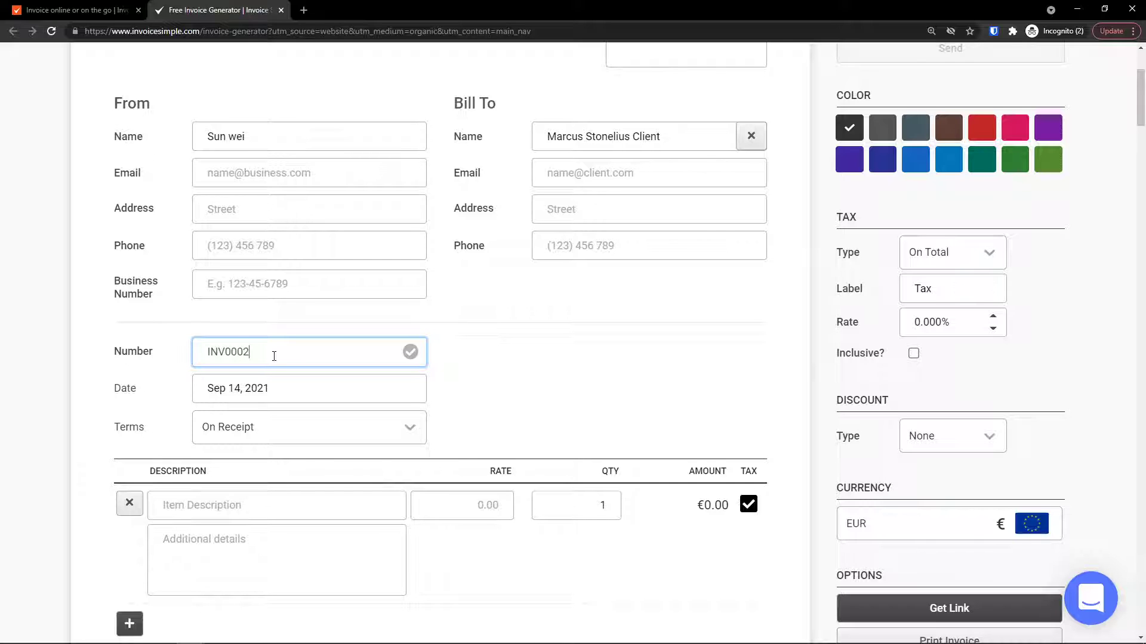
{"action": "type", "text": "INV0003"}
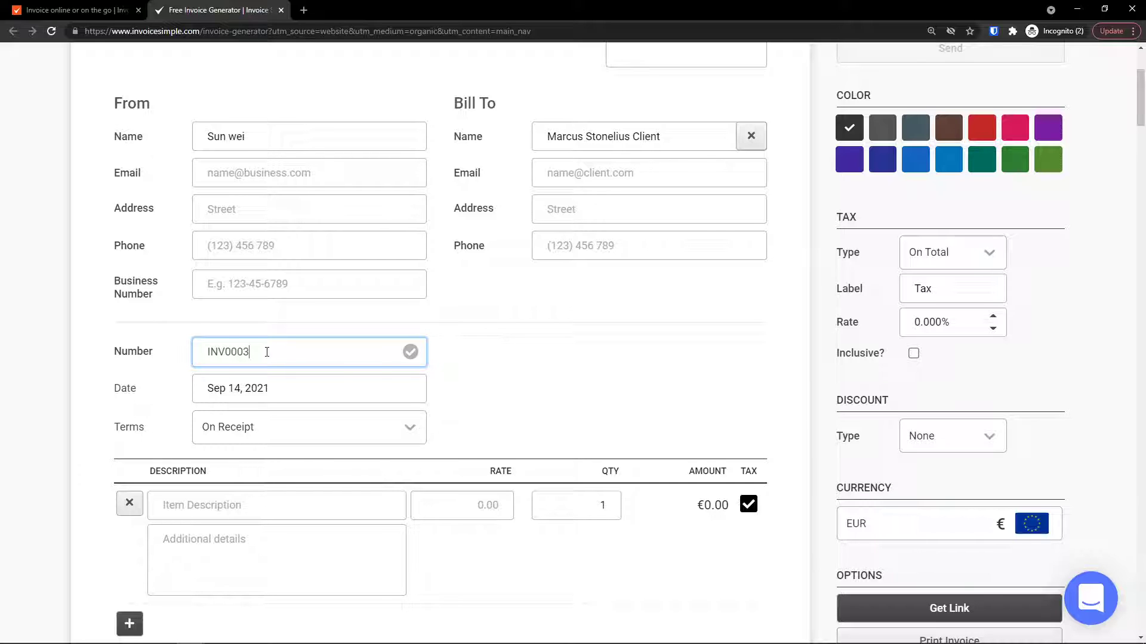
{"action": "scroll", "scroll_direction": "down", "scroll_amount": 3}
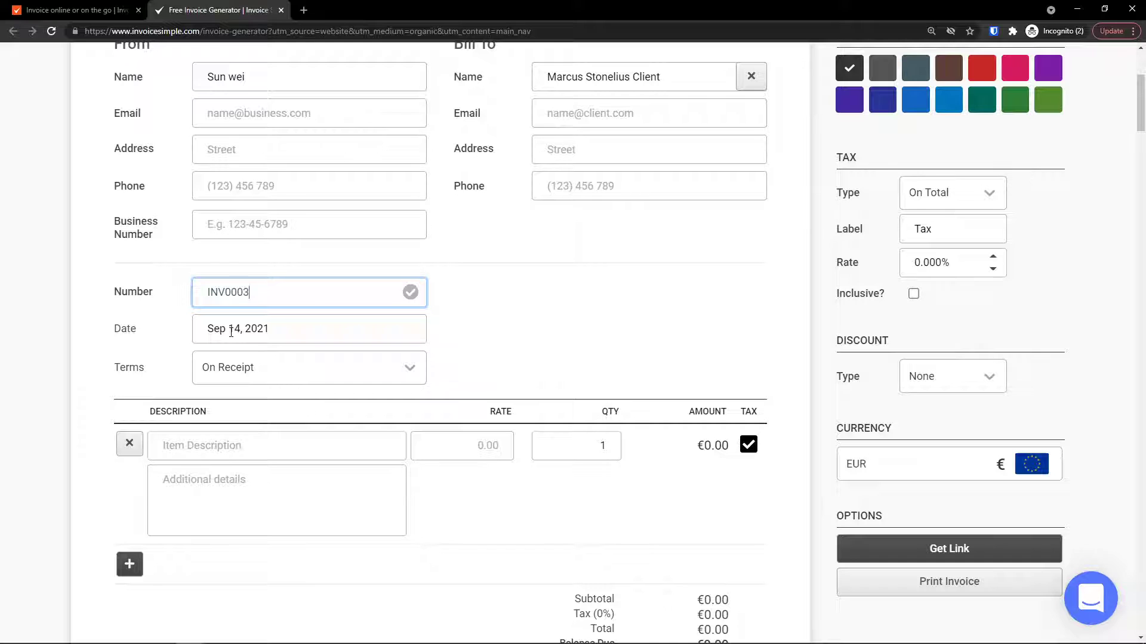
- Review the date picker and terms, keeping Sep 14, 2021 and On Receipt
{"action": "left_click", "coordinate": [308, 328]}
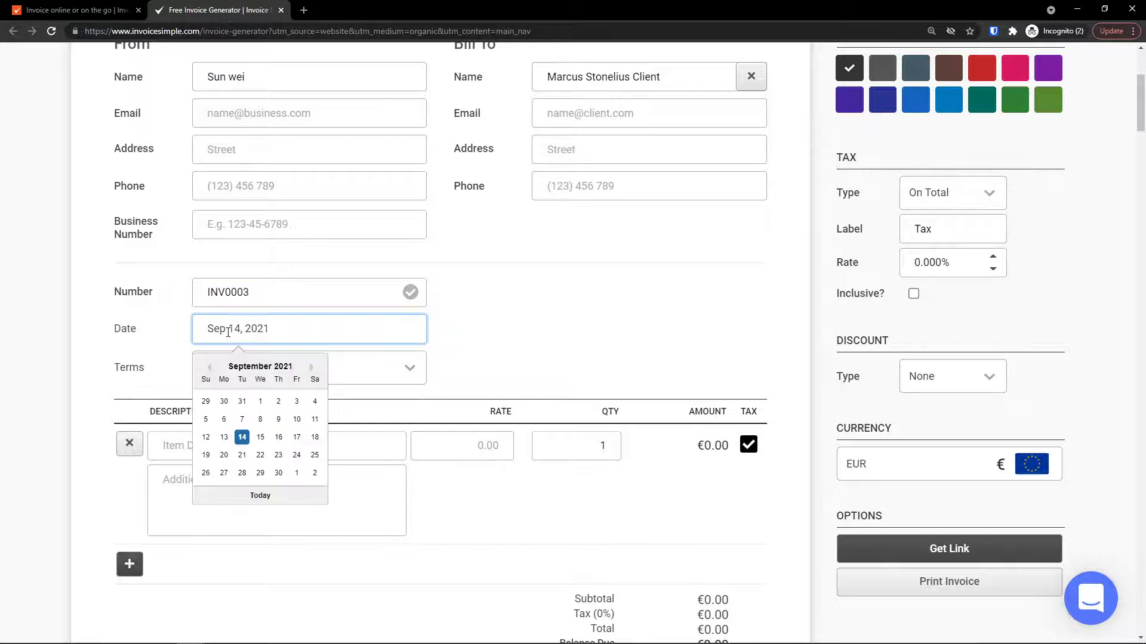
{"action": "left_click", "coordinate": [308, 367]}
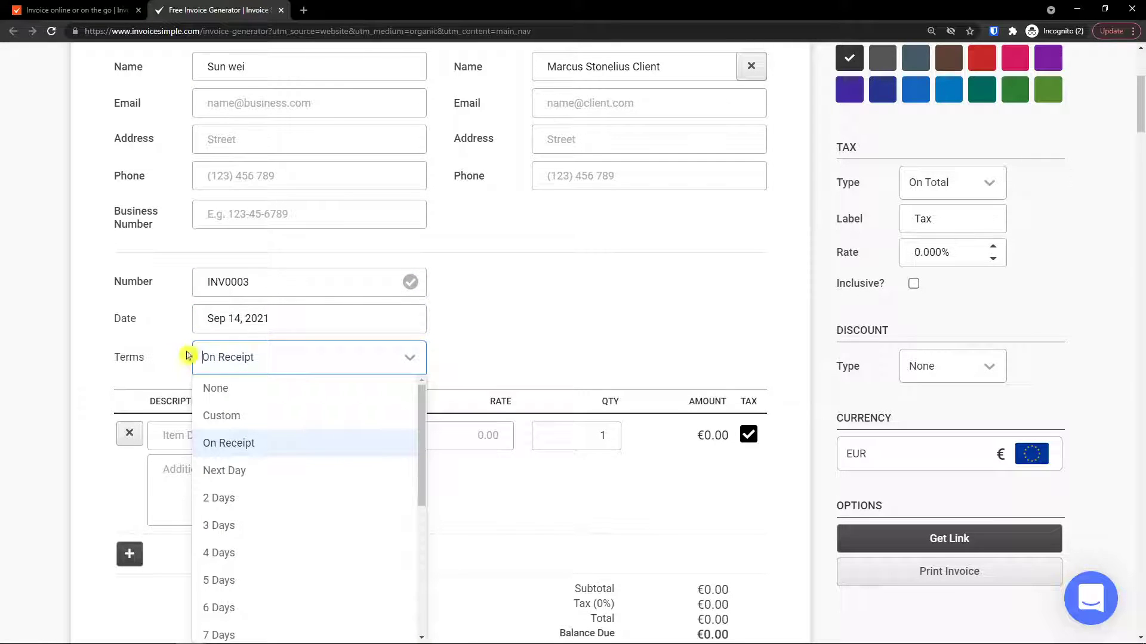
{"action": "scroll", "scroll_direction": "down", "scroll_amount": 3}
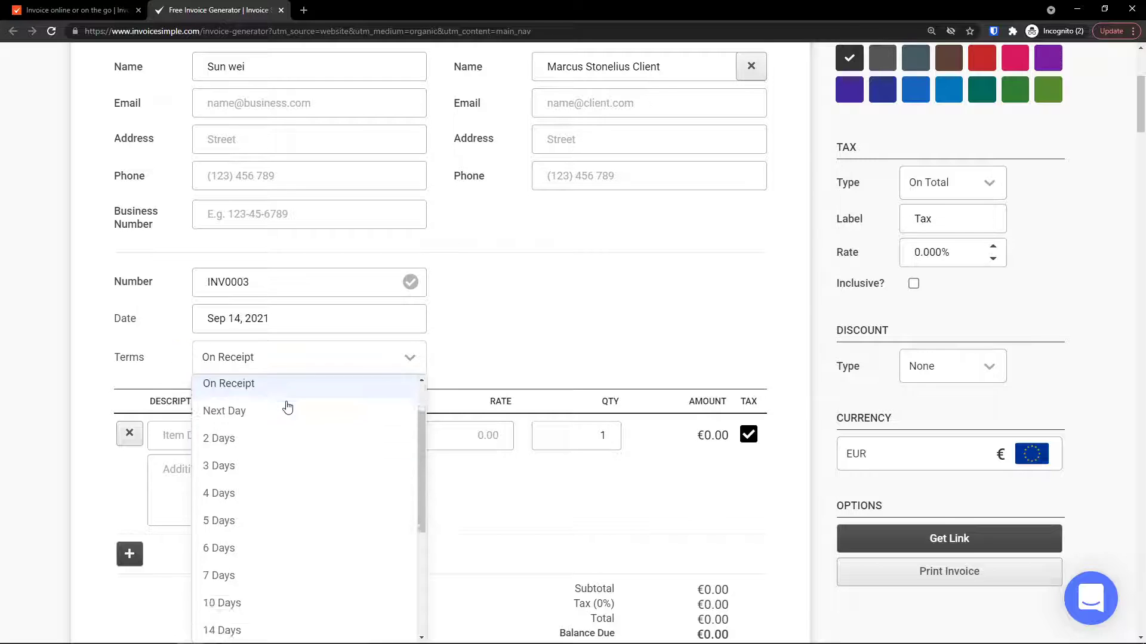
{"action": "left_click", "coordinate": [228, 383]}
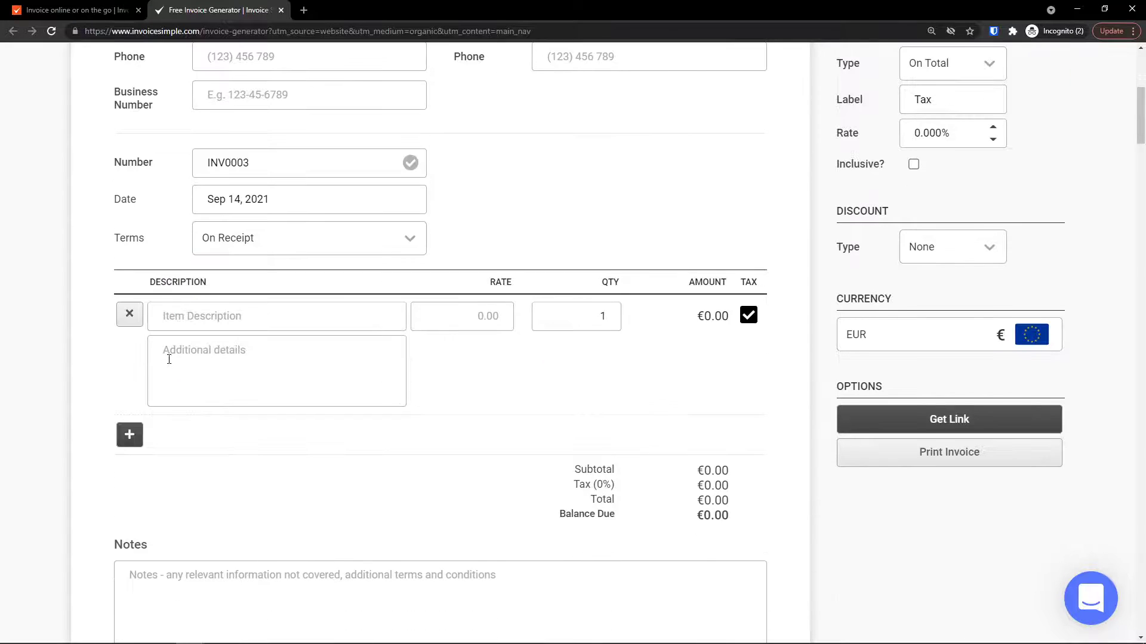
- Add line item Youtube Video at 50.00 with quantity 10, totaling €500.00
{"action": "left_click", "coordinate": [275, 315]}
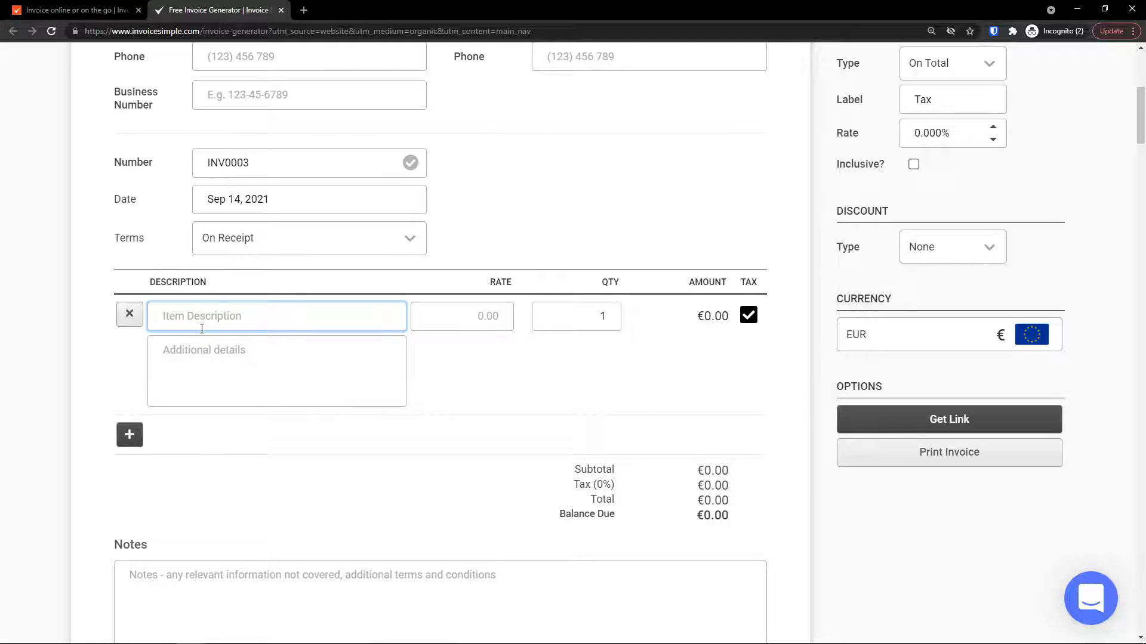
{"action": "left_click", "coordinate": [462, 315]}
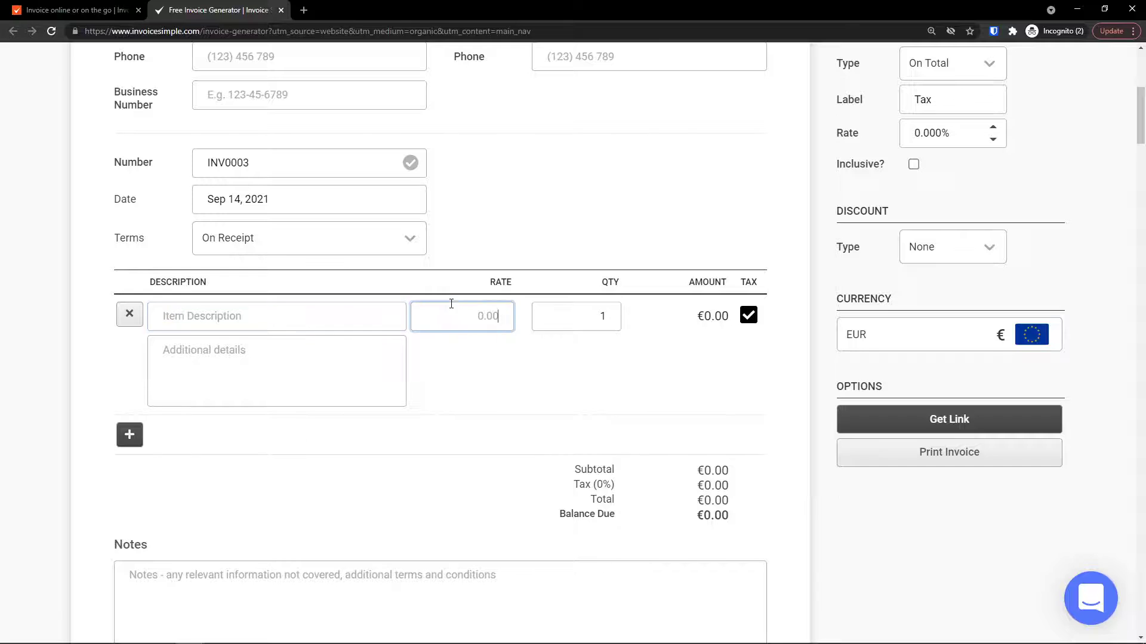
{"action": "type", "text": "Youtube Video"}
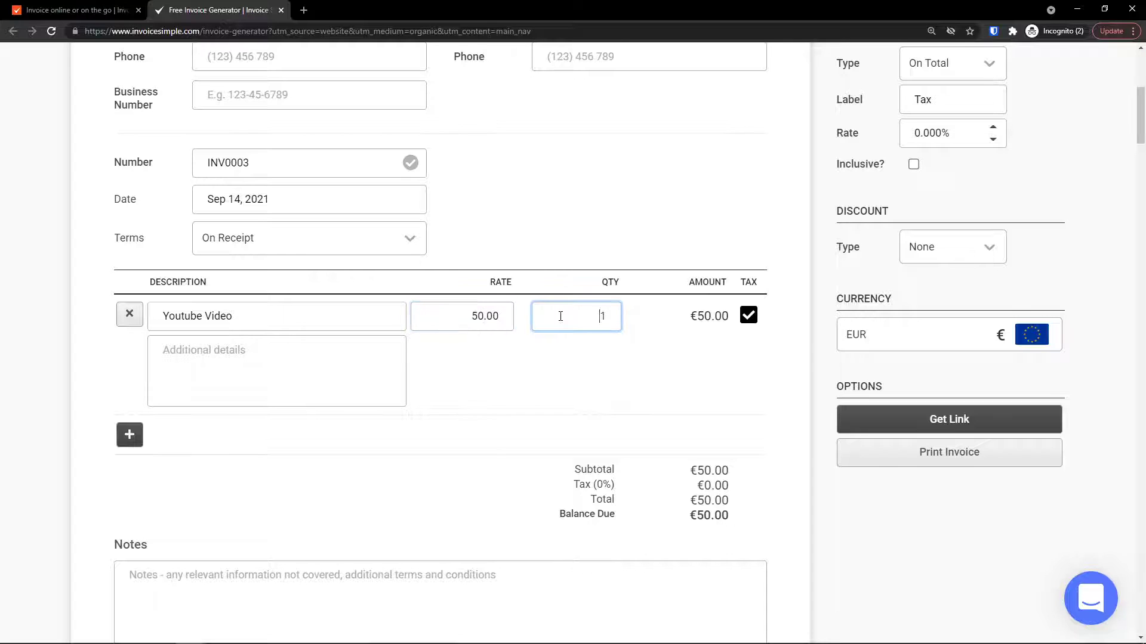
{"action": "type", "text": "10"}
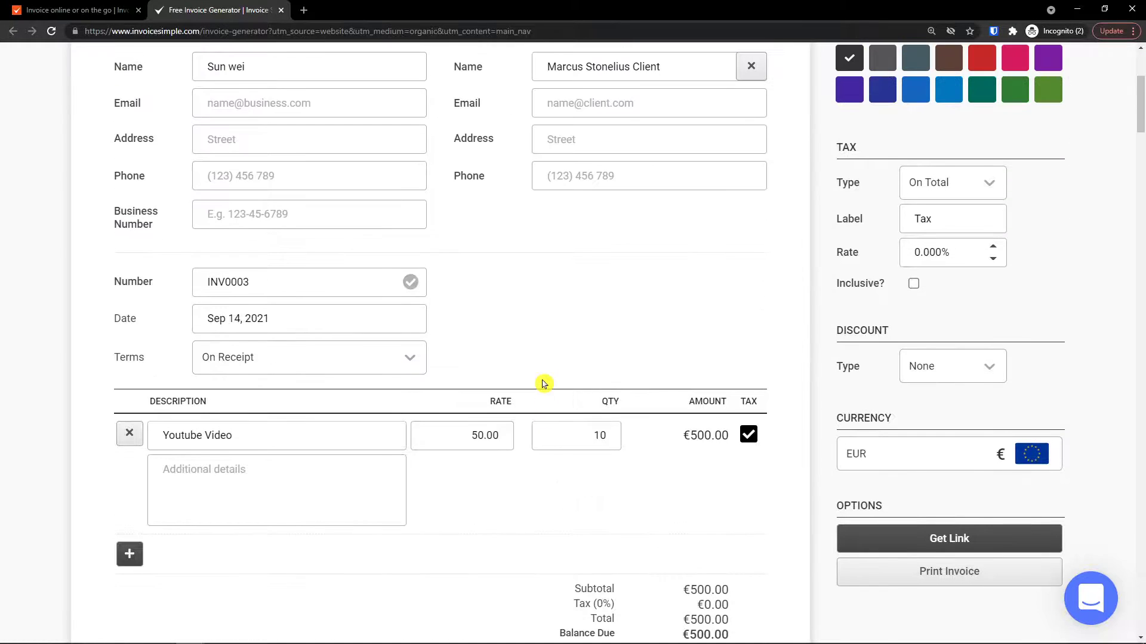
{"action": "left_click", "coordinate": [307, 357]}
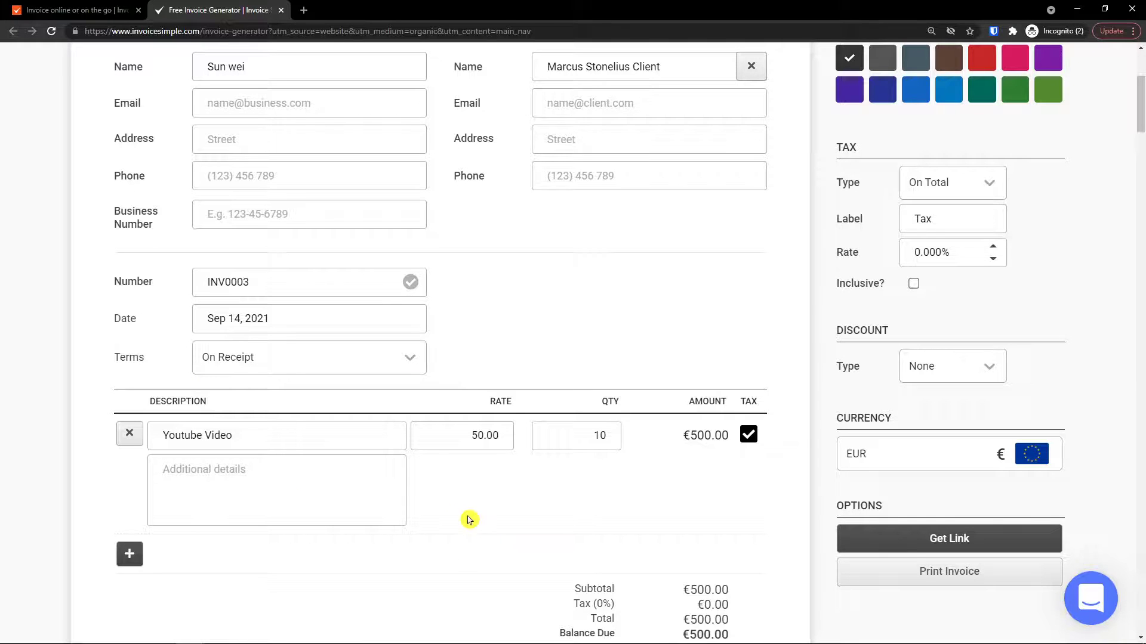
{"action": "scroll", "scroll_direction": "down", "scroll_amount": 3}
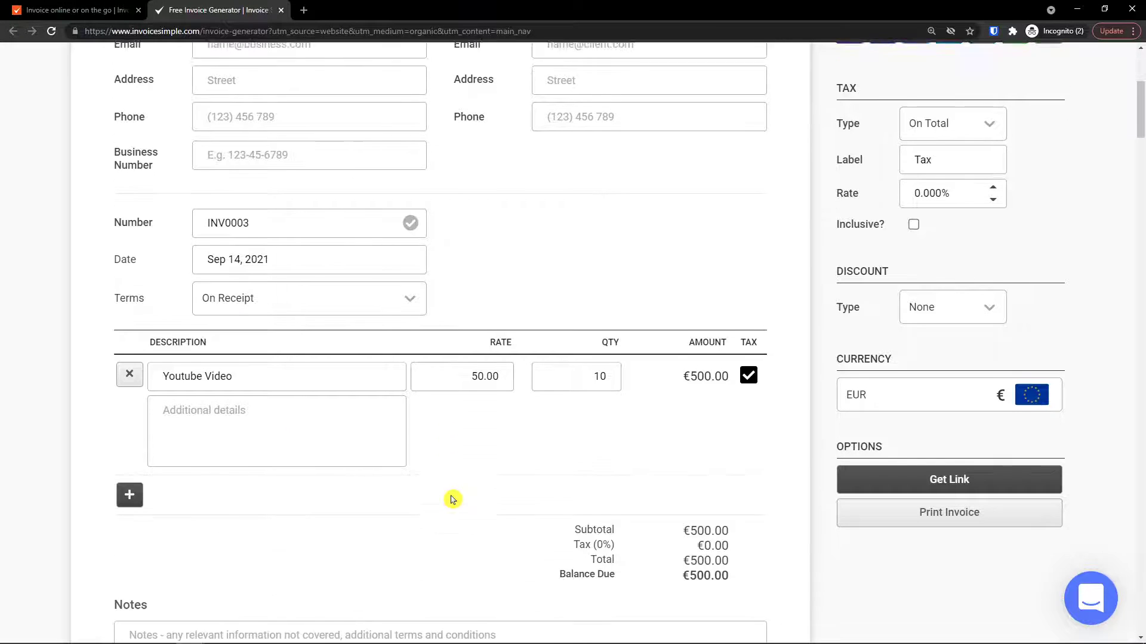
{"action": "scroll", "scroll_direction": "down", "scroll_amount": 3}
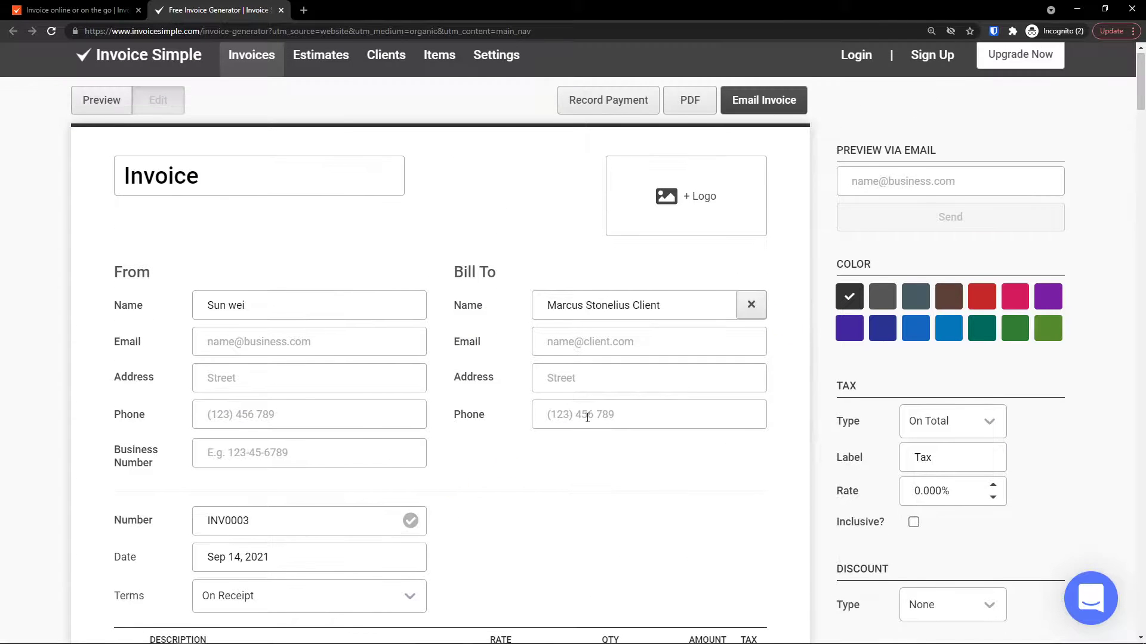
{"action": "mouse_move", "coordinate": [615, 112]}
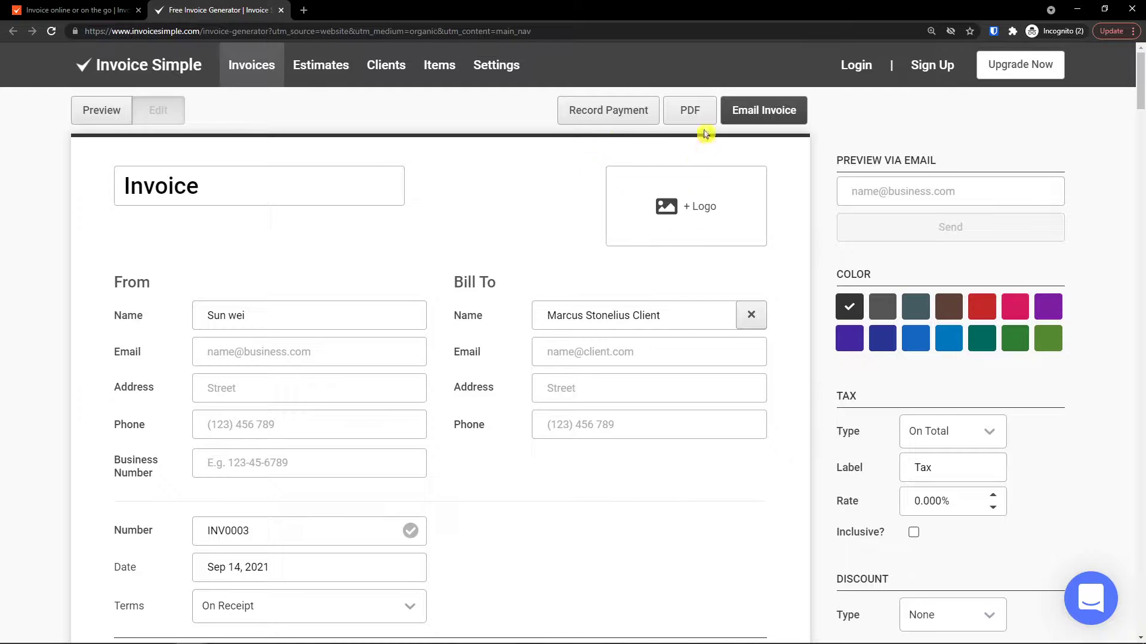
- Preview the finished invoice as a PDF
{"action": "left_click", "coordinate": [687, 110]}
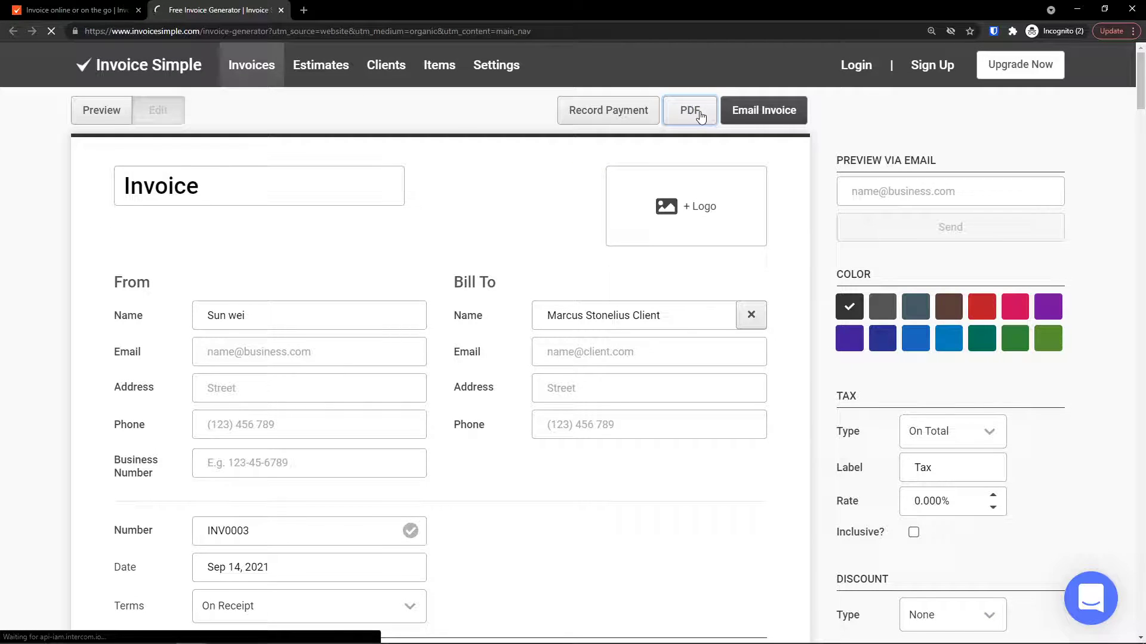
{"action": "left_click", "coordinate": [688, 110]}
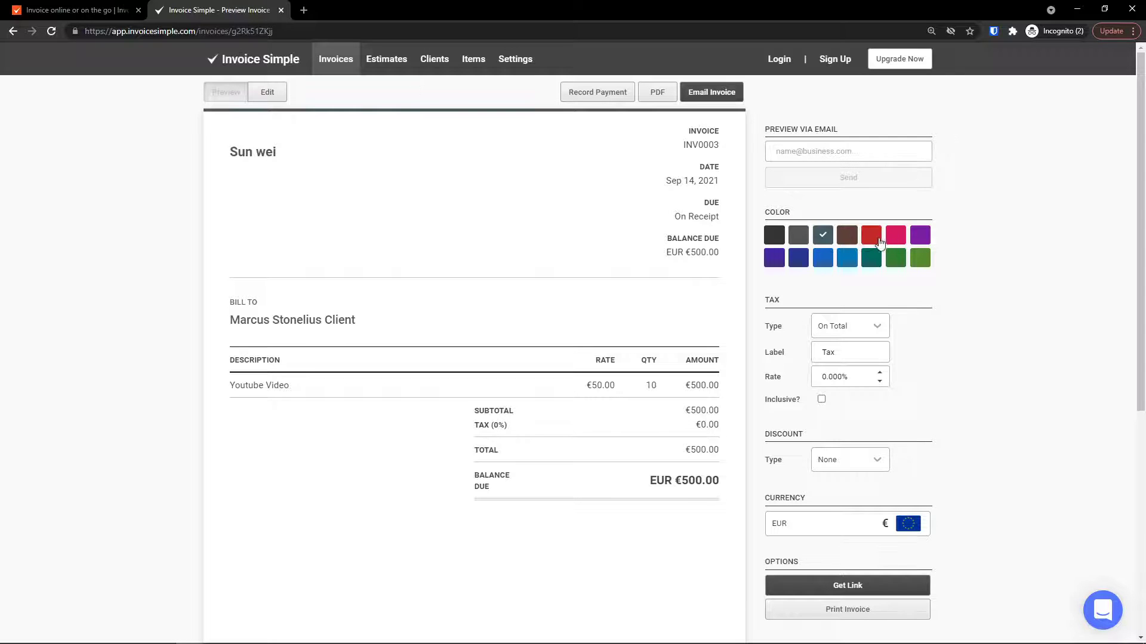
- Try pink and blue accent swatches, then settle on teal for the invoice
{"action": "left_click", "coordinate": [896, 235]}
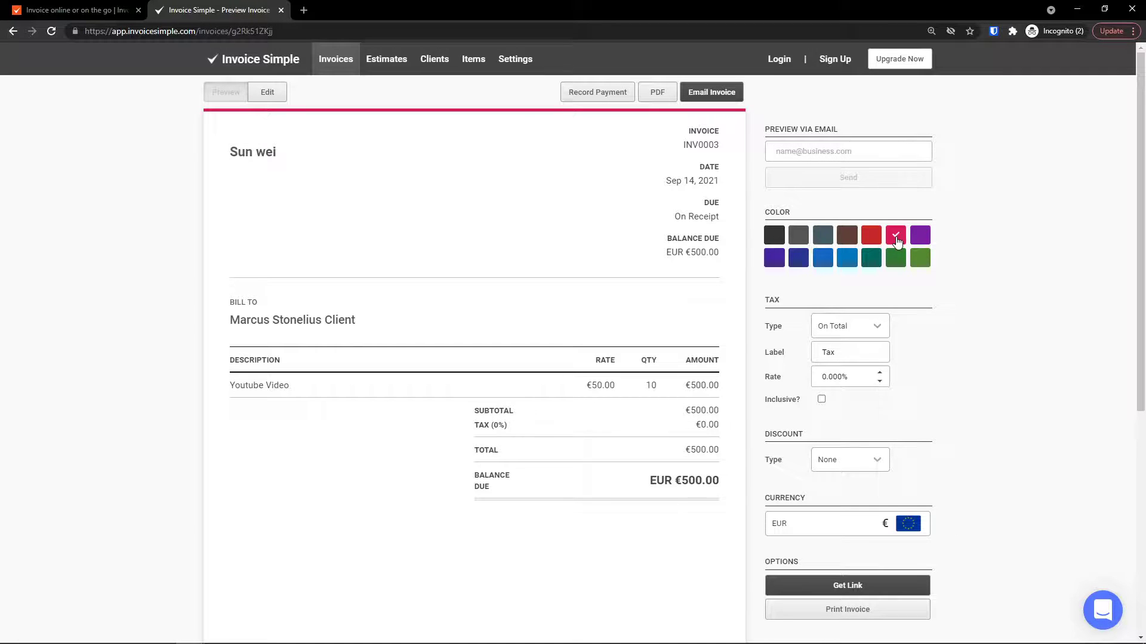
{"action": "left_click", "coordinate": [822, 258]}
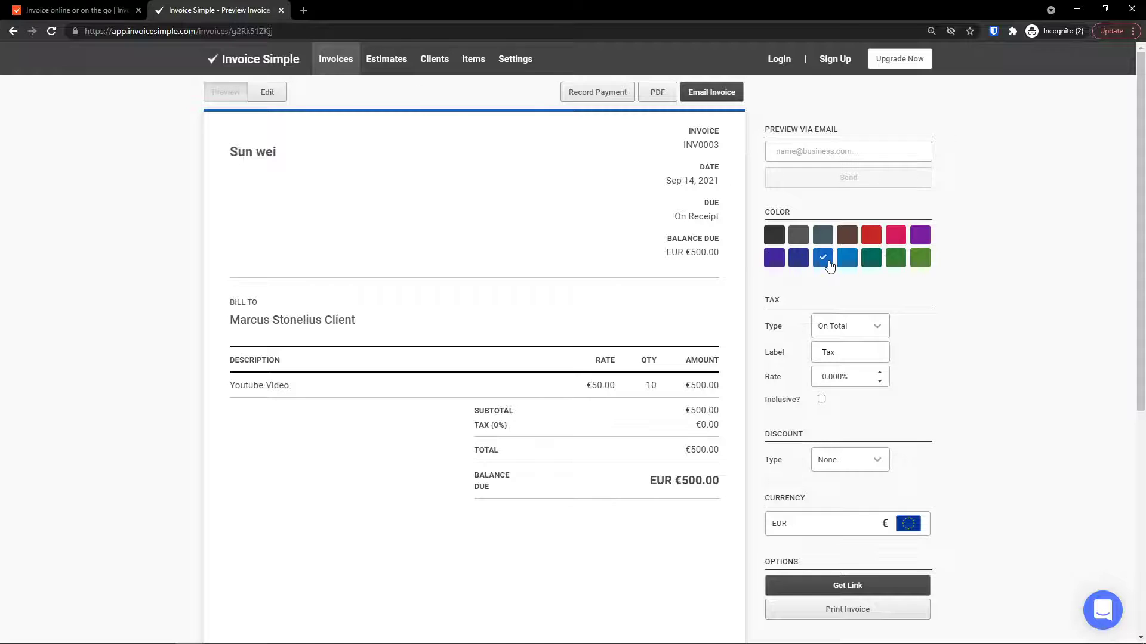
{"action": "scroll", "scroll_direction": "down", "scroll_amount": 3}
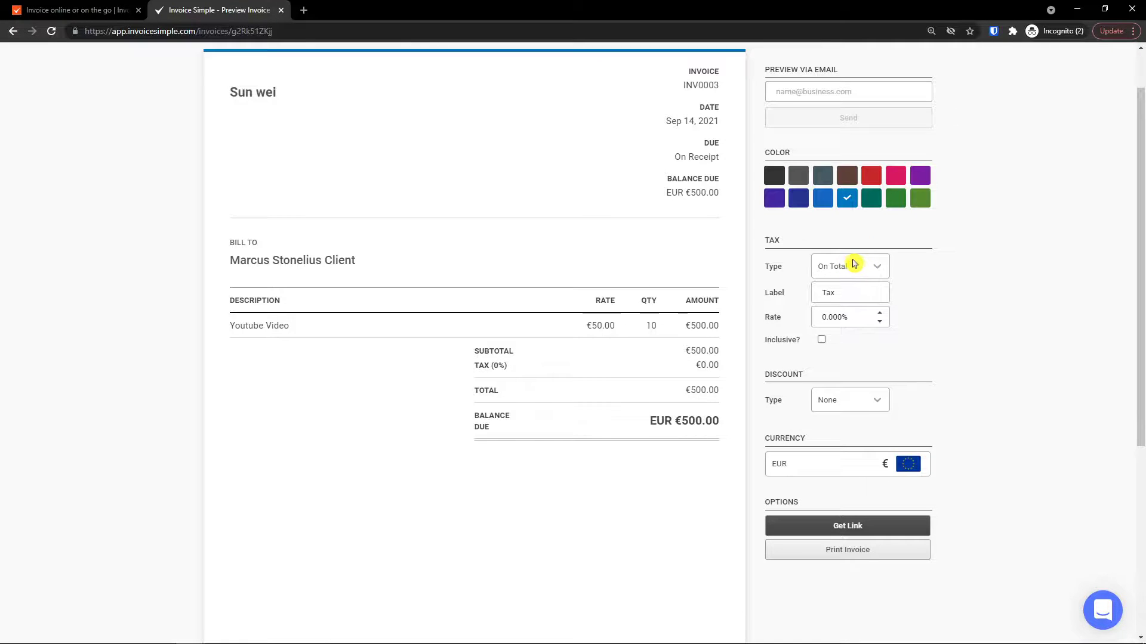
{"action": "left_click", "coordinate": [872, 198]}
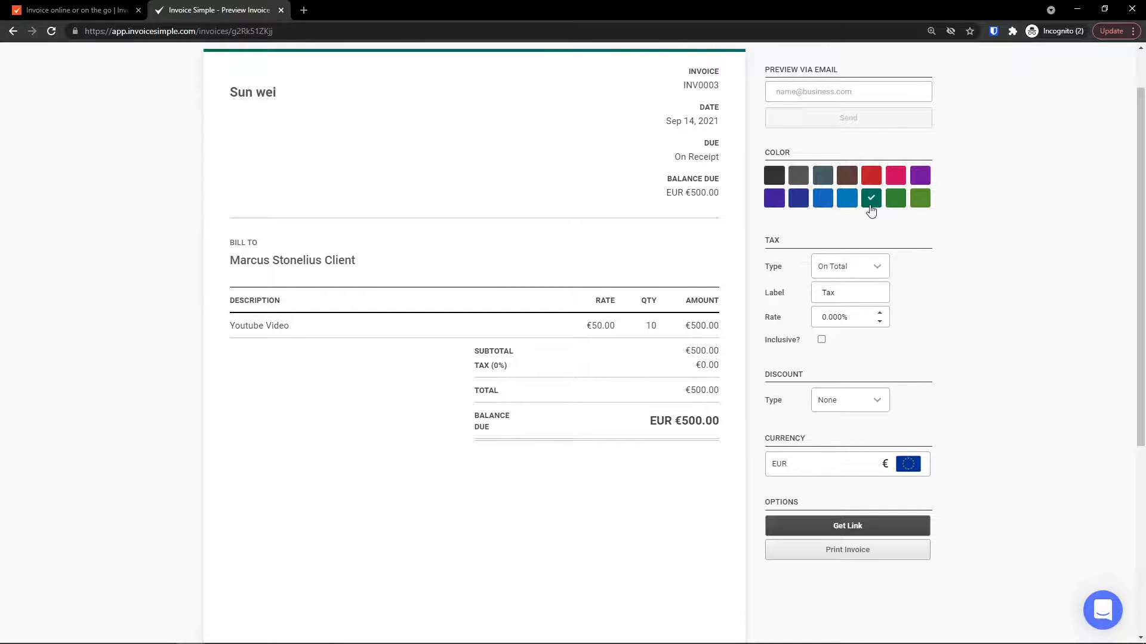
{"action": "scroll", "scroll_direction": "down", "scroll_amount": 3}
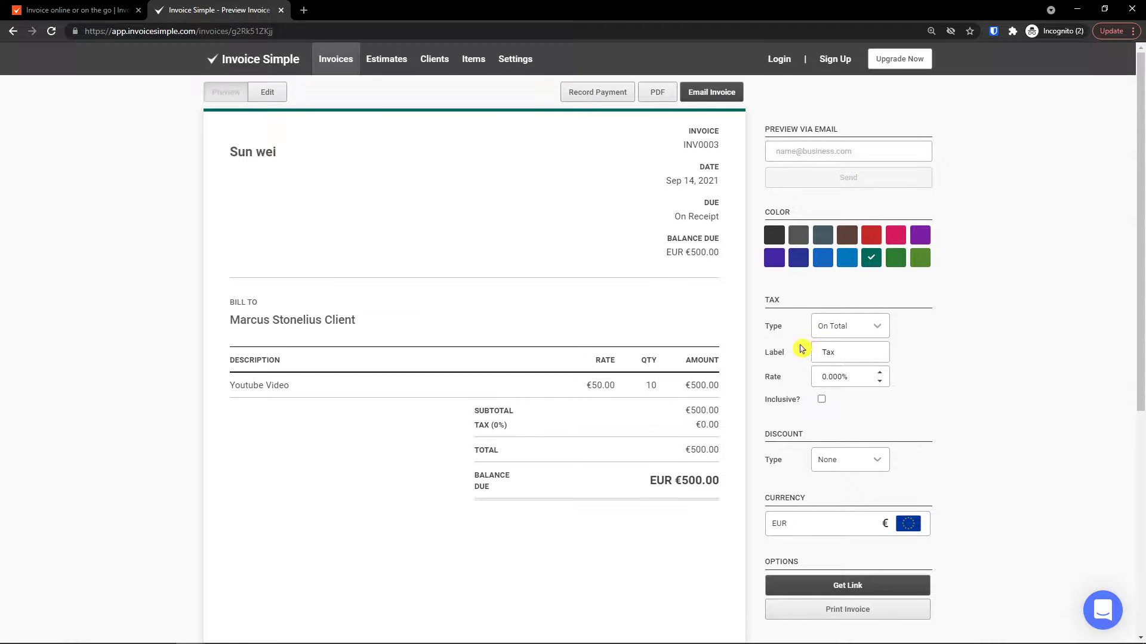
{"action": "left_click", "coordinate": [392, 59]}
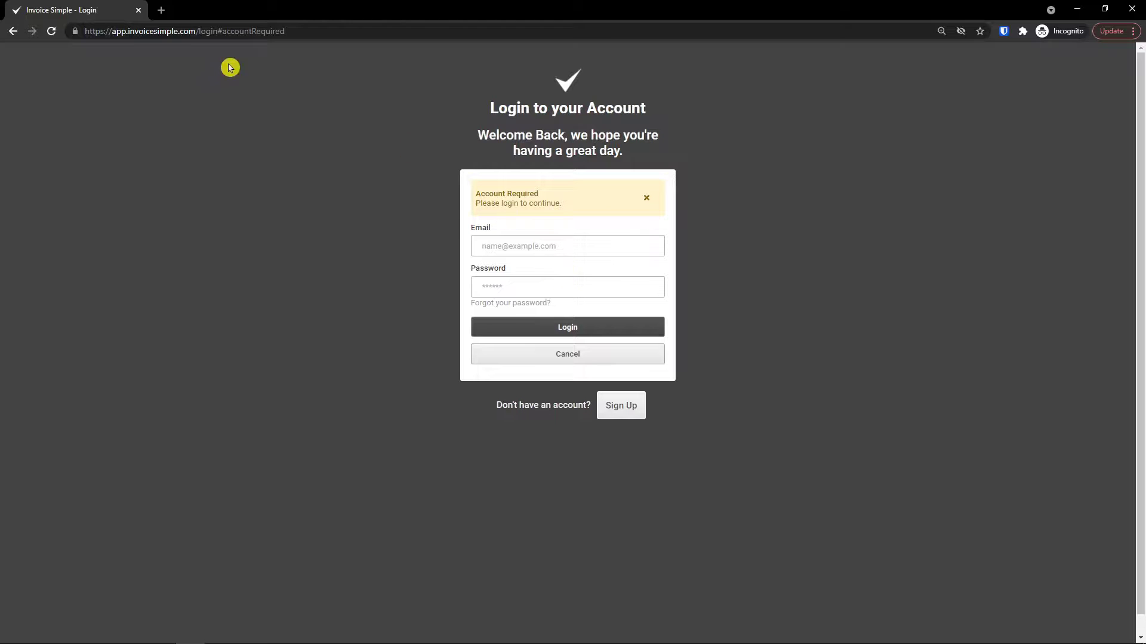
- Search Google for 'invoice simple', reach invoicesimple.com and start its free invoice generator
{"action": "left_click", "coordinate": [182, 31]}
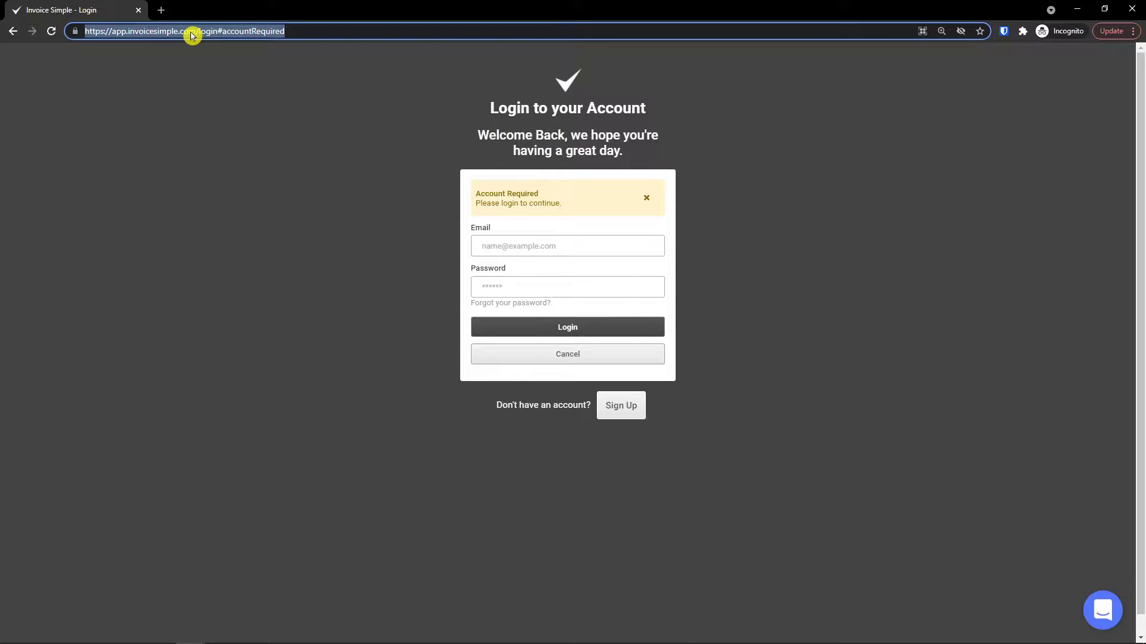
{"action": "type", "text": "invoice simple"}
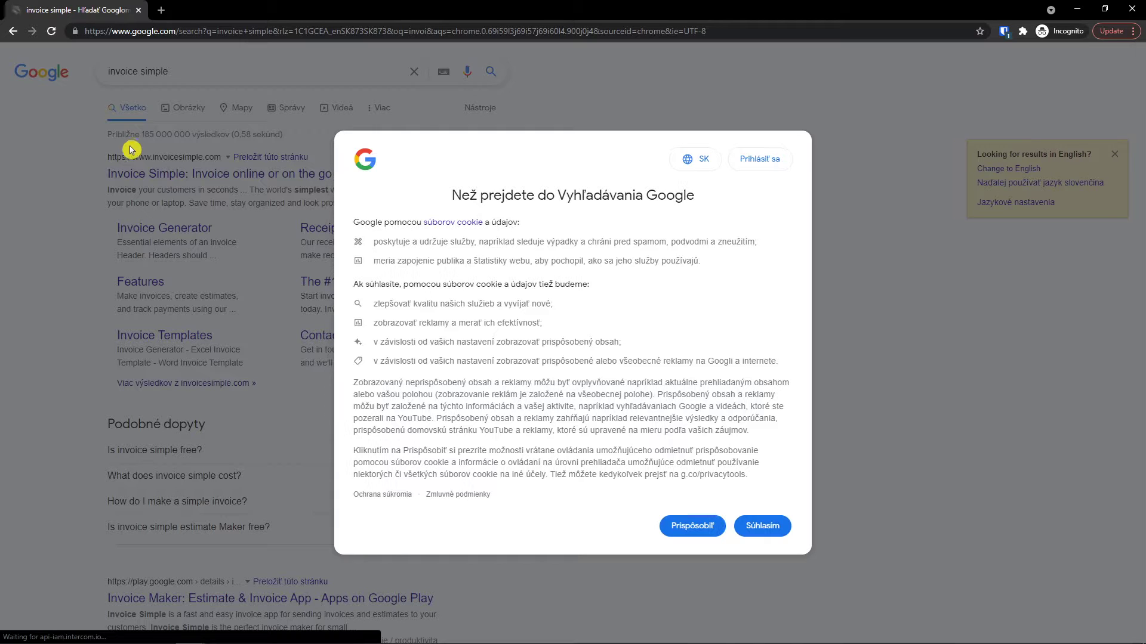
{"action": "left_click", "coordinate": [761, 527]}
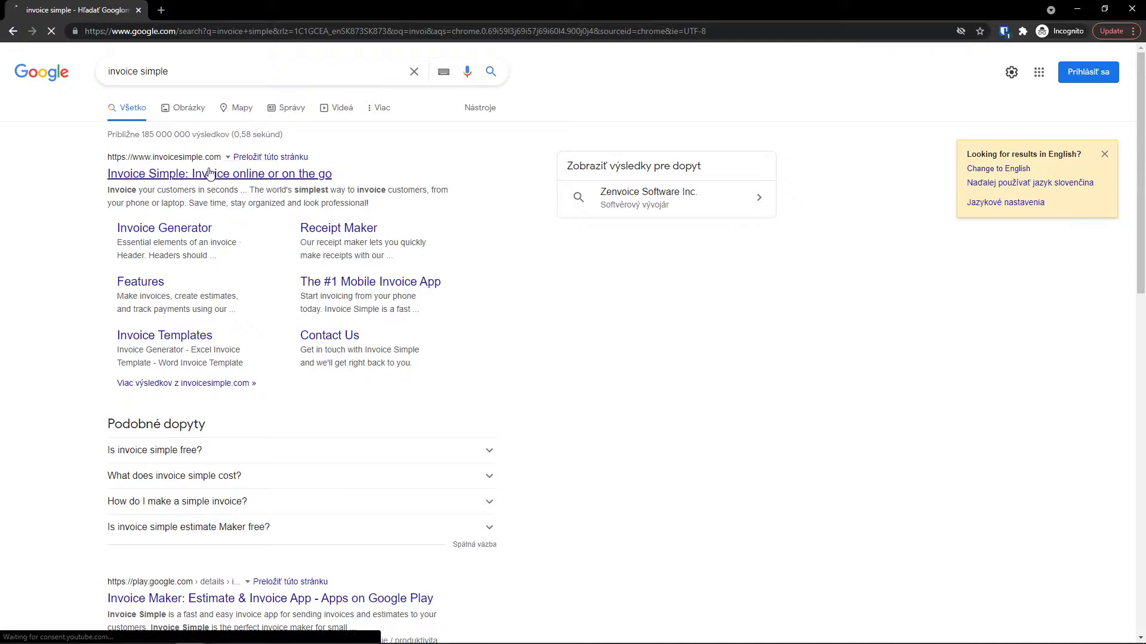
{"action": "left_click", "coordinate": [218, 175]}
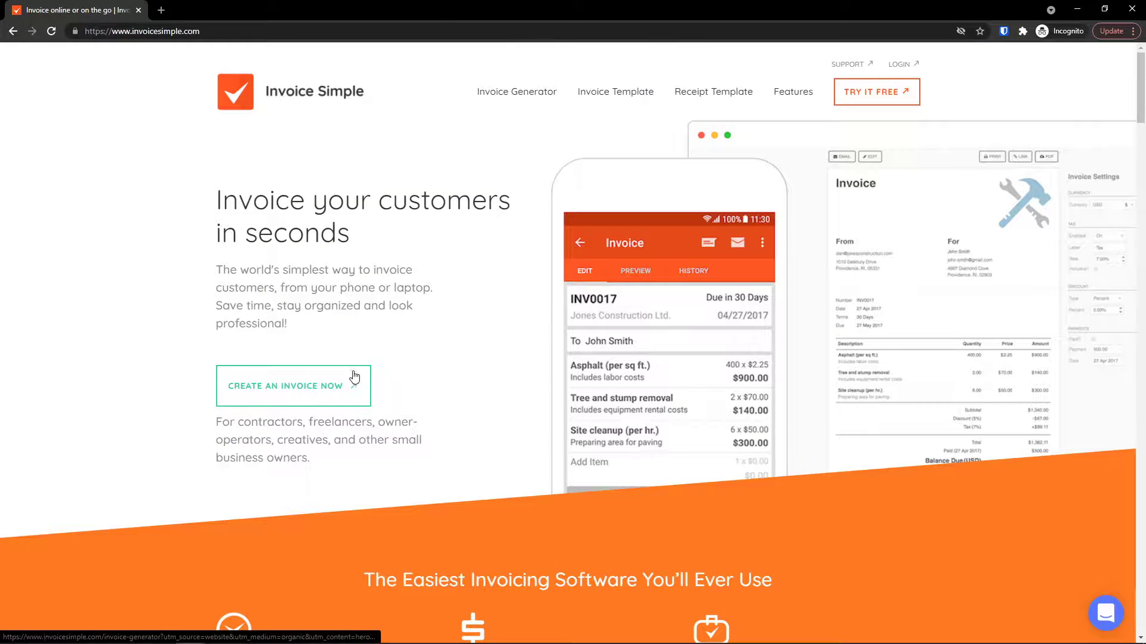
{"action": "left_click", "coordinate": [292, 386]}
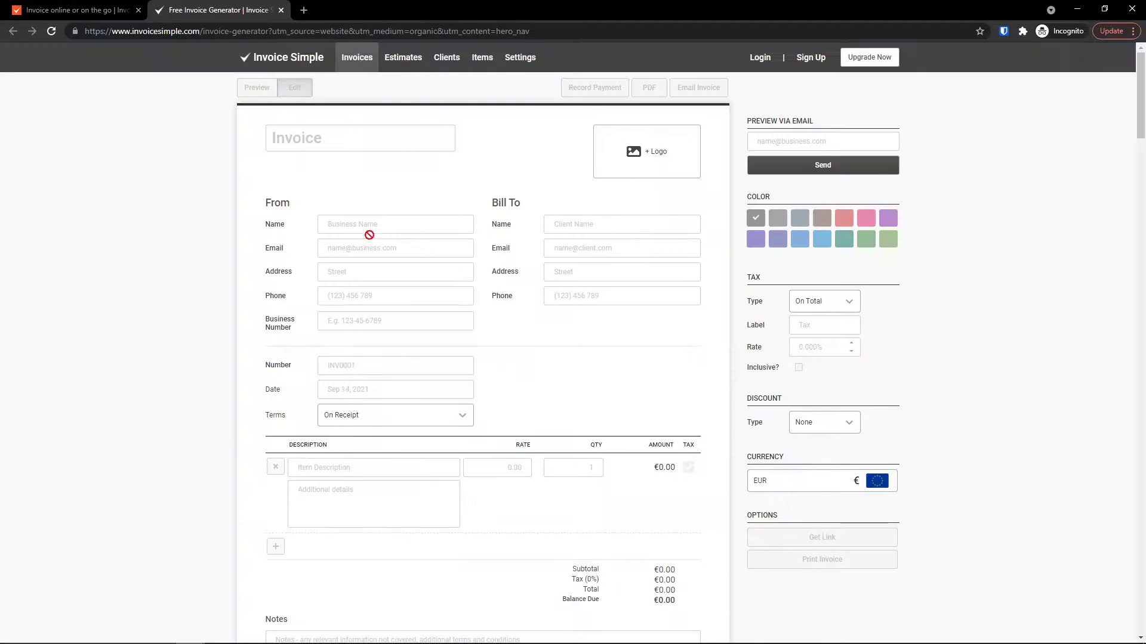
- Start a new blank estimate, EST0001, from the Estimates list
{"action": "left_click", "coordinate": [402, 57]}
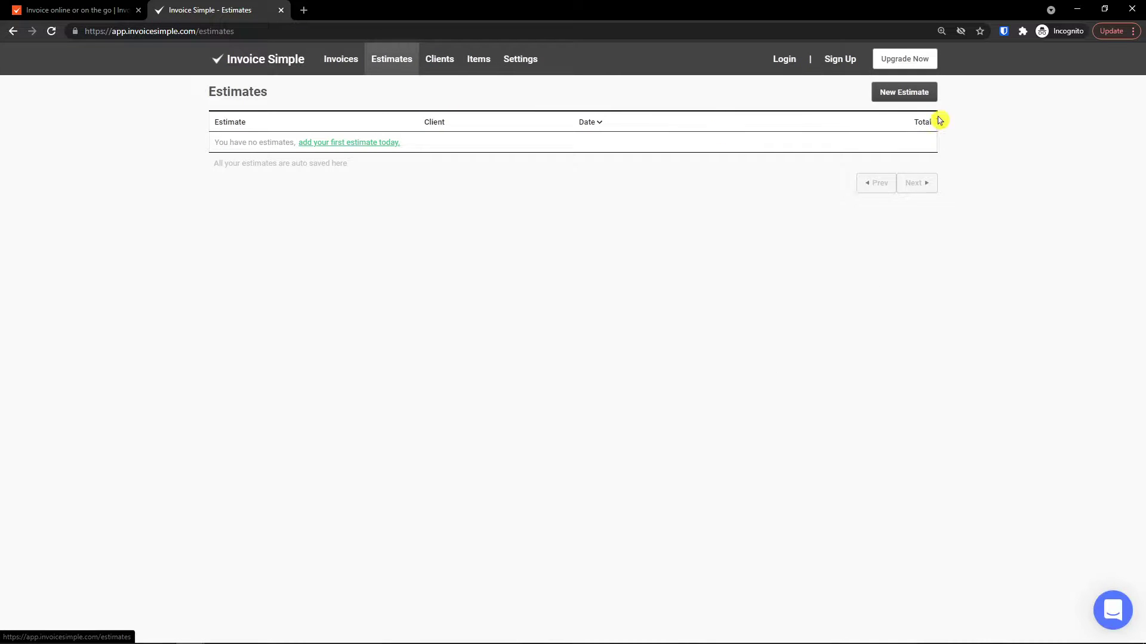
{"action": "left_click", "coordinate": [903, 92]}
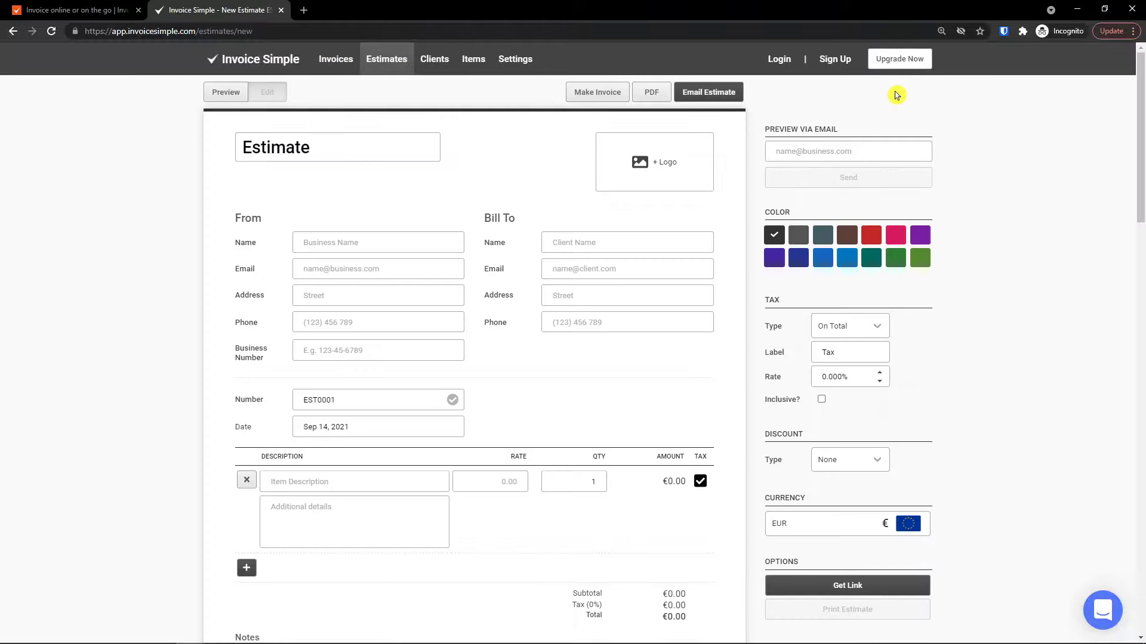
{"action": "mouse_move", "coordinate": [594, 226]}
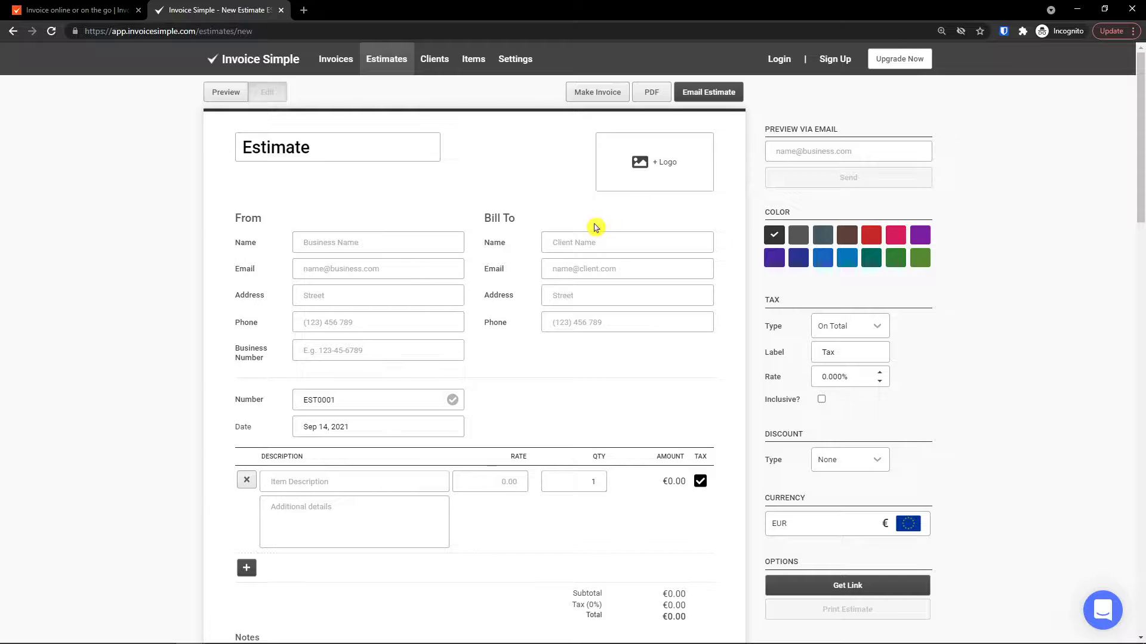
{"action": "mouse_move", "coordinate": [564, 196]}
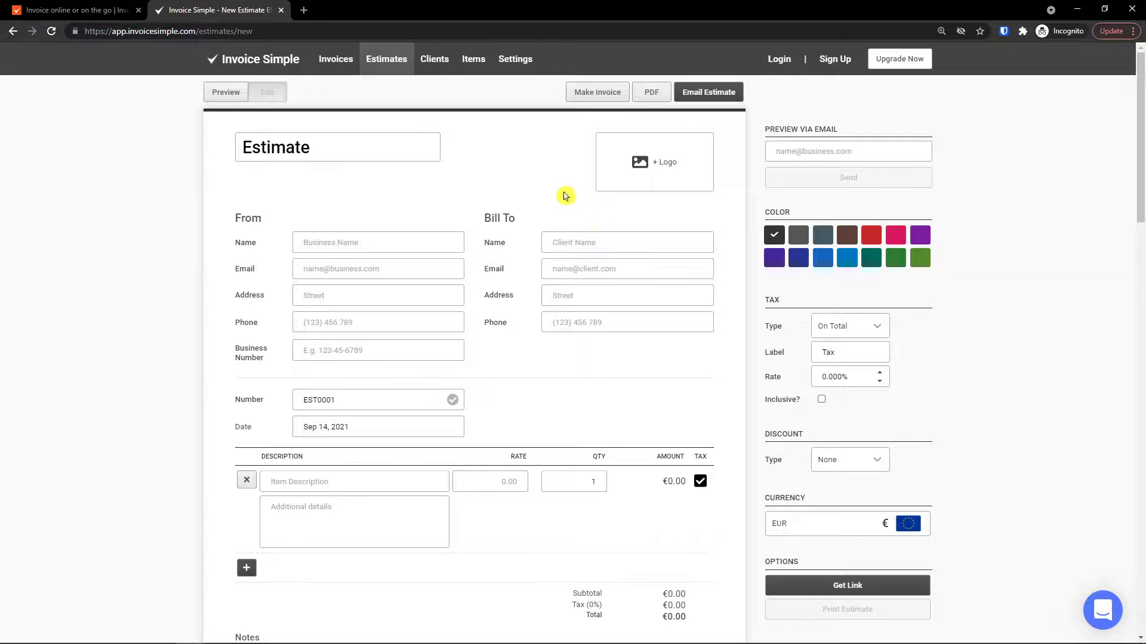
{"action": "mouse_move", "coordinate": [598, 101]}
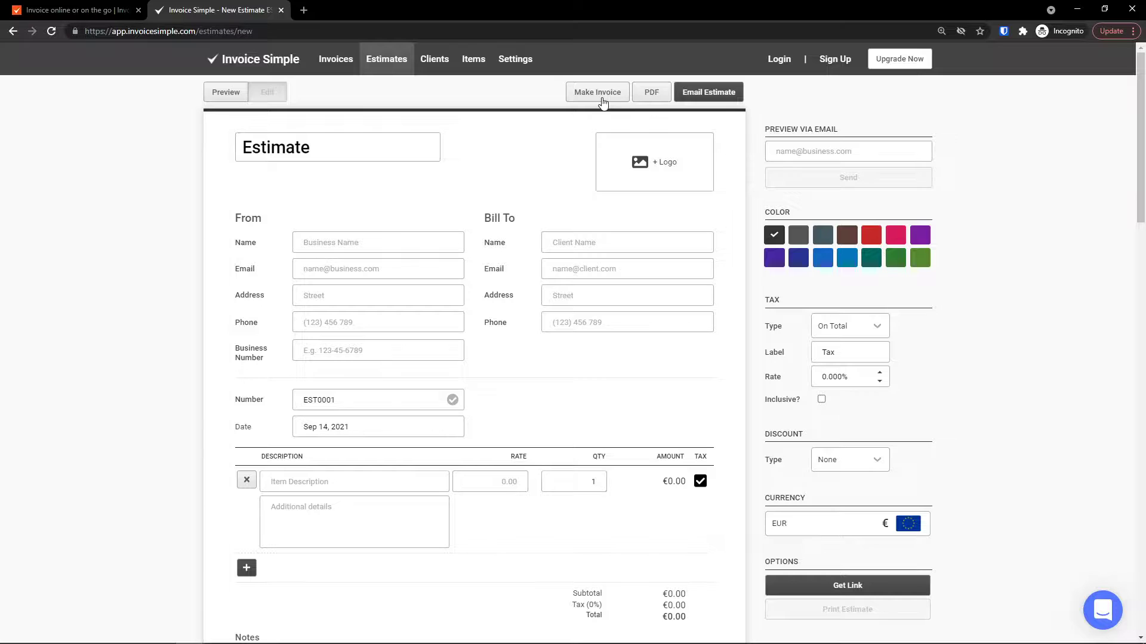
{"action": "mouse_move", "coordinate": [523, 218]}
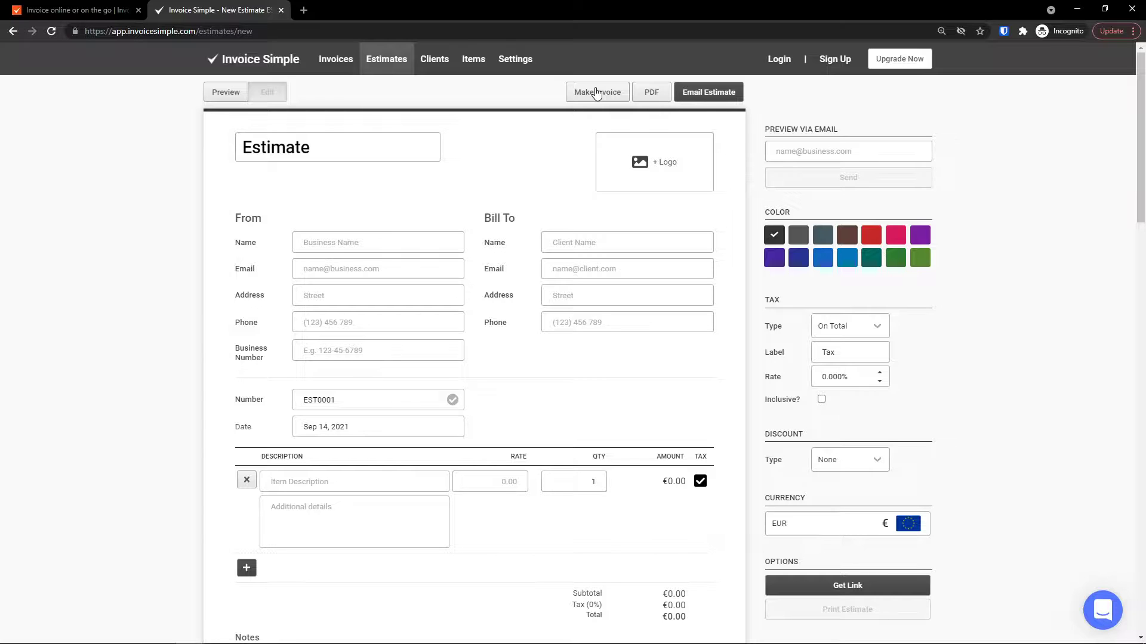
{"action": "scroll", "scroll_direction": "down", "scroll_amount": 3}
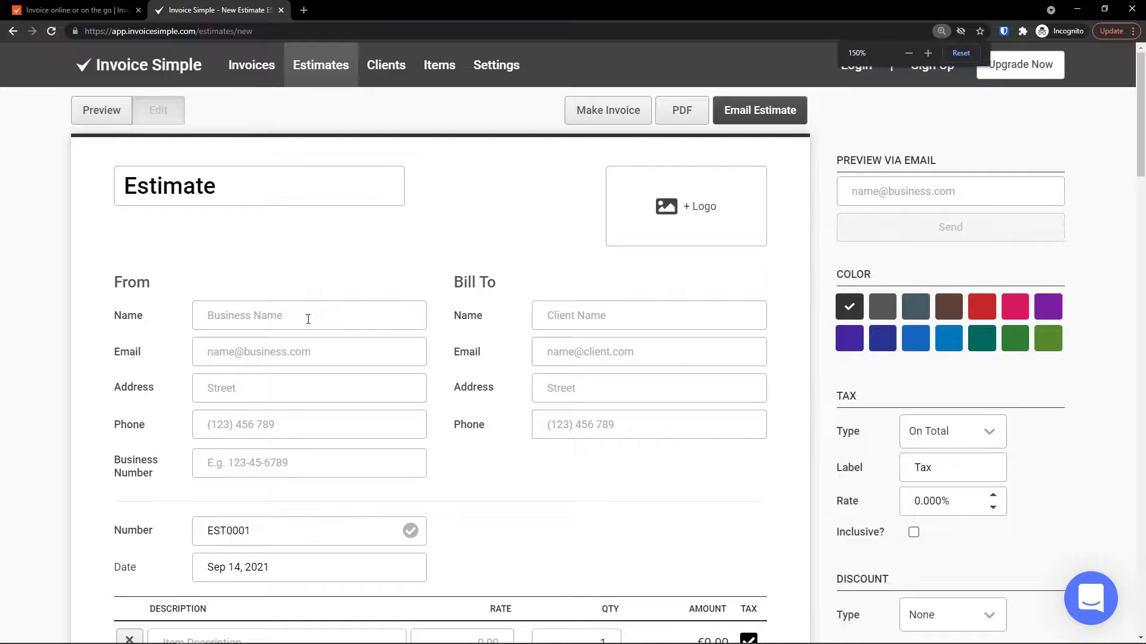
- Focus the business Name and client Email fields, then reach the Color swatches for brown
{"action": "left_click", "coordinate": [308, 315]}
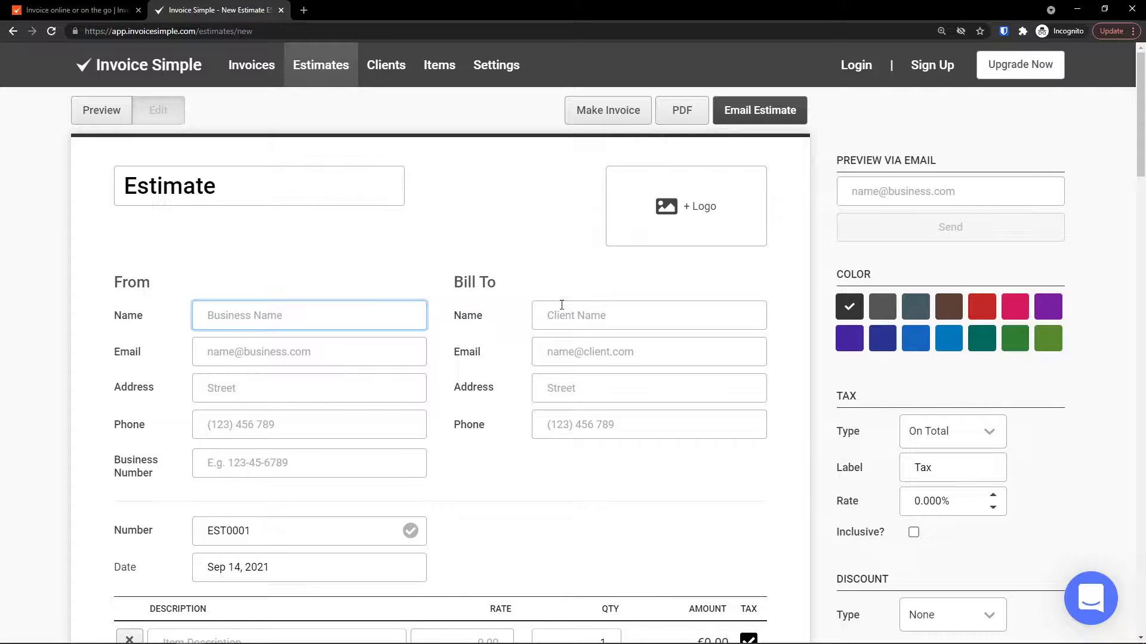
{"action": "left_click", "coordinate": [647, 315]}
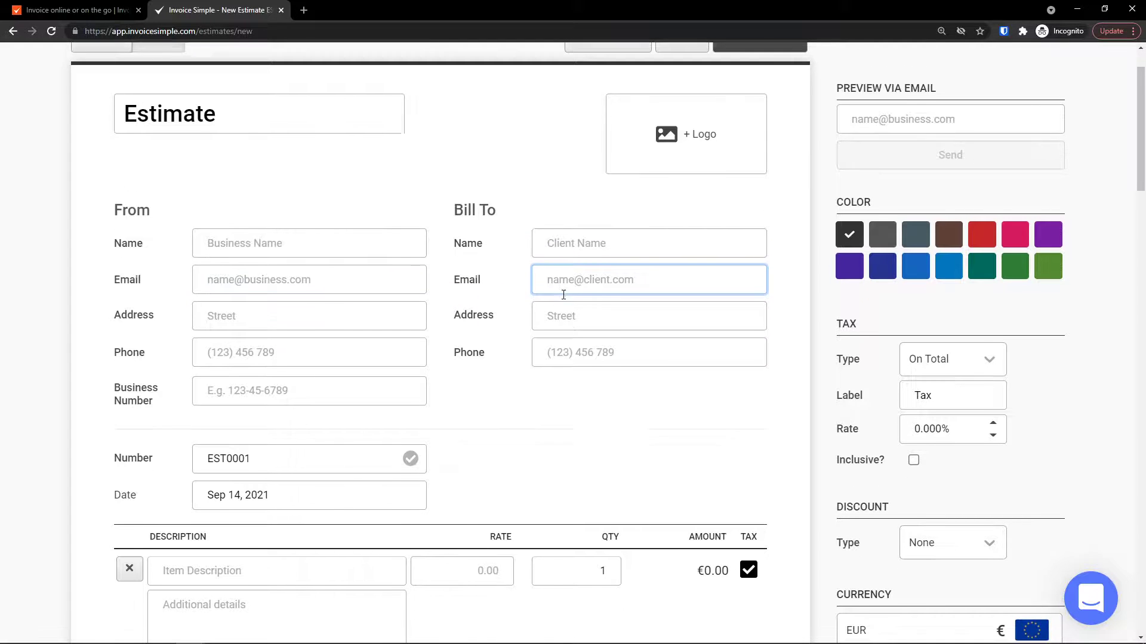
{"action": "scroll", "scroll_direction": "down", "scroll_amount": 3}
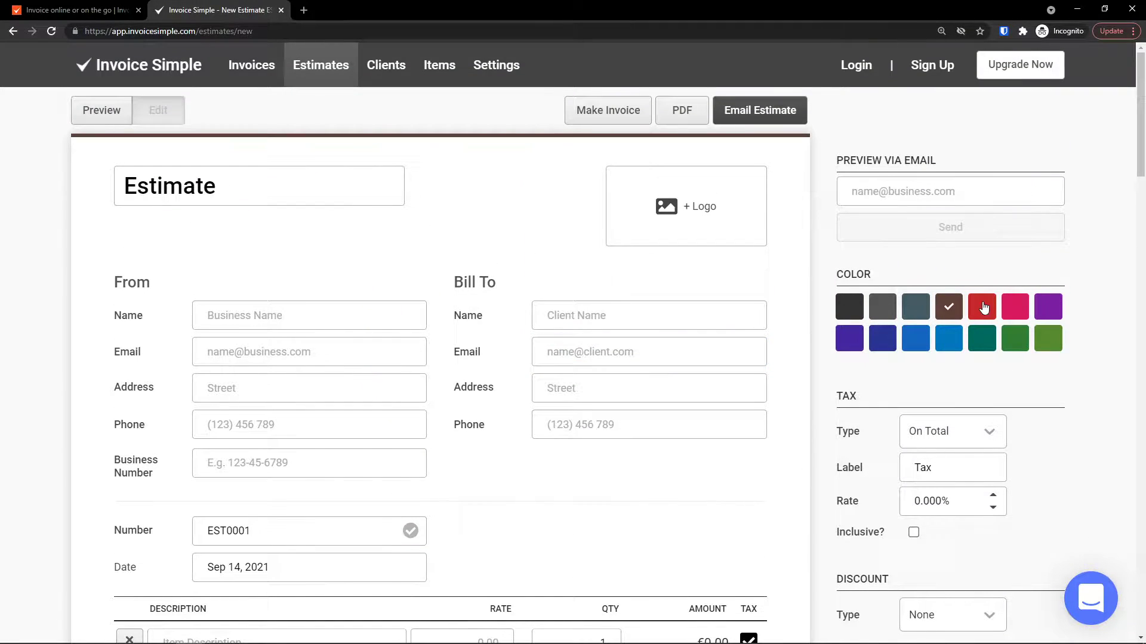
- Recolour the estimate purple then green, review it, and convert it with Make Invoice
{"action": "left_click", "coordinate": [1047, 307]}
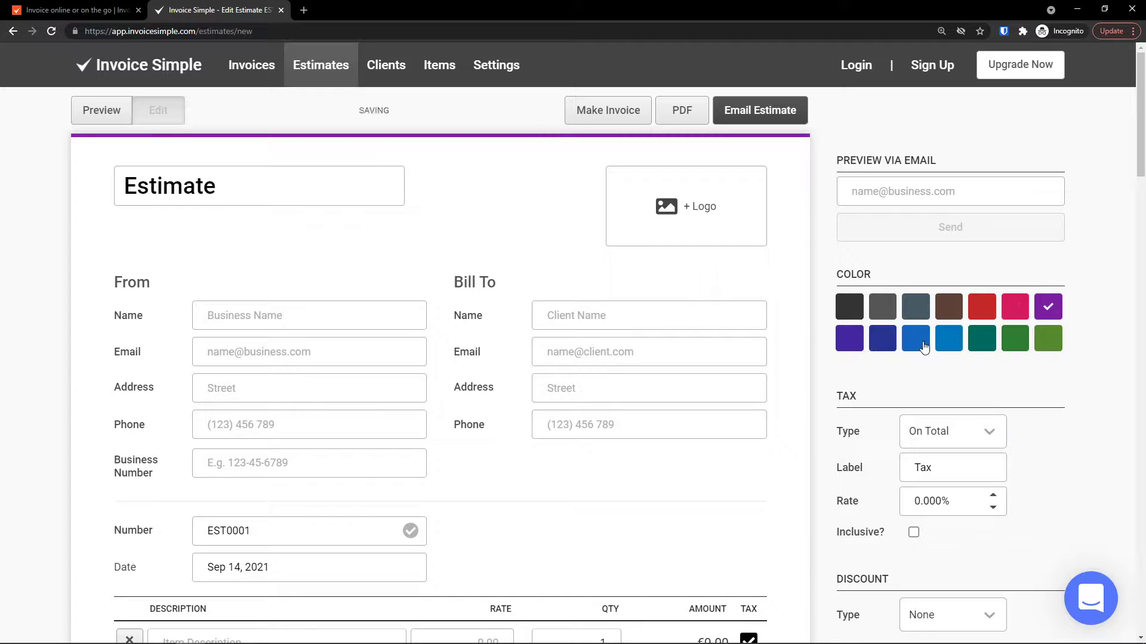
{"action": "left_click", "coordinate": [1014, 338]}
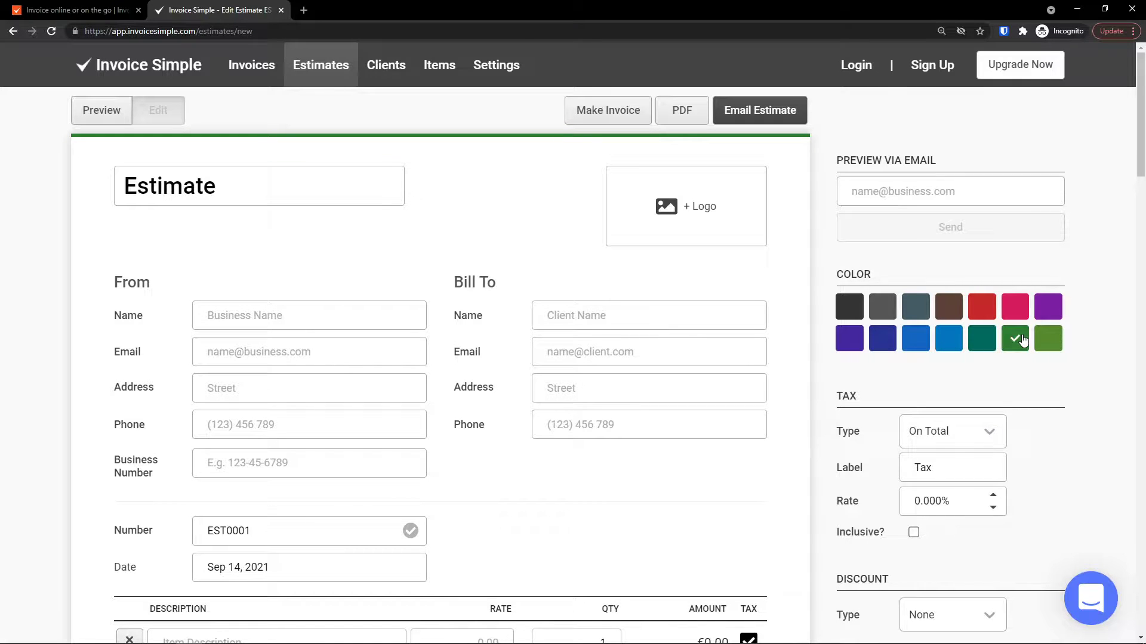
{"action": "scroll", "scroll_direction": "down", "scroll_amount": 3}
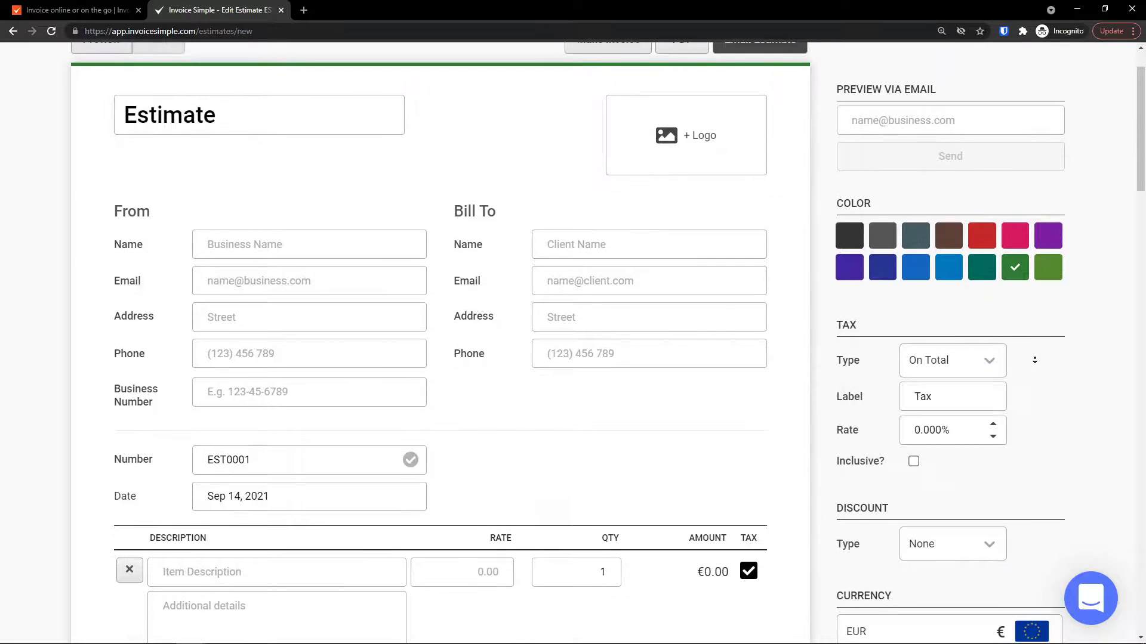
{"action": "scroll", "scroll_direction": "down", "scroll_amount": 3}
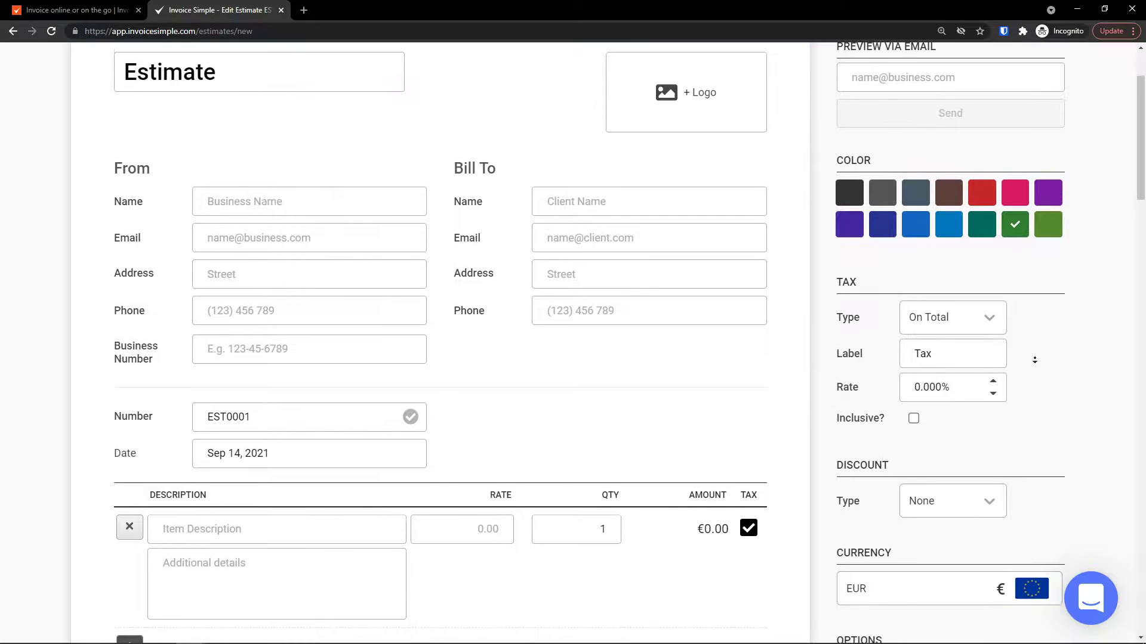
{"action": "scroll", "scroll_direction": "down", "scroll_amount": 3}
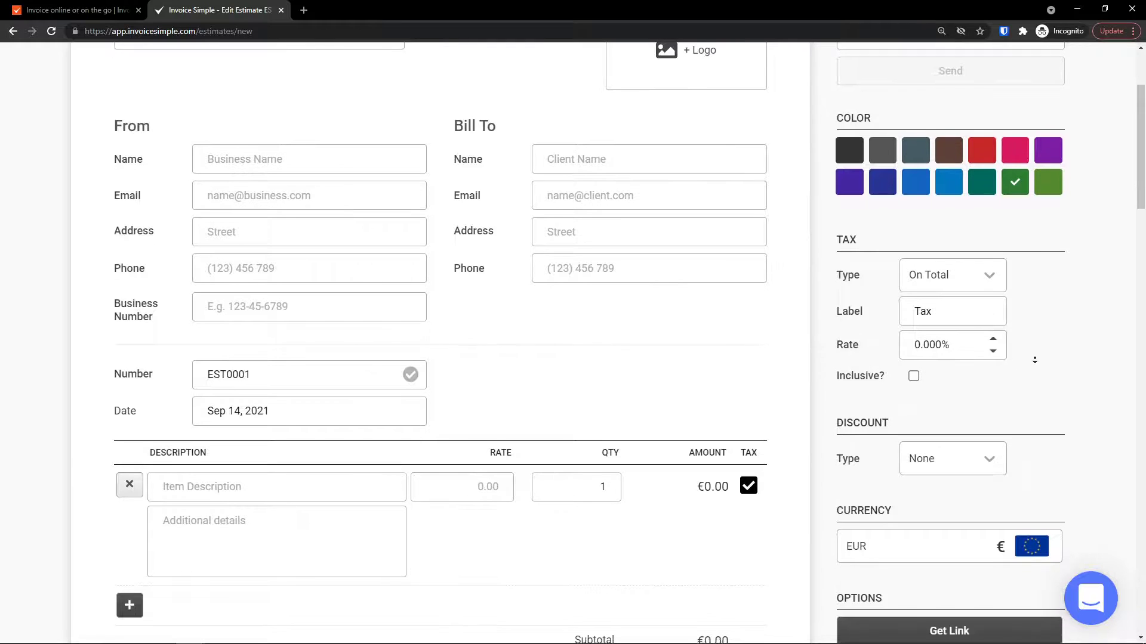
{"action": "scroll", "scroll_direction": "down", "scroll_amount": 3}
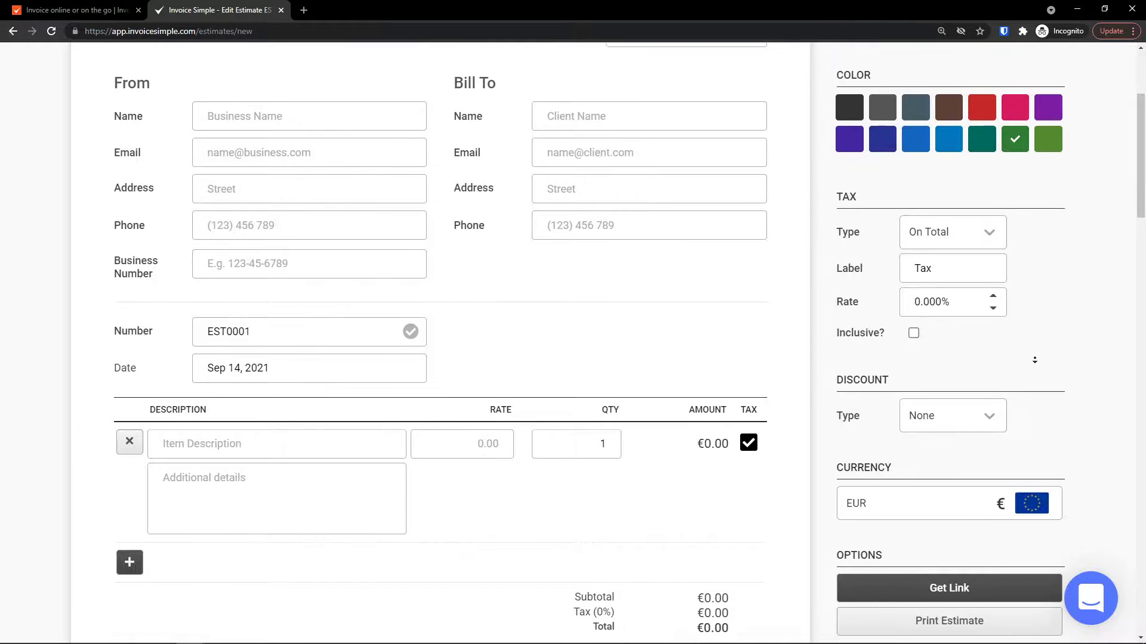
{"action": "scroll", "scroll_direction": "down", "scroll_amount": 3}
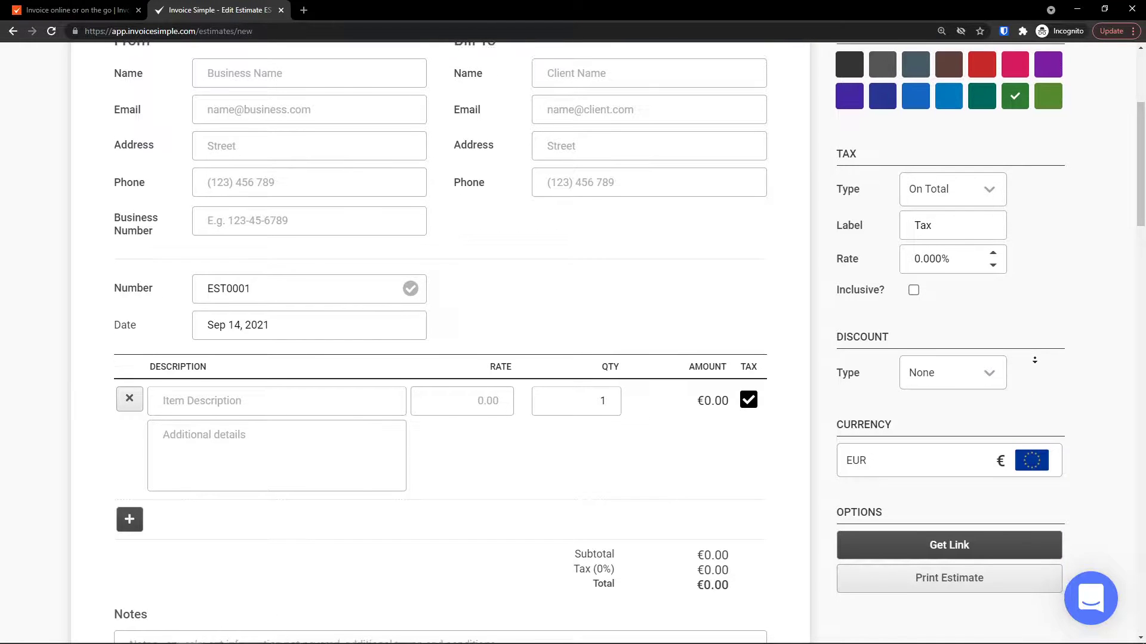
{"action": "scroll", "scroll_direction": "down", "scroll_amount": 3}
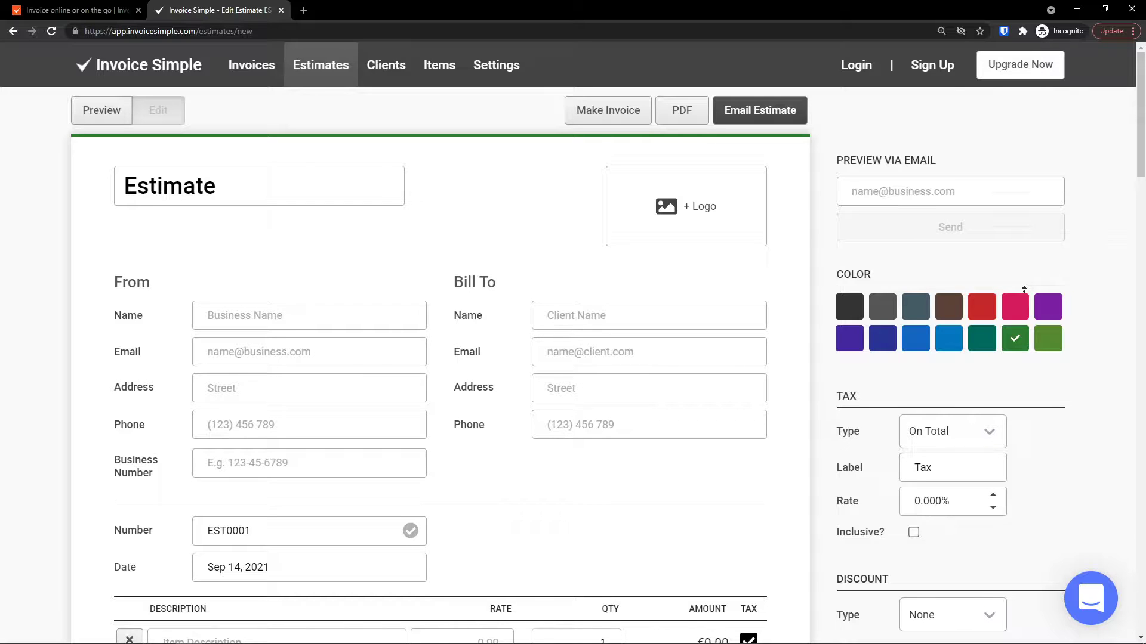
{"action": "mouse_move", "coordinate": [1026, 296]}
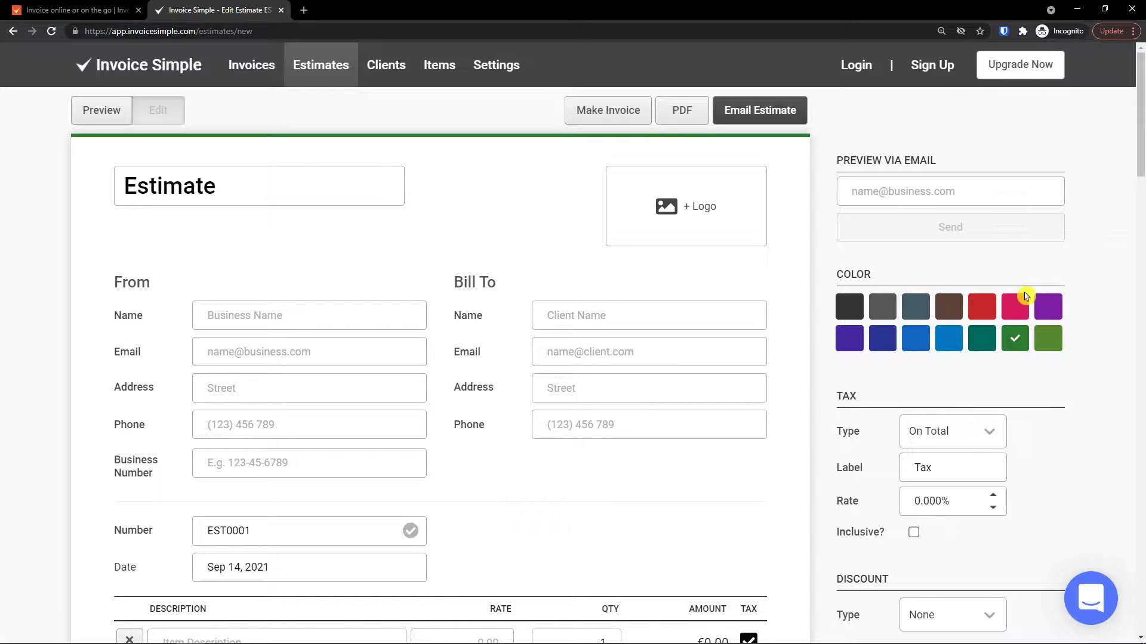
{"action": "mouse_move", "coordinate": [633, 116]}
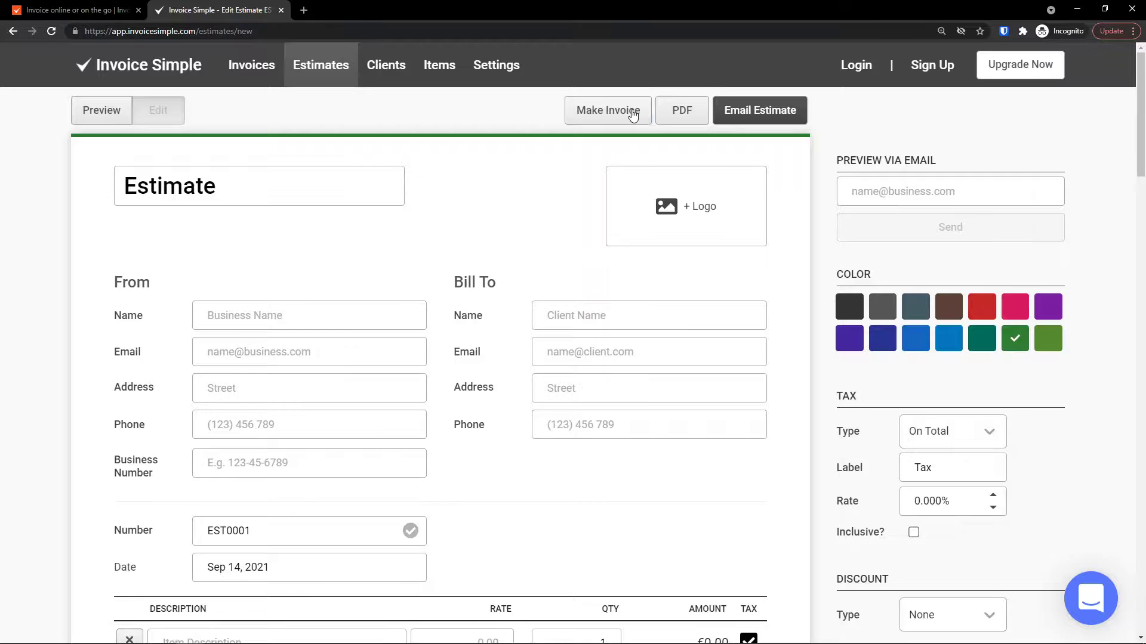
{"action": "left_click", "coordinate": [607, 110]}
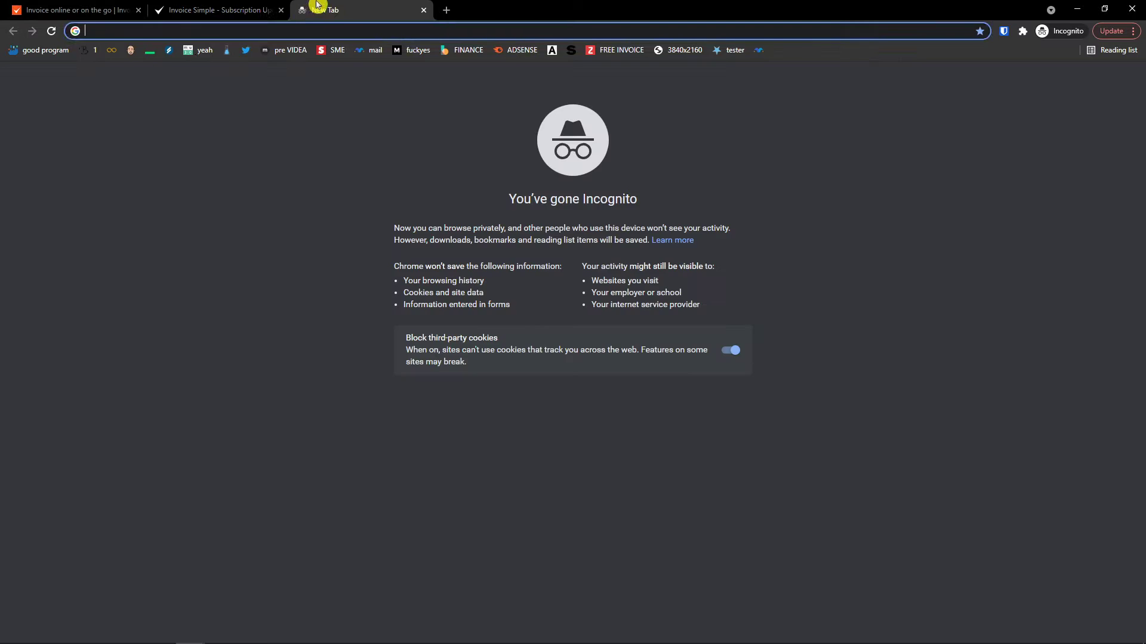
- Return to the upgrade-page tab and close the incognito browser window
{"action": "left_click", "coordinate": [216, 9]}
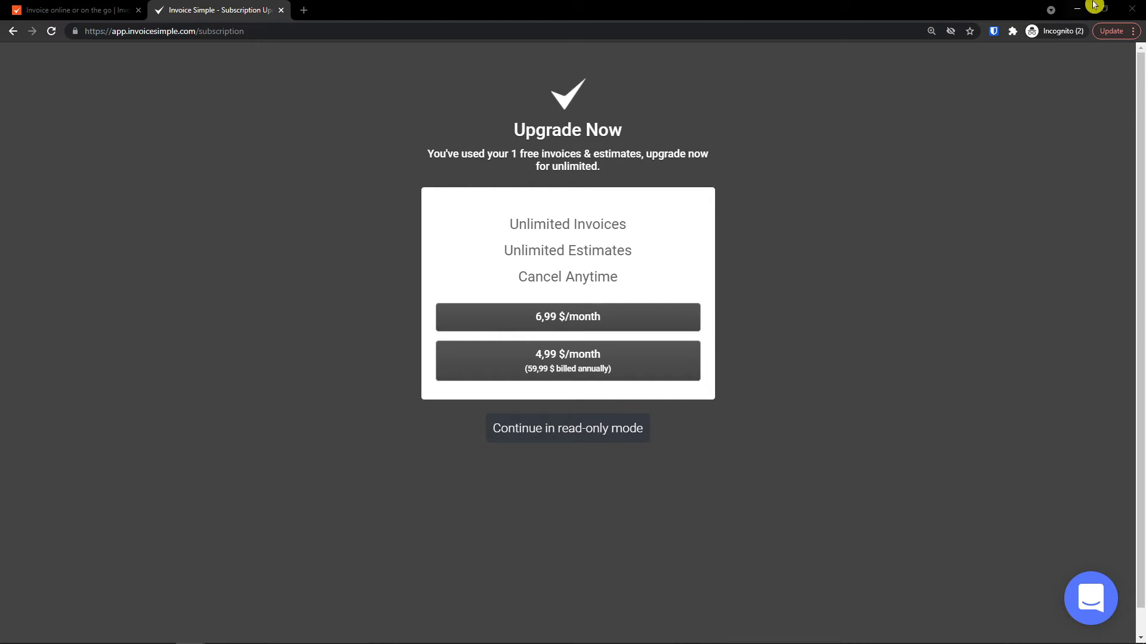
{"action": "left_click", "coordinate": [1003, 10]}
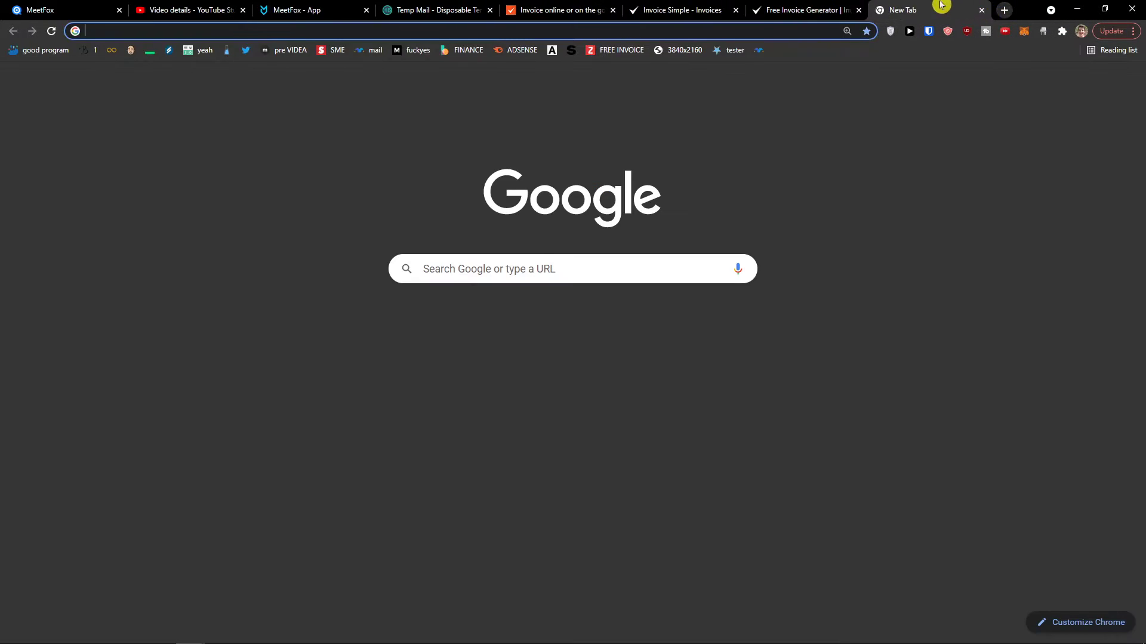